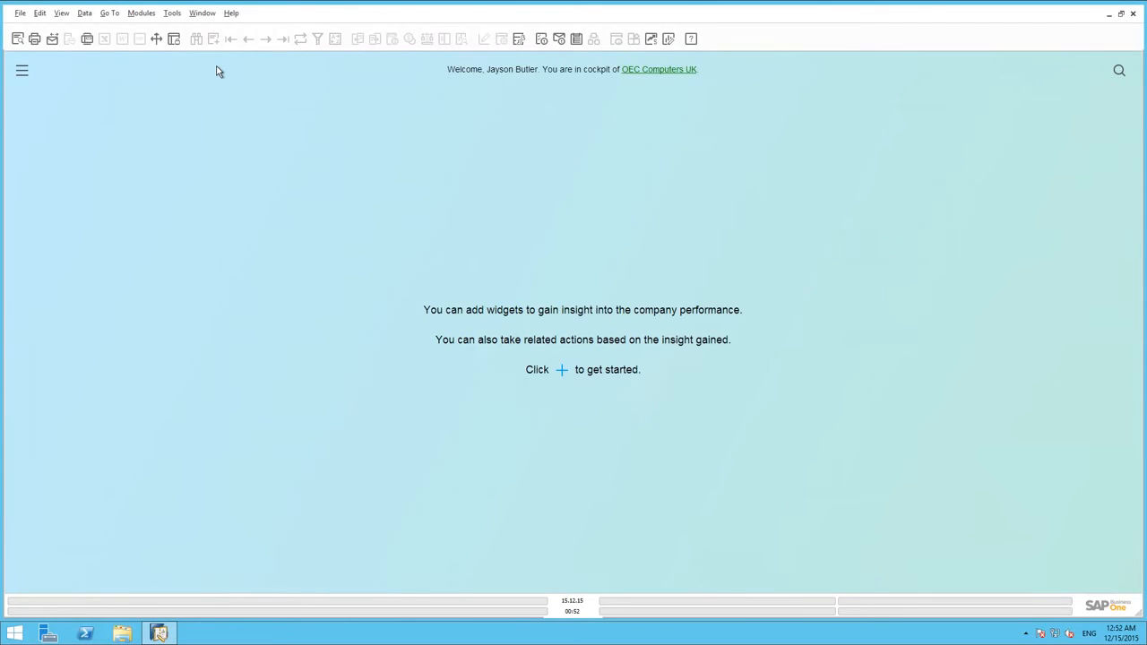
pyautogui.moveTo(202, 56)
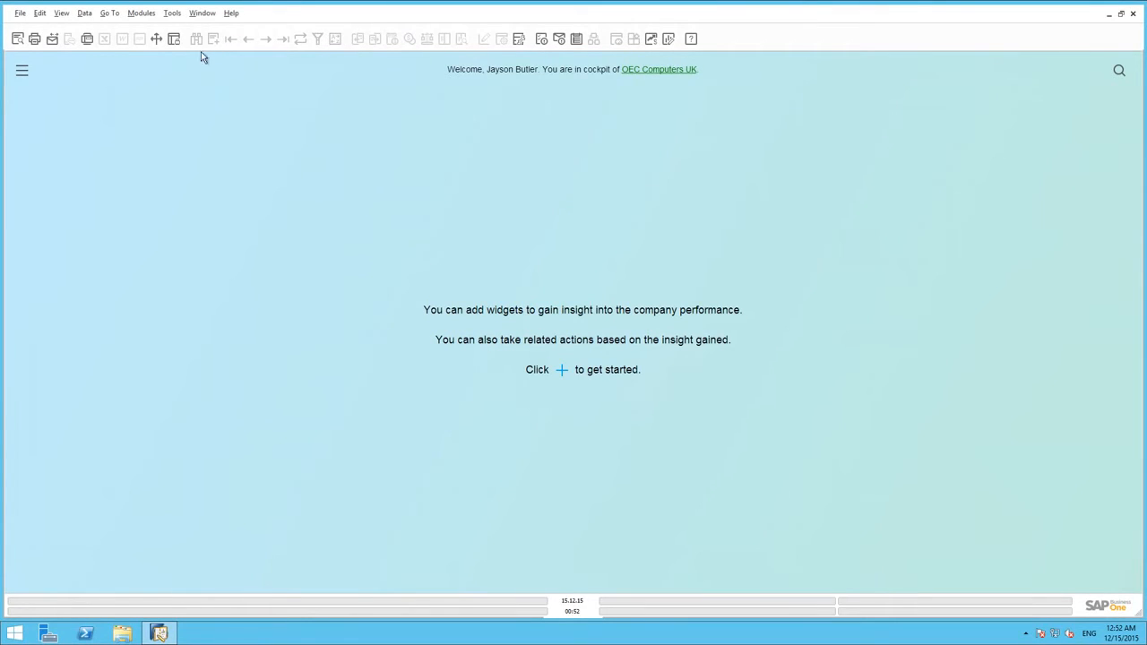
# Launch Excel for Interactive Analysis from the SAP Business One toolbar
pyautogui.click(172, 12)
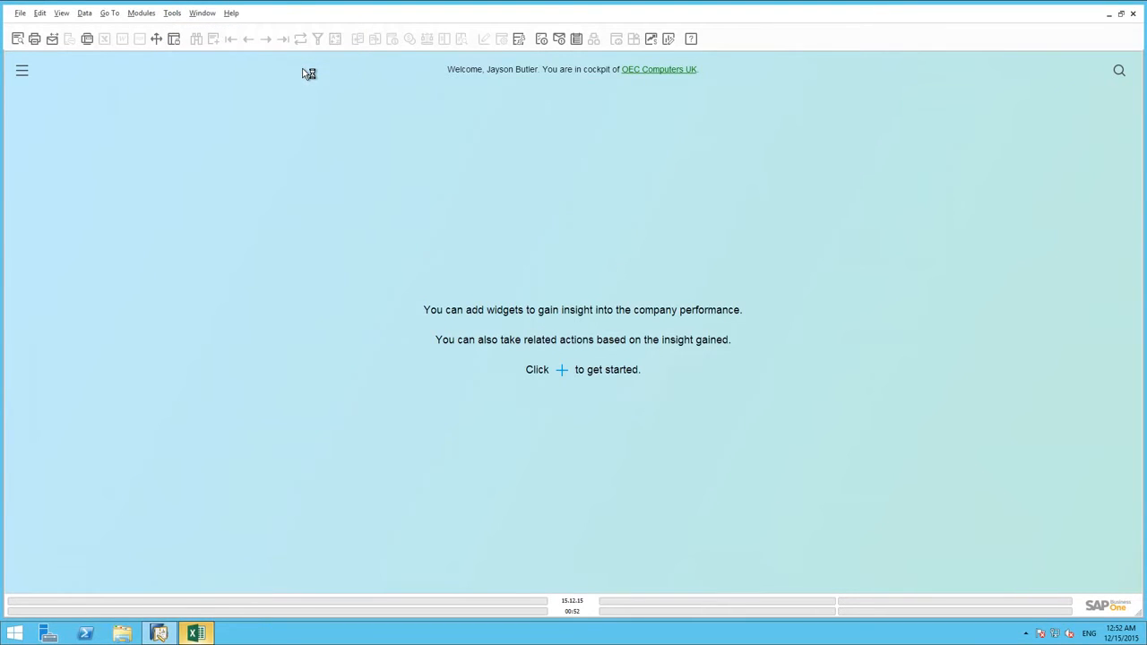
pyautogui.moveTo(215, 554)
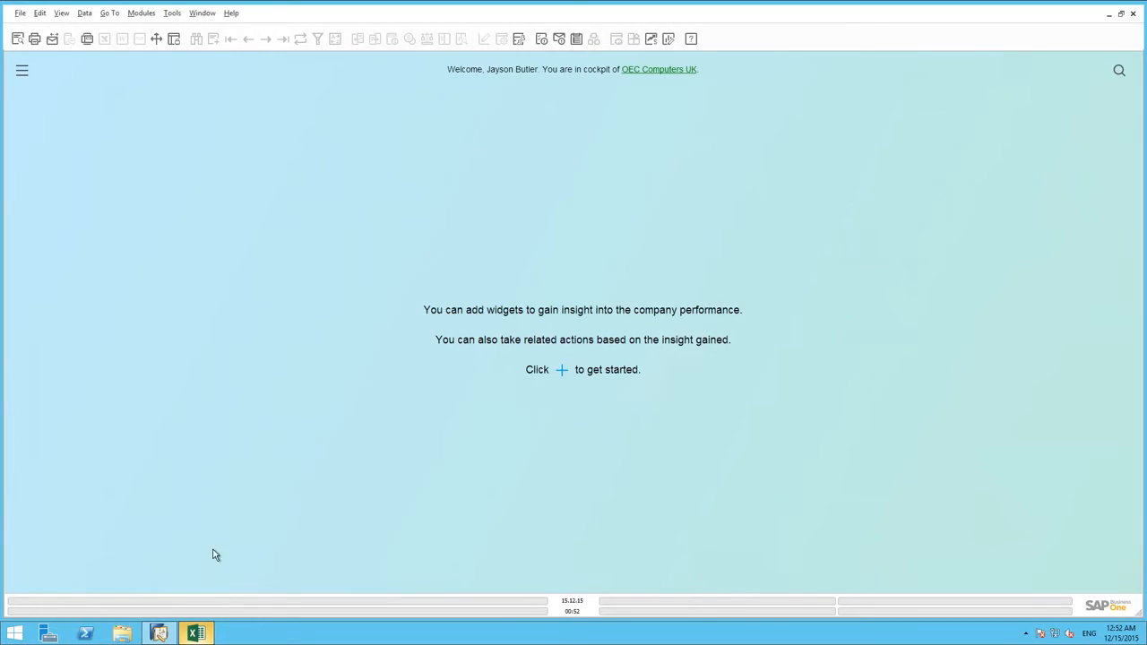
pyautogui.moveTo(195, 634)
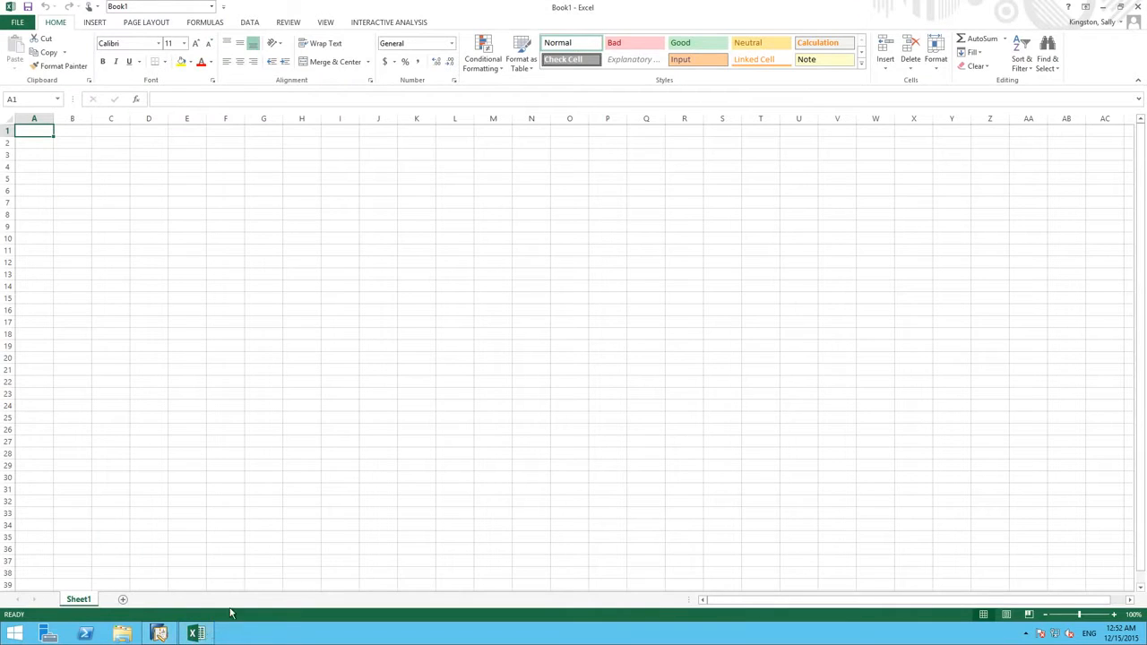
pyautogui.moveTo(437, 25)
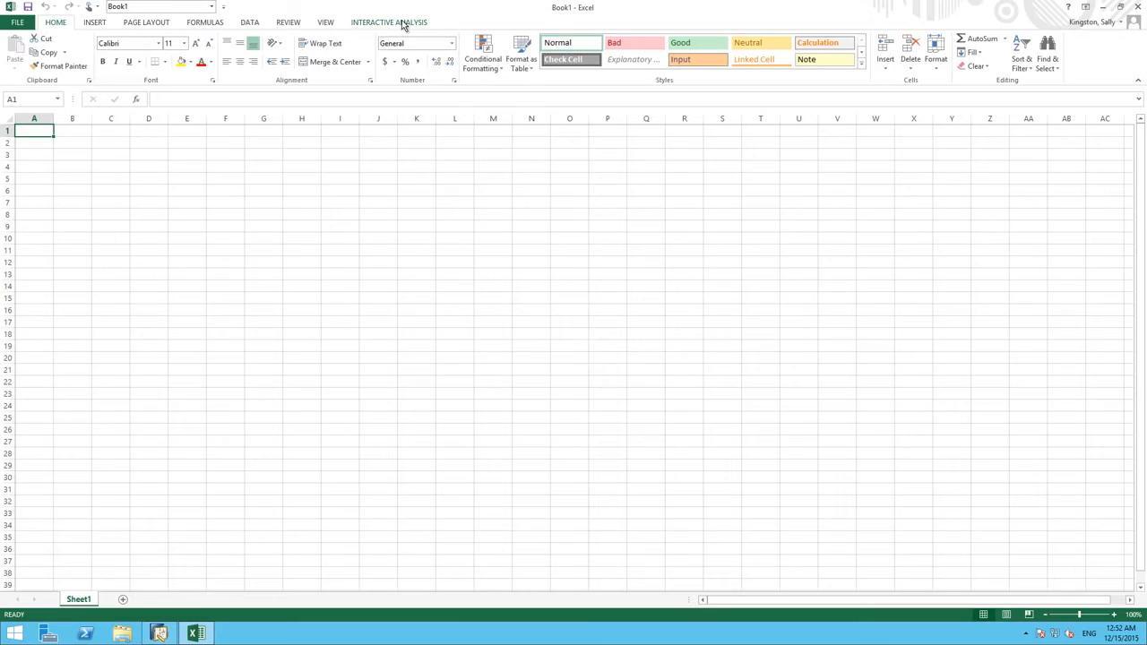
# Start a New Query Report from the Interactive Analysis ribbon
pyautogui.click(388, 22)
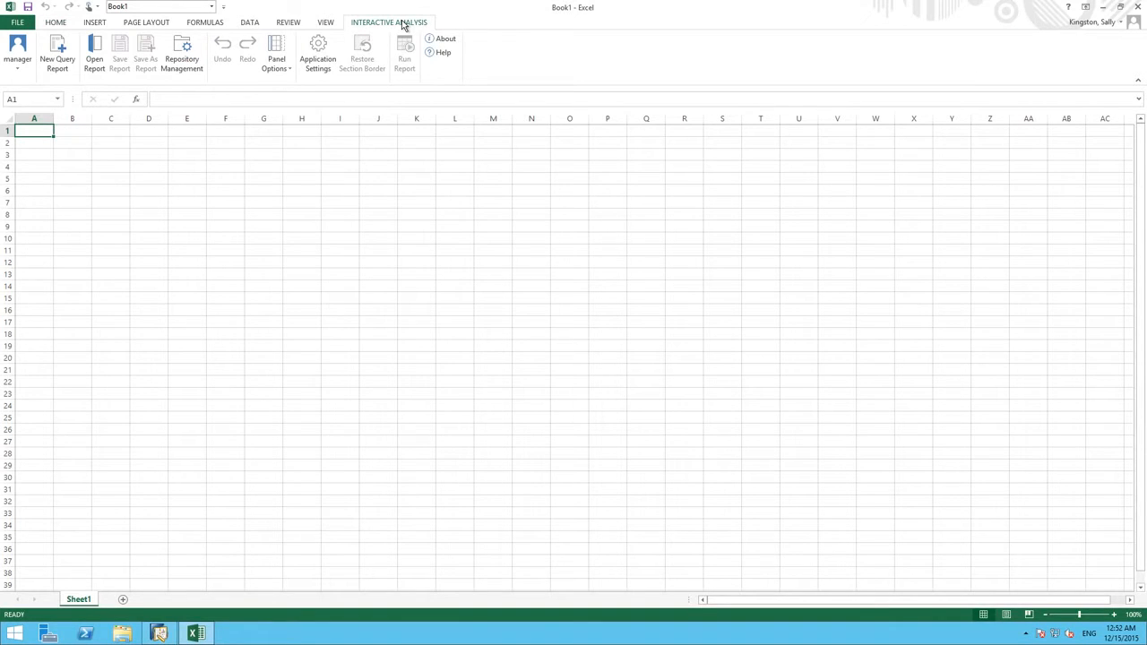
pyautogui.moveTo(400, 70)
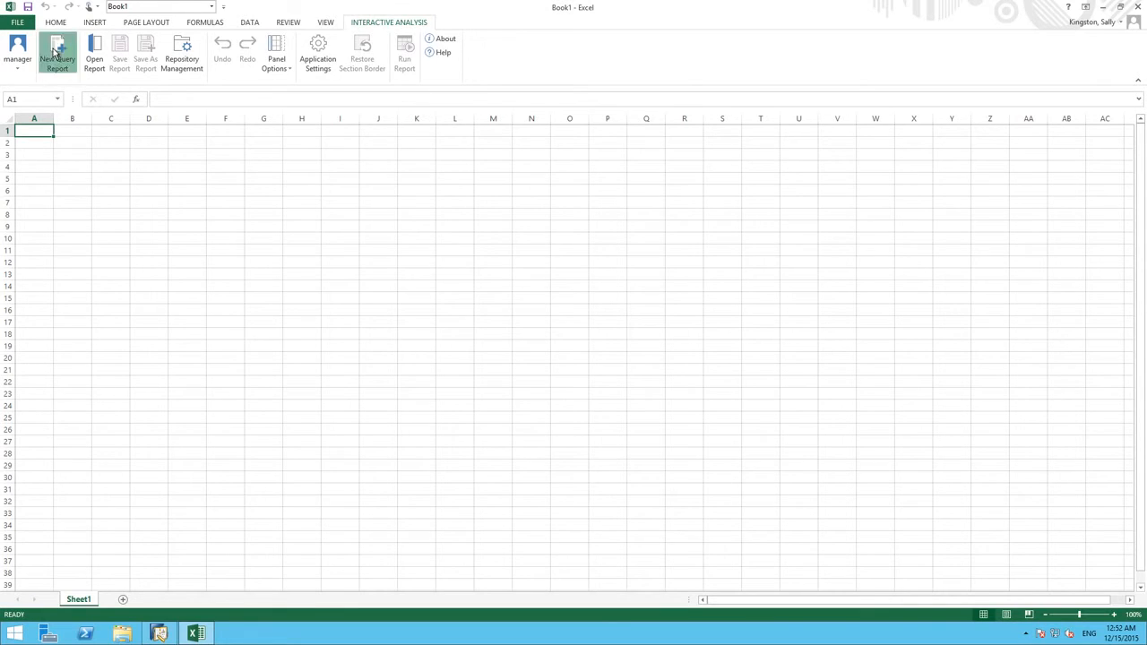
pyautogui.click(57, 54)
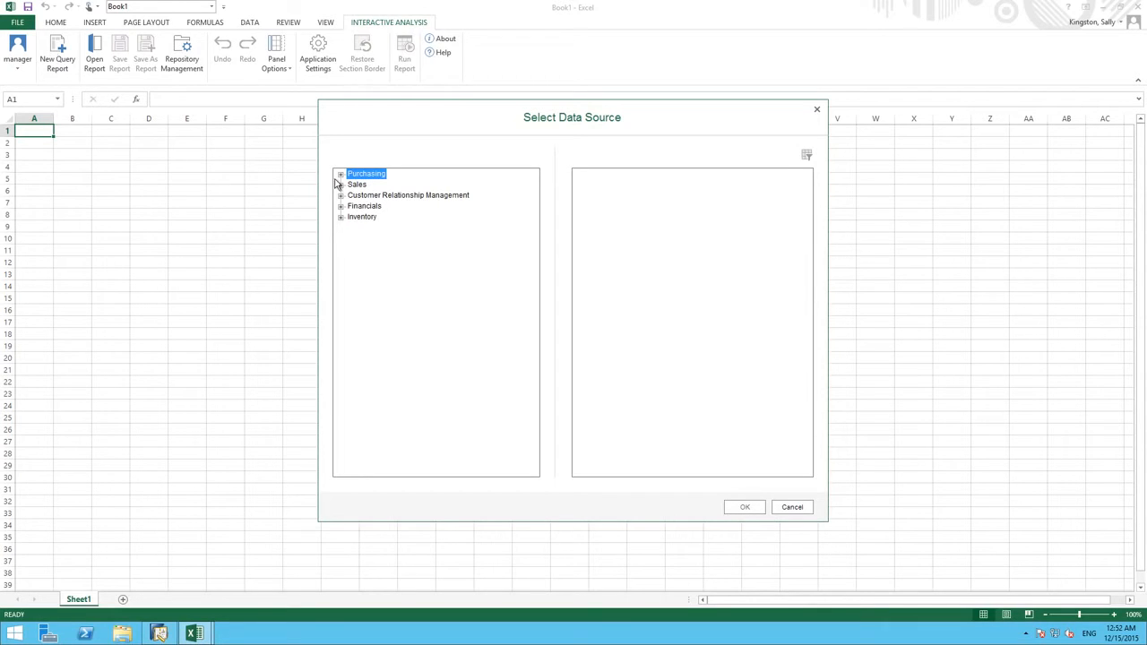
# Select Sales > Multi-Document Scenarios > Profitability Analysis as the data source
pyautogui.click(340, 183)
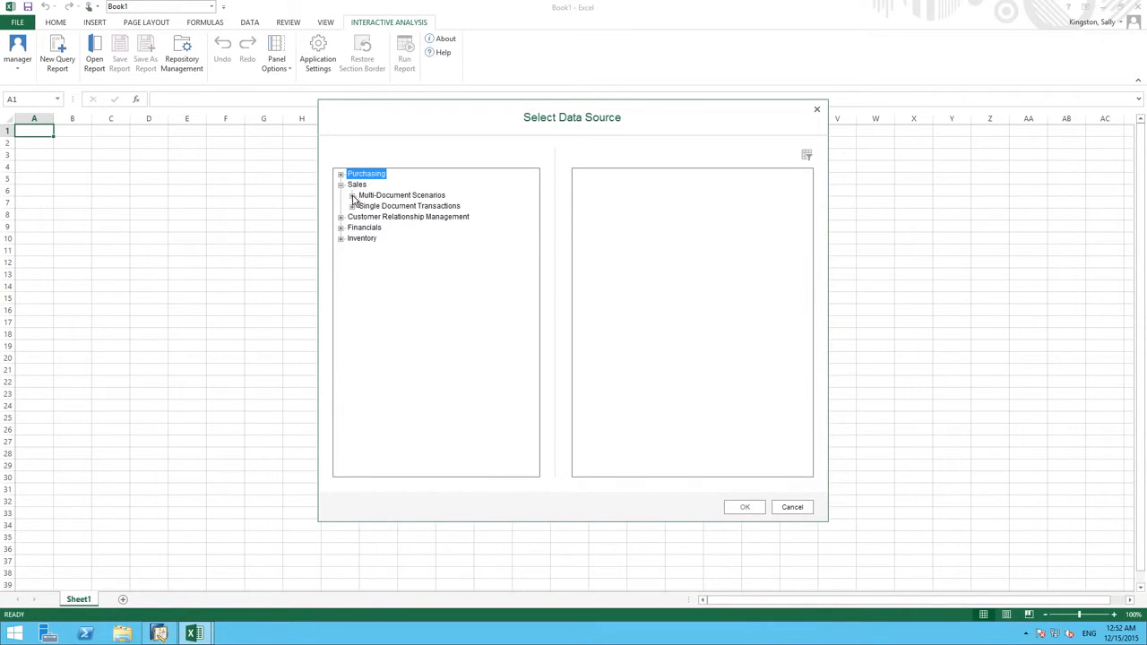
pyautogui.click(351, 196)
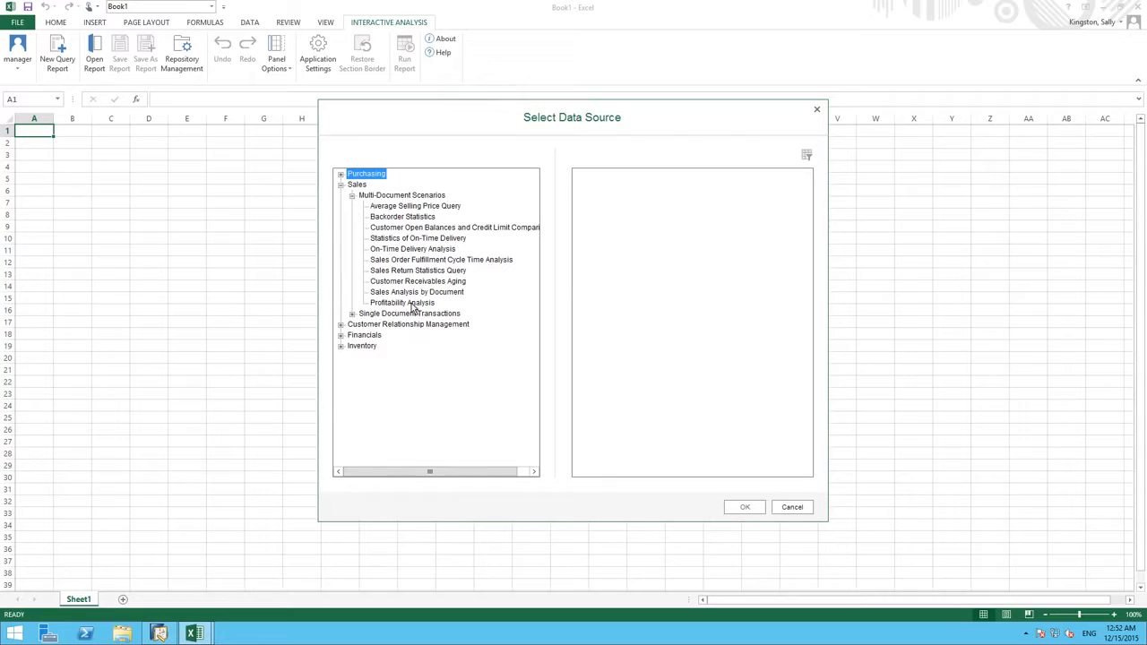
pyautogui.click(402, 301)
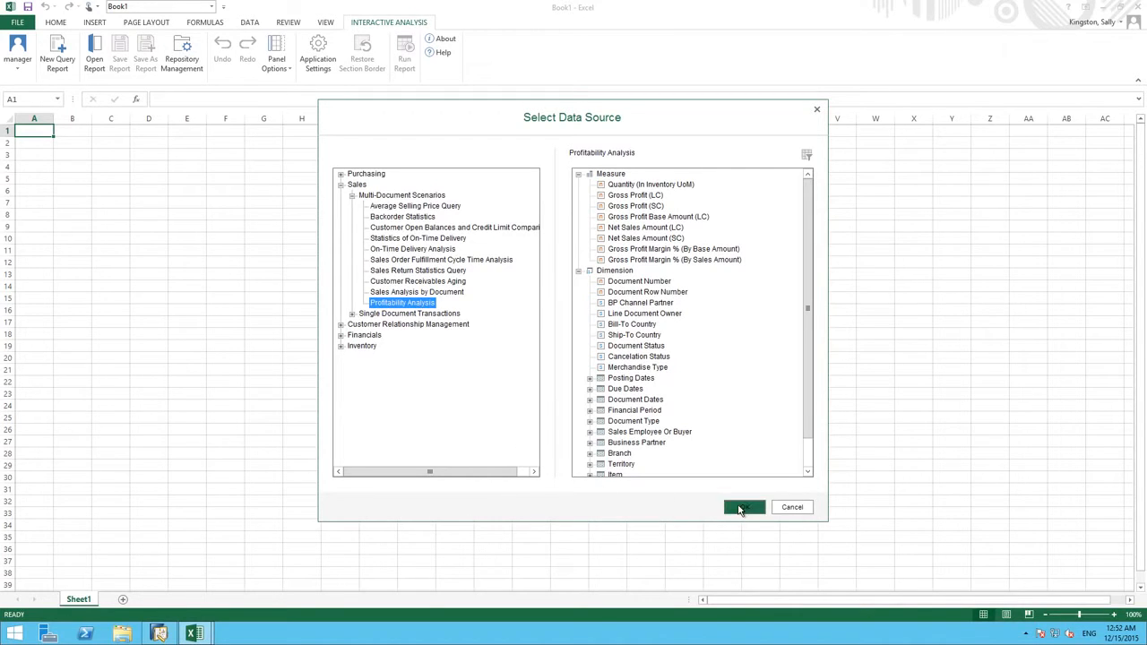
pyautogui.click(742, 507)
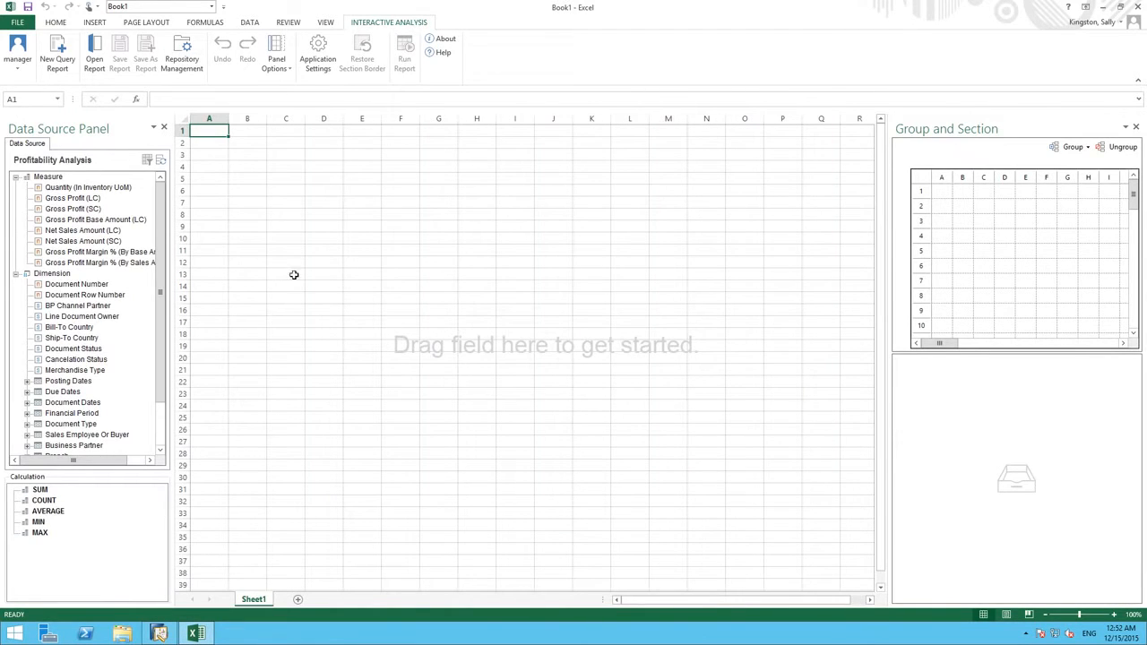
pyautogui.moveTo(130, 151)
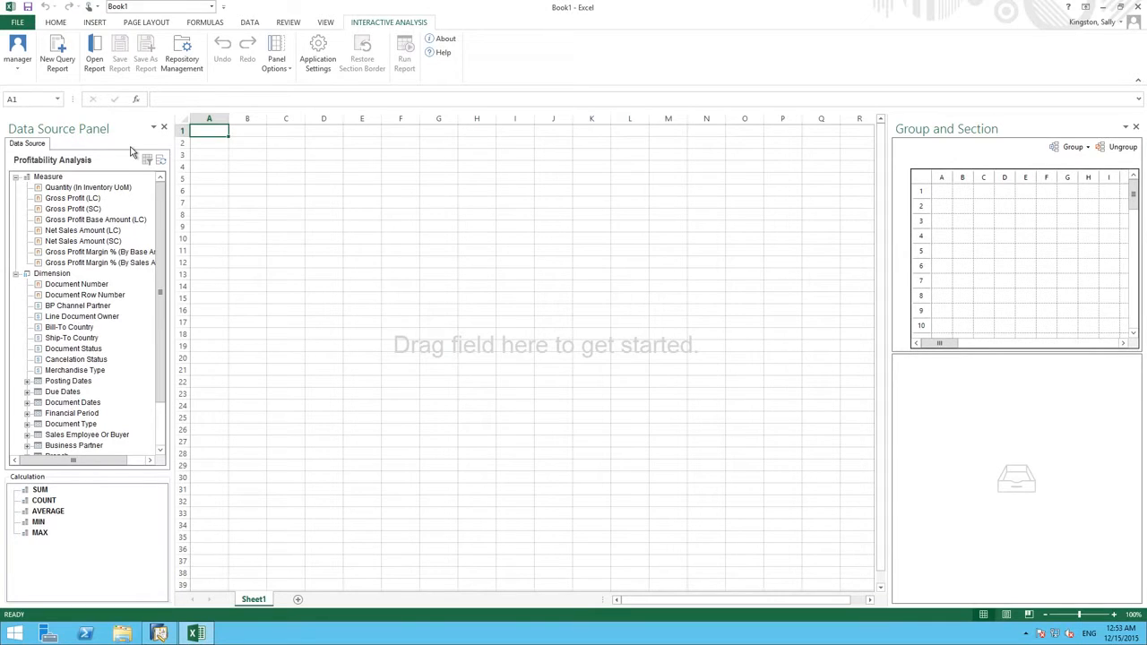
# Scroll the Data Source Panel down to the Item dimension
pyautogui.scroll(-3)
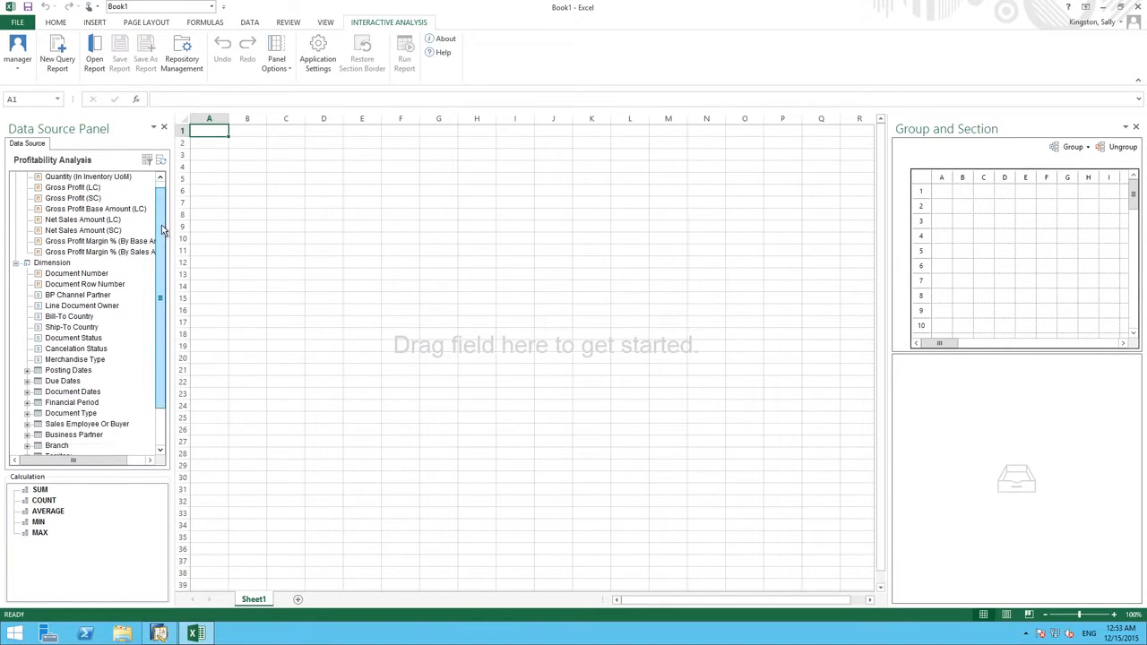
pyautogui.scroll(-3)
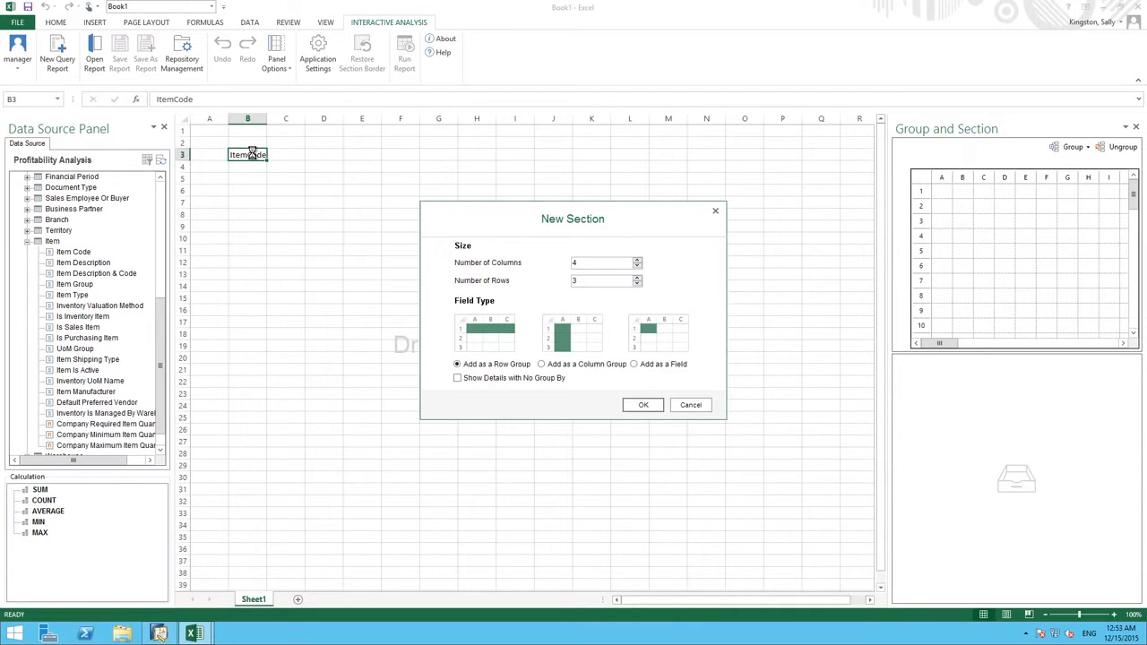
pyautogui.moveTo(523, 262)
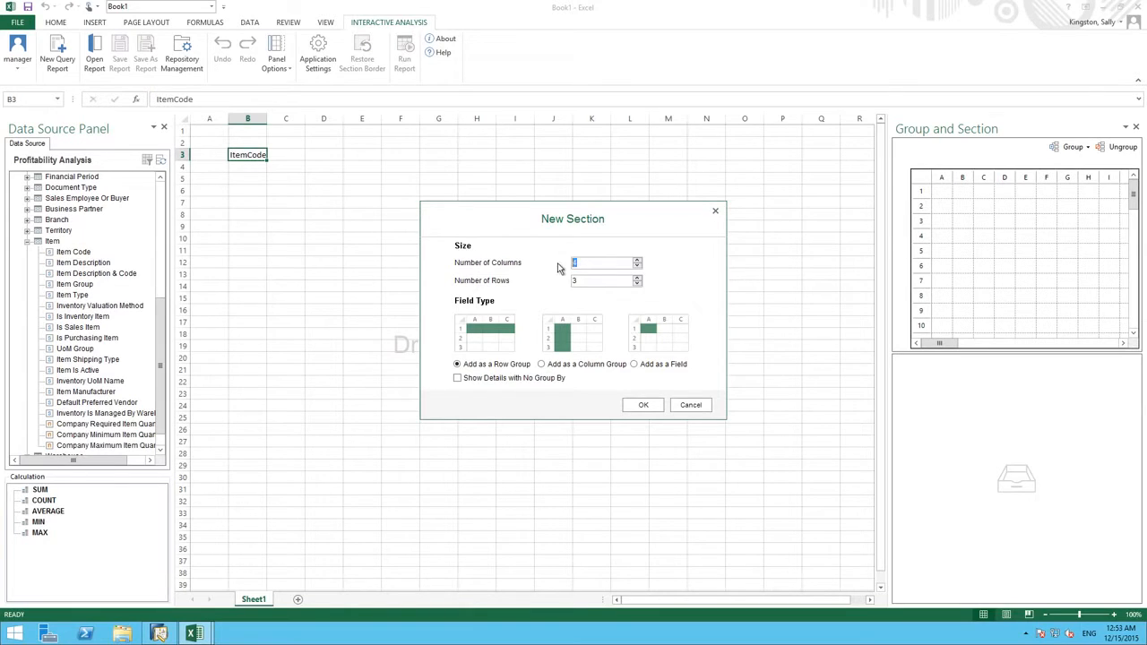
# Create a row-group section with 10 columns and 10 rows
pyautogui.write('10')
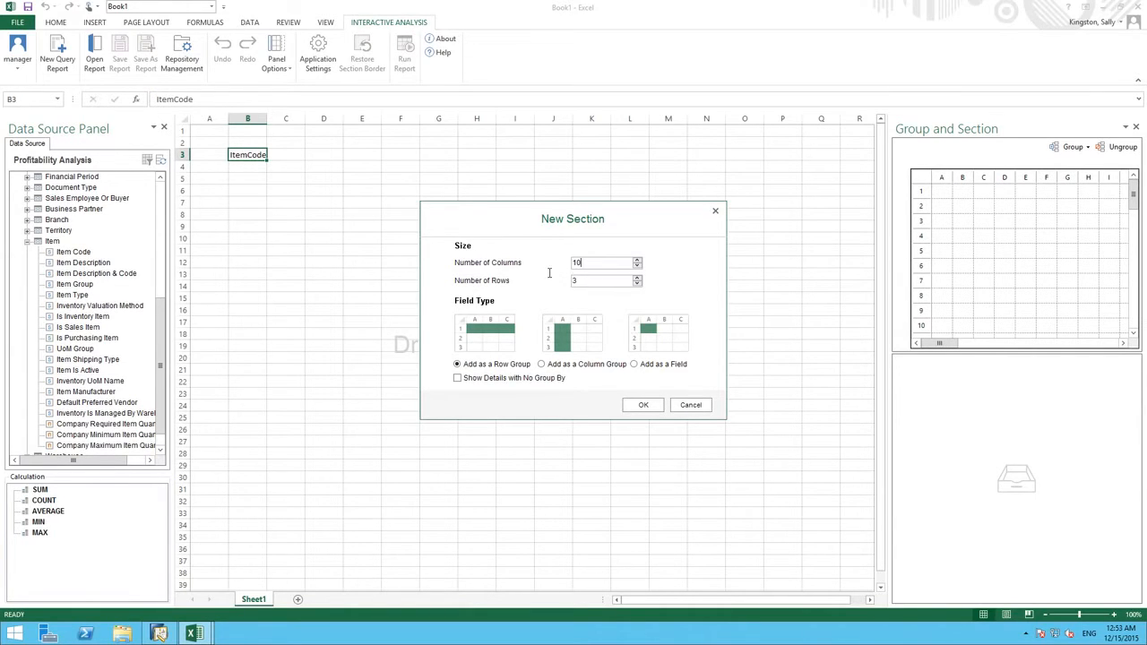
pyautogui.write('10')
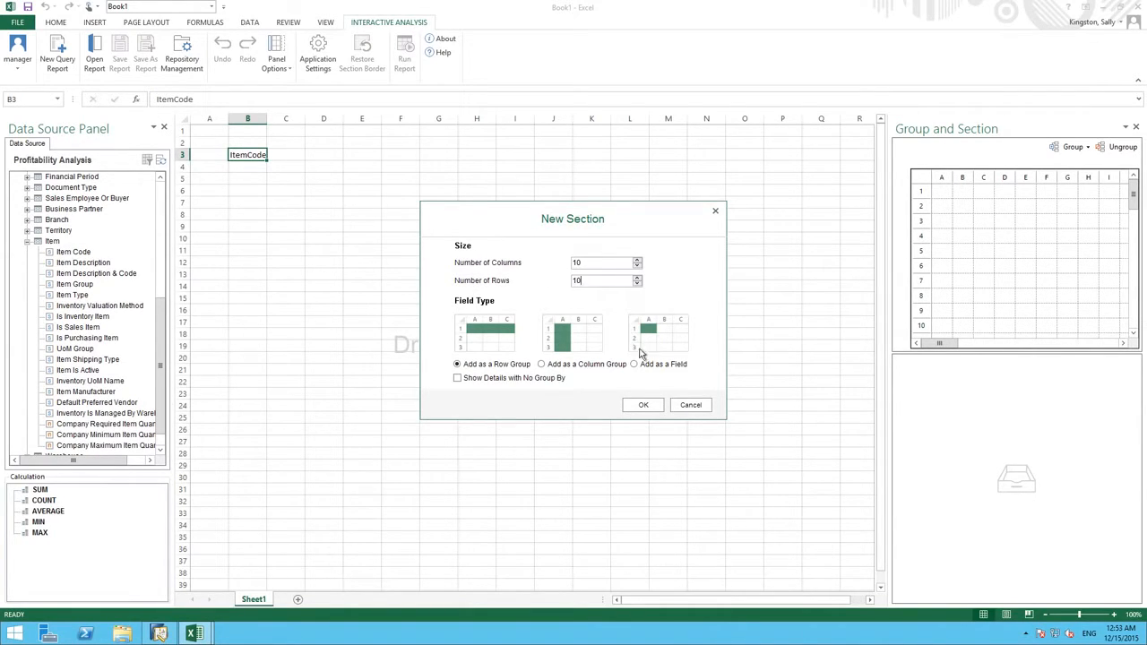
pyautogui.click(642, 405)
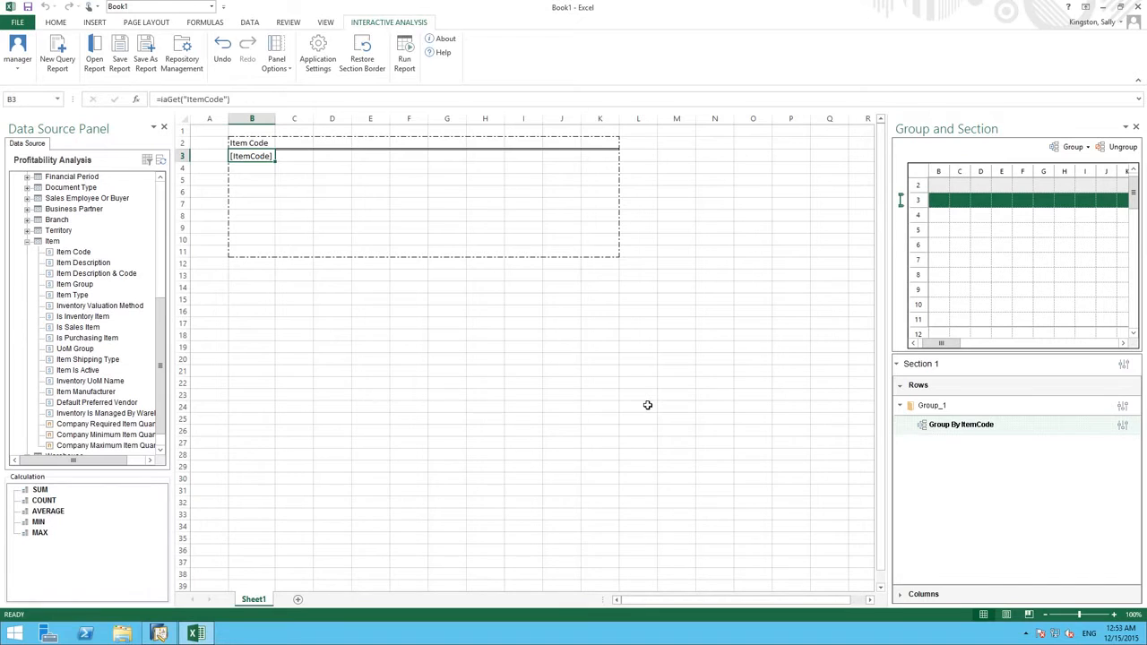
pyautogui.moveTo(104, 277)
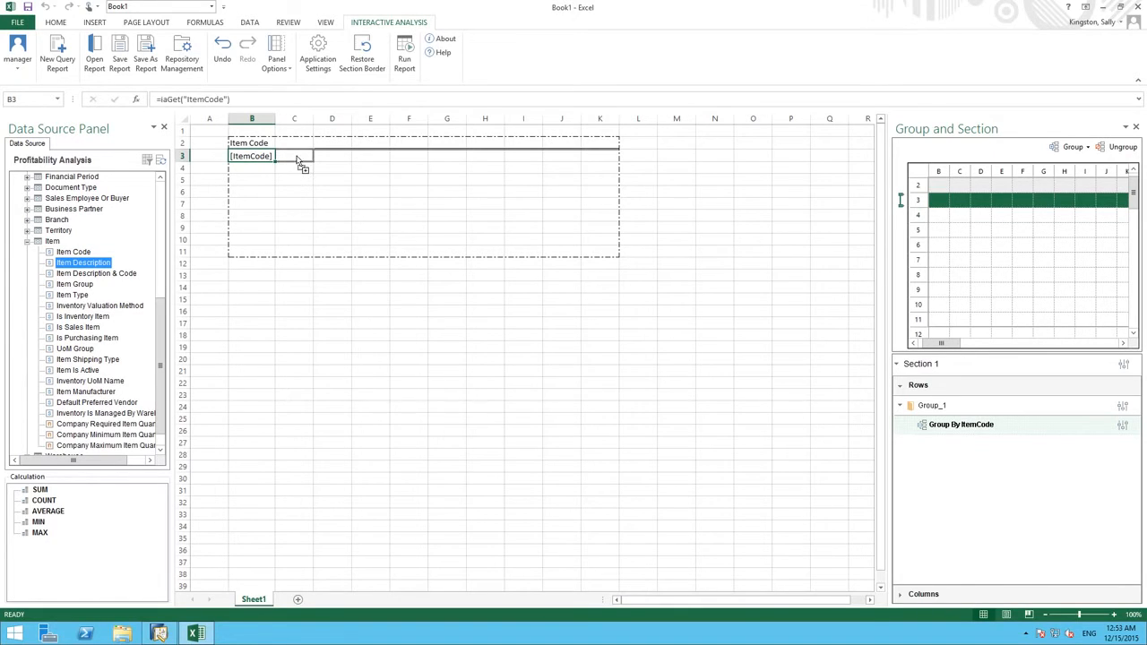
# Place Item Description in C3 beside Item Code and select the section's item row
pyautogui.moveTo(82, 262); pyautogui.dragTo(310, 156)
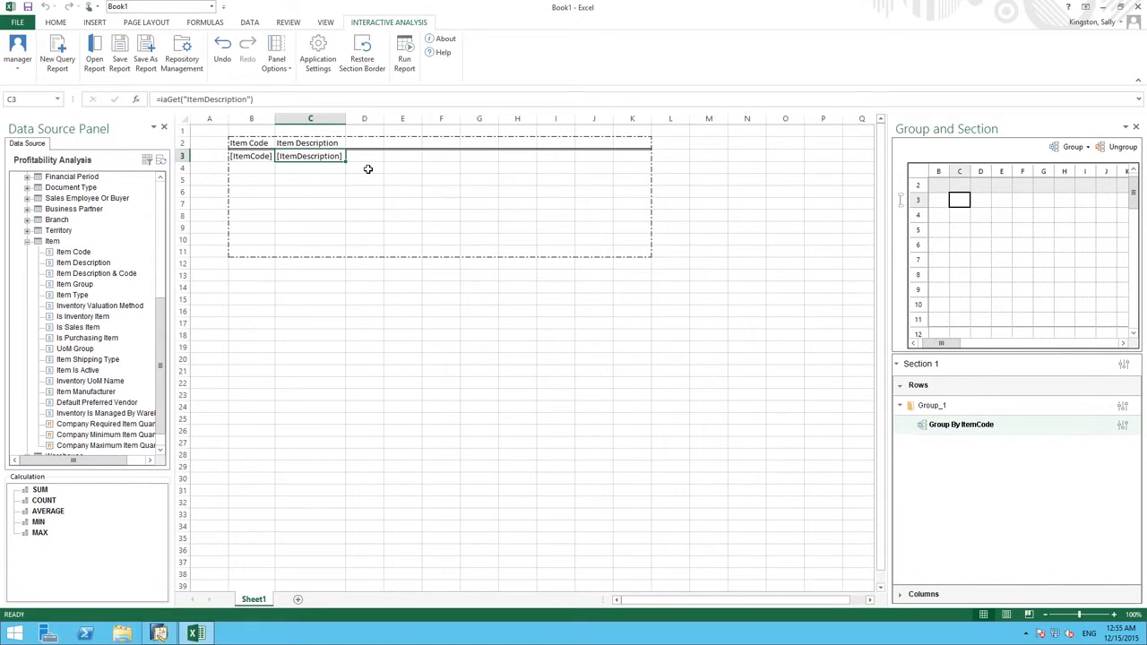
pyautogui.moveTo(281, 169)
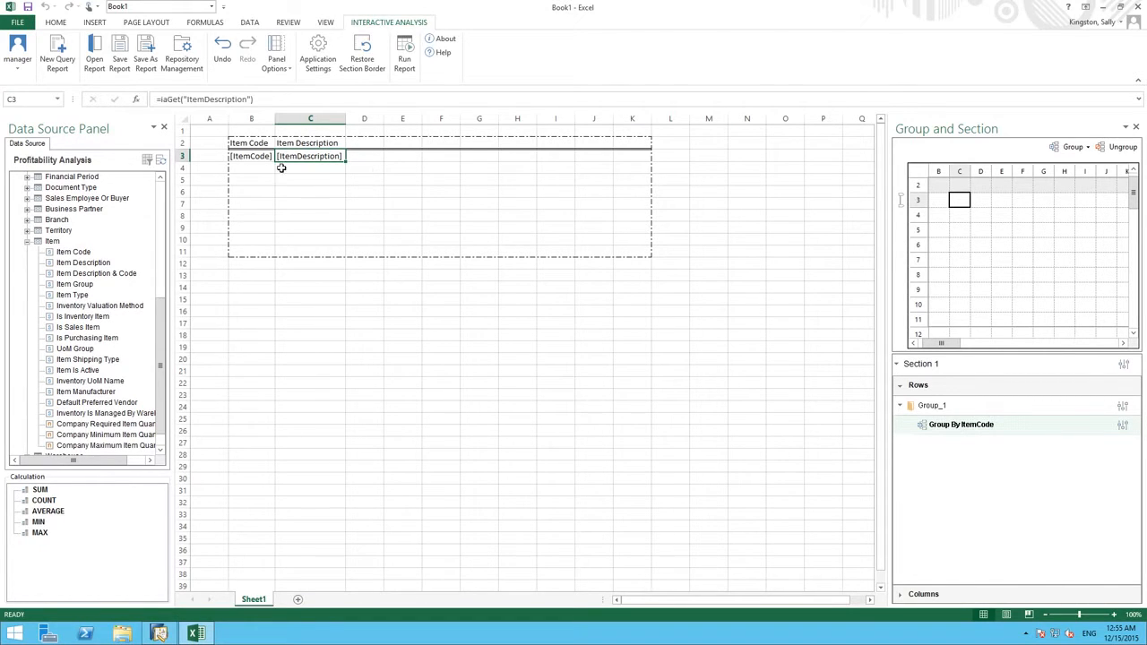
pyautogui.click(182, 156)
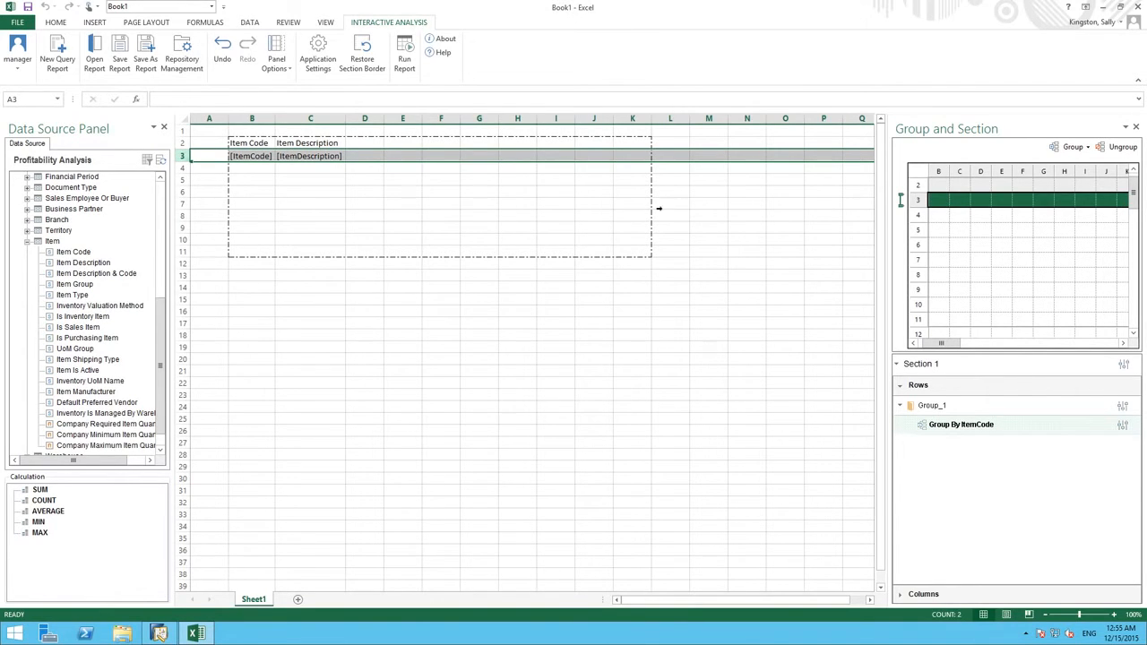
pyautogui.moveTo(975, 211)
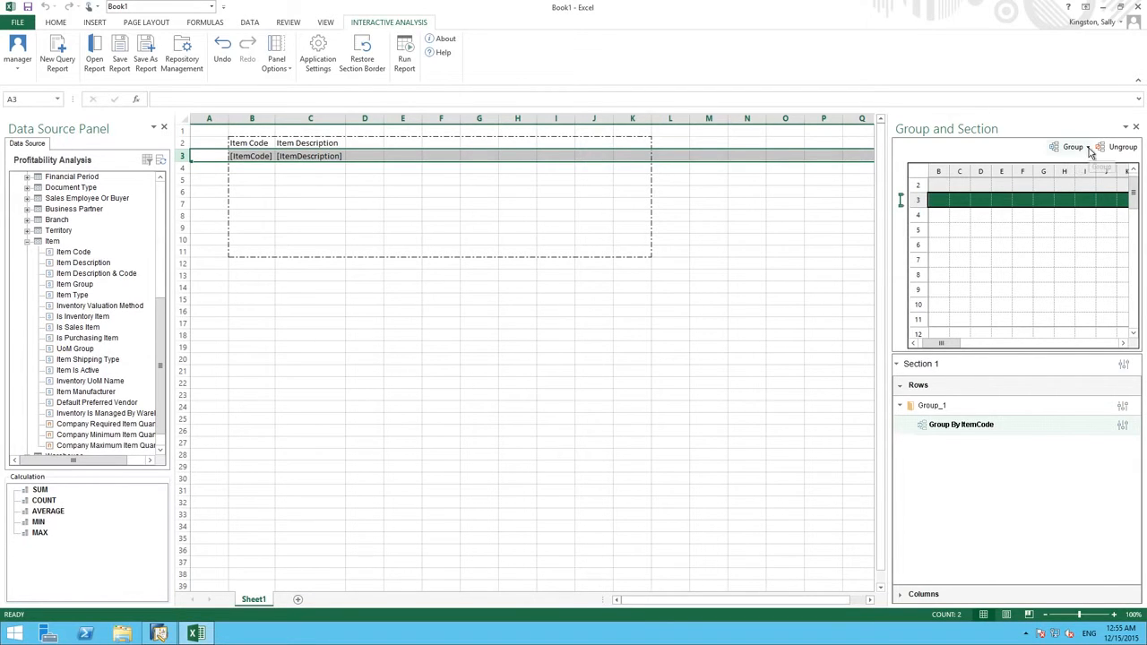
# Add a child group under Item Code grouped by Business Partner Code
pyautogui.click(1071, 147)
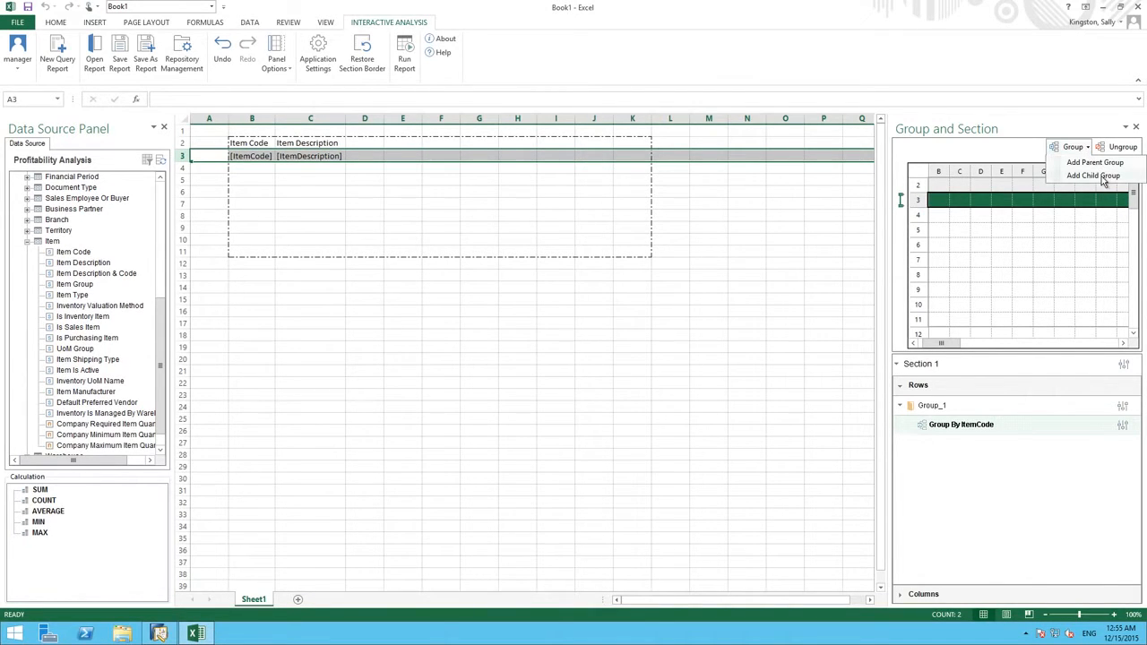
pyautogui.click(1093, 176)
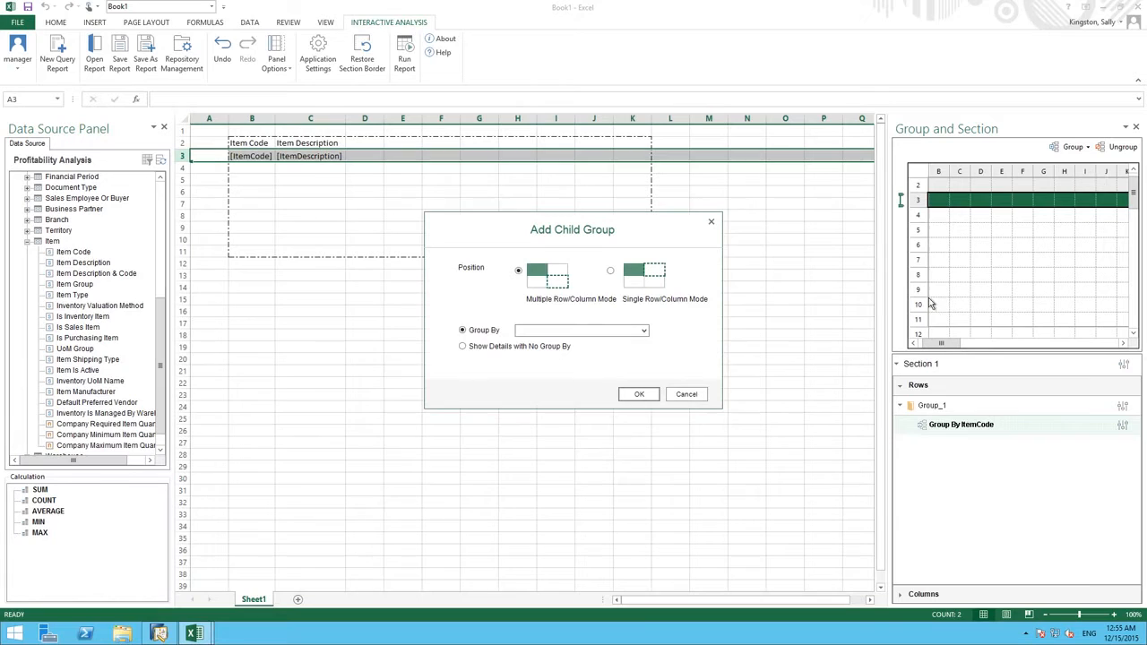
pyautogui.click(642, 330)
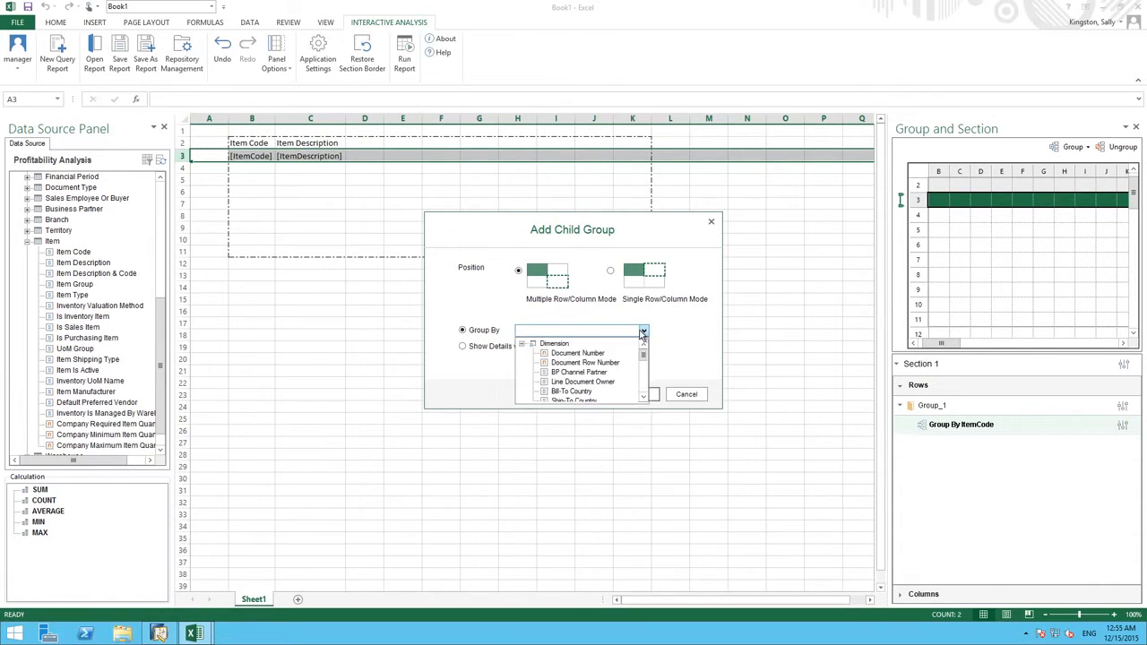
pyautogui.click(641, 398)
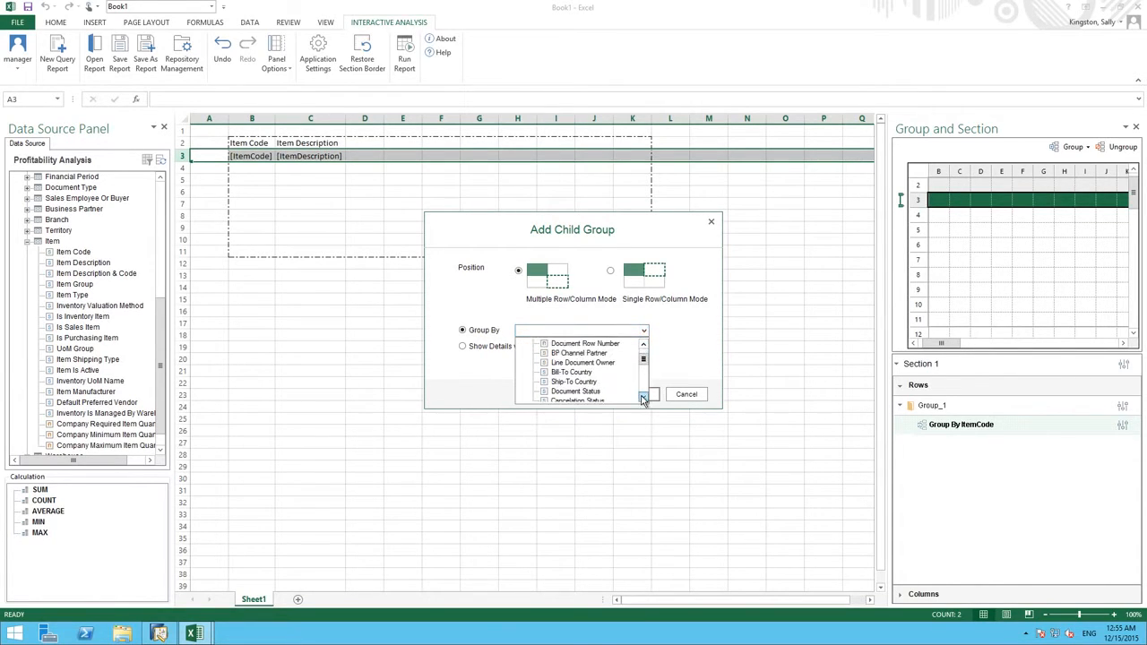
pyautogui.scroll(-3)
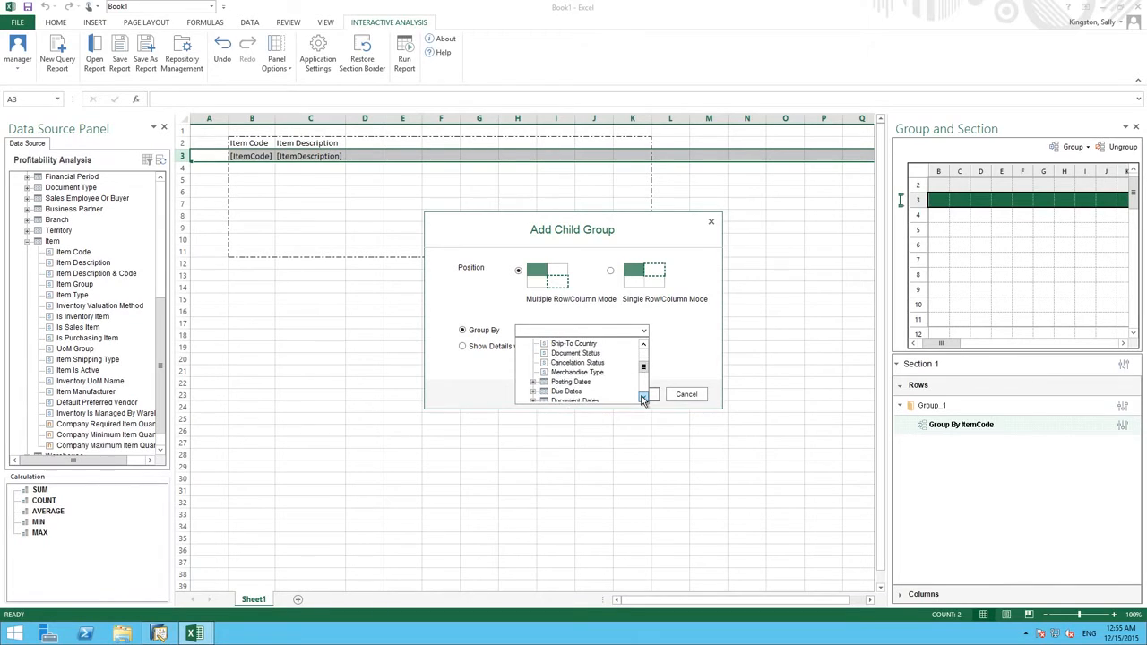
pyautogui.click(643, 396)
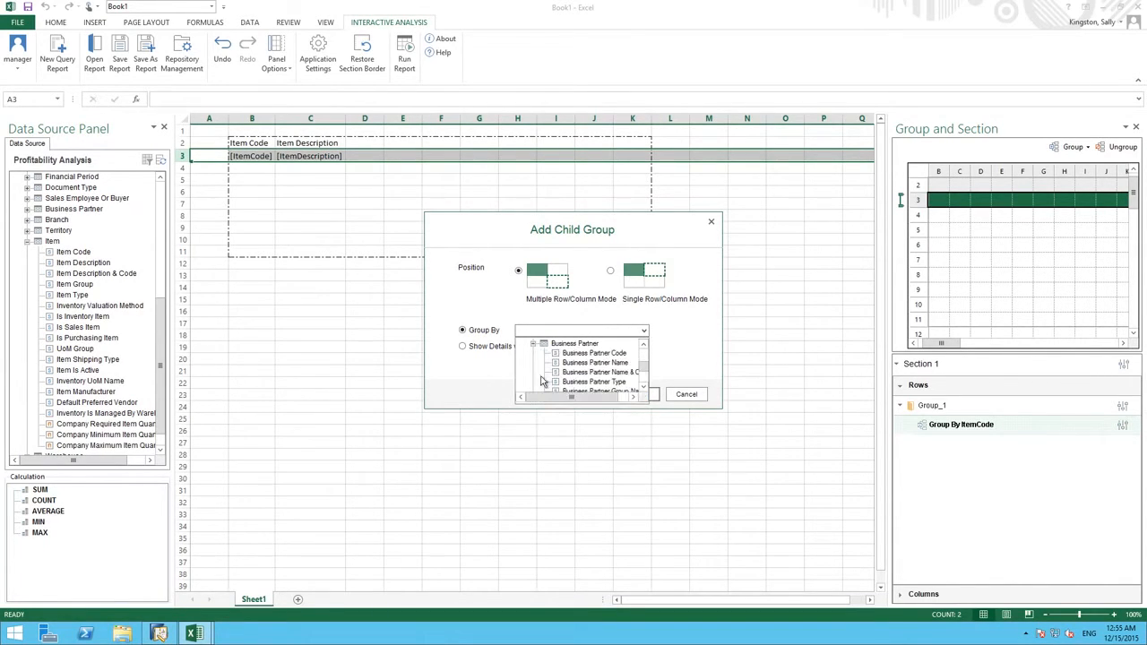
pyautogui.click(595, 351)
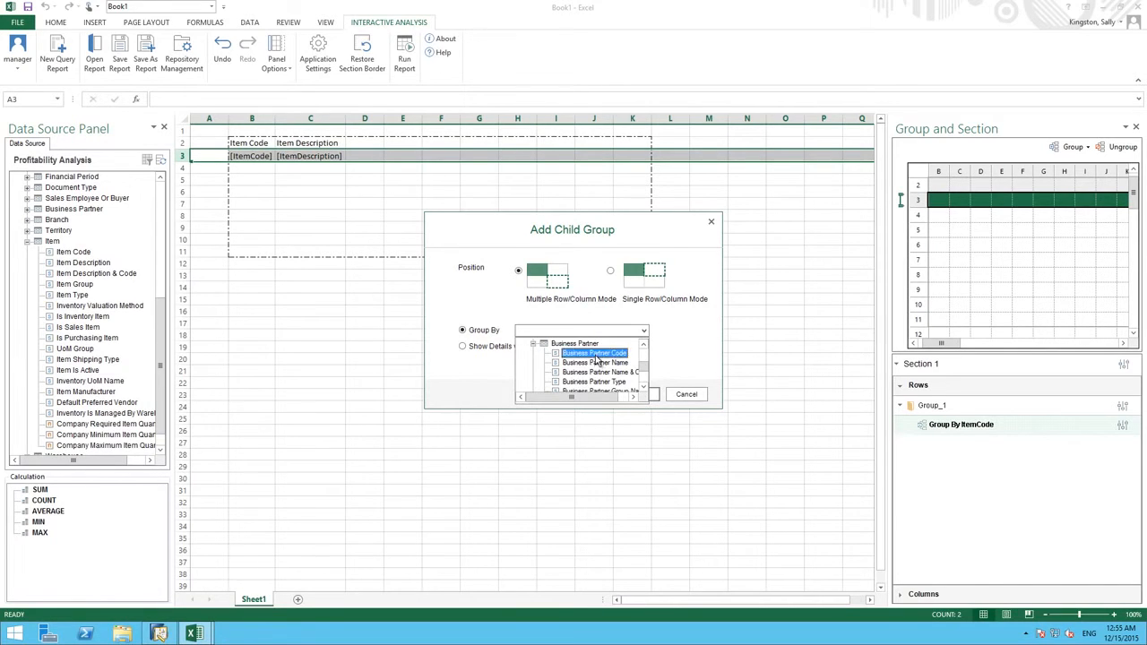
pyautogui.click(593, 352)
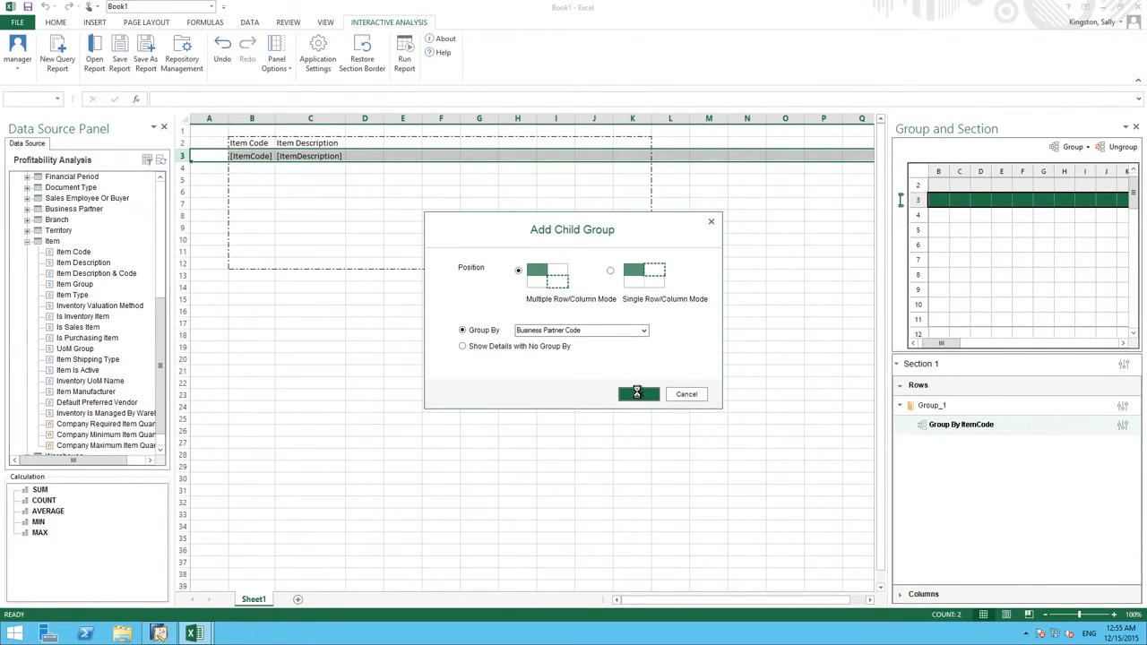
pyautogui.click(638, 394)
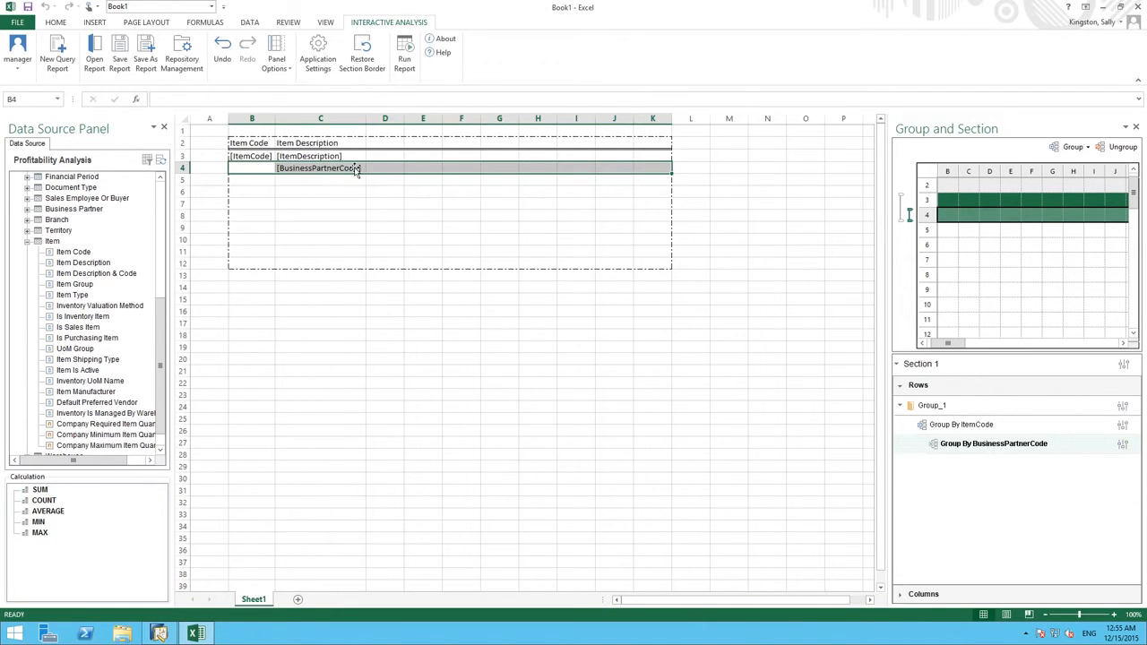
# Move Business Partner Code to D4 and head it 'Customer ID'
pyautogui.click(319, 168)
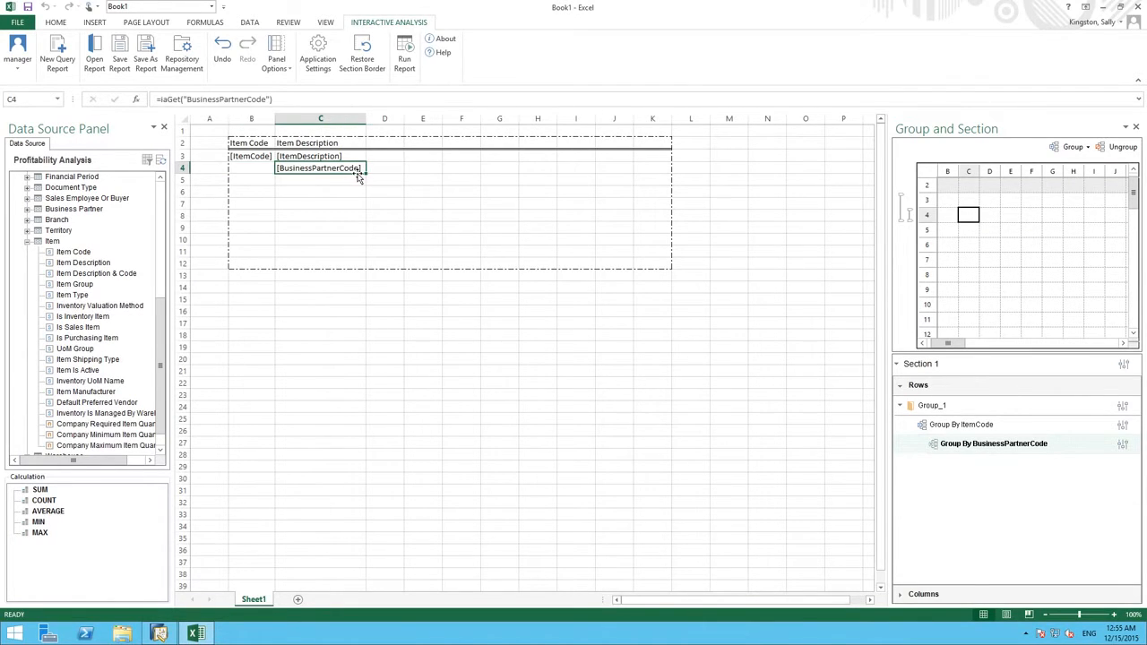
pyautogui.moveTo(319, 168); pyautogui.dragTo(391, 168)
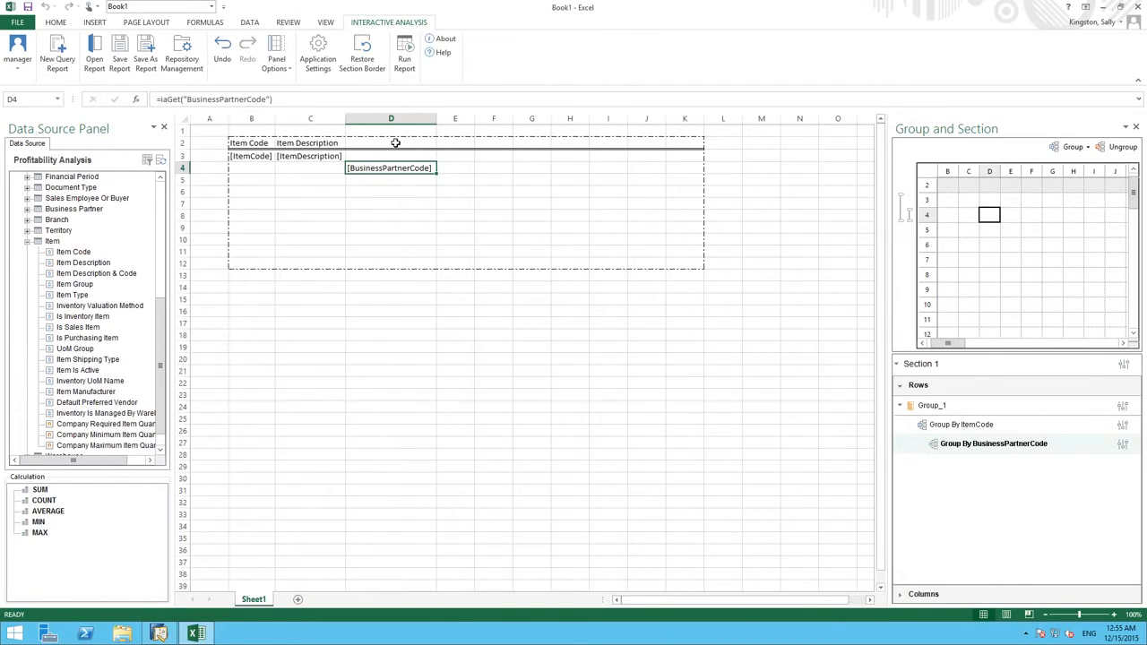
pyautogui.click(390, 144)
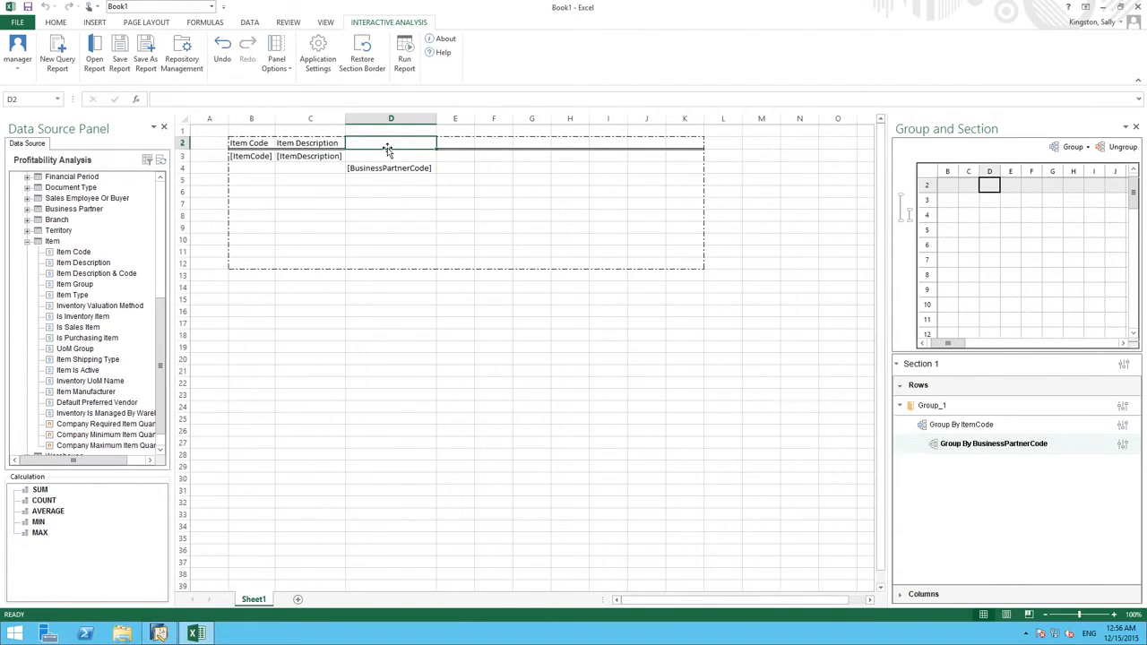
pyautogui.write('Customie')
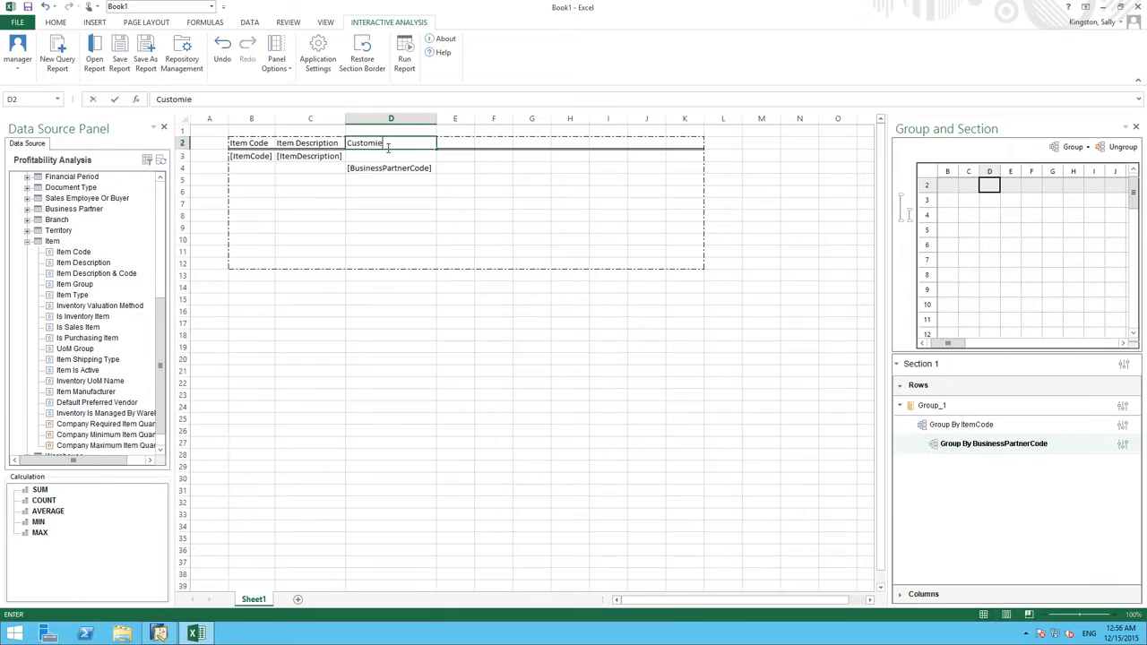
pyautogui.write('Customer ID')
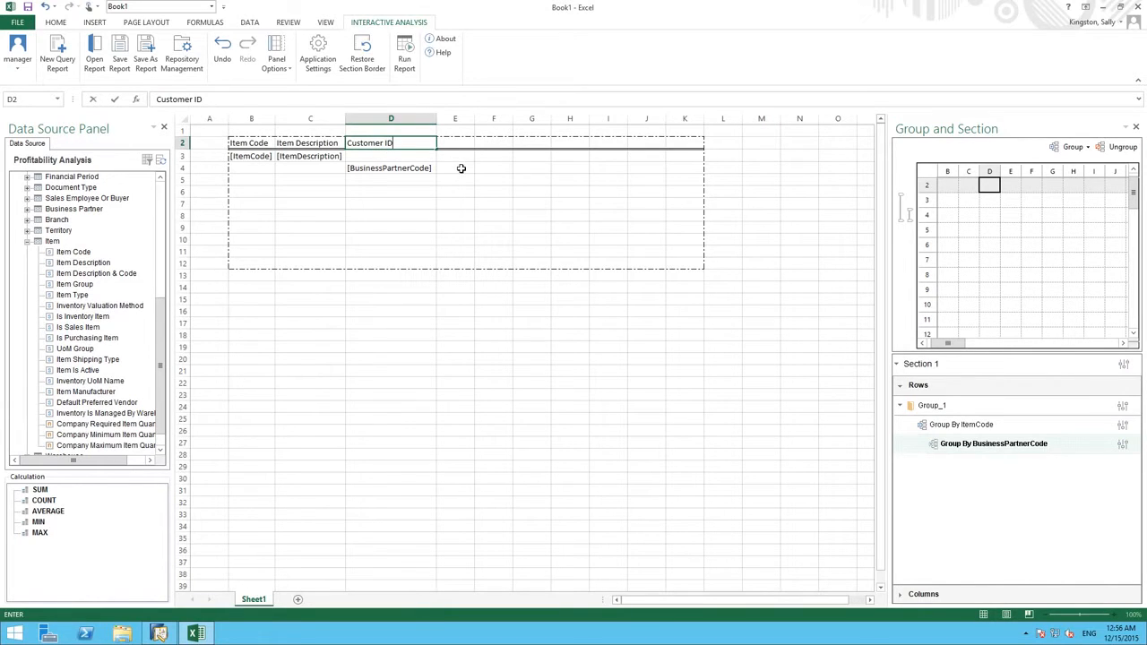
# Add Business Partner Name to E4 headed 'Customer Name'
pyautogui.click(455, 168)
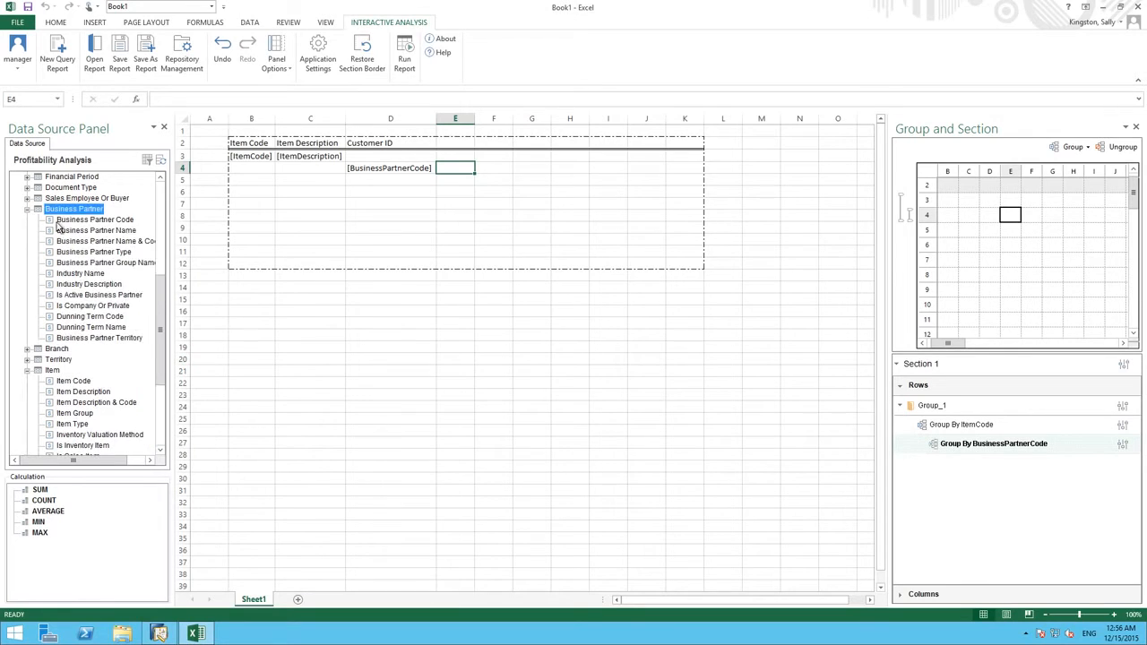
pyautogui.click(95, 229)
pyautogui.write('Customer Nam')
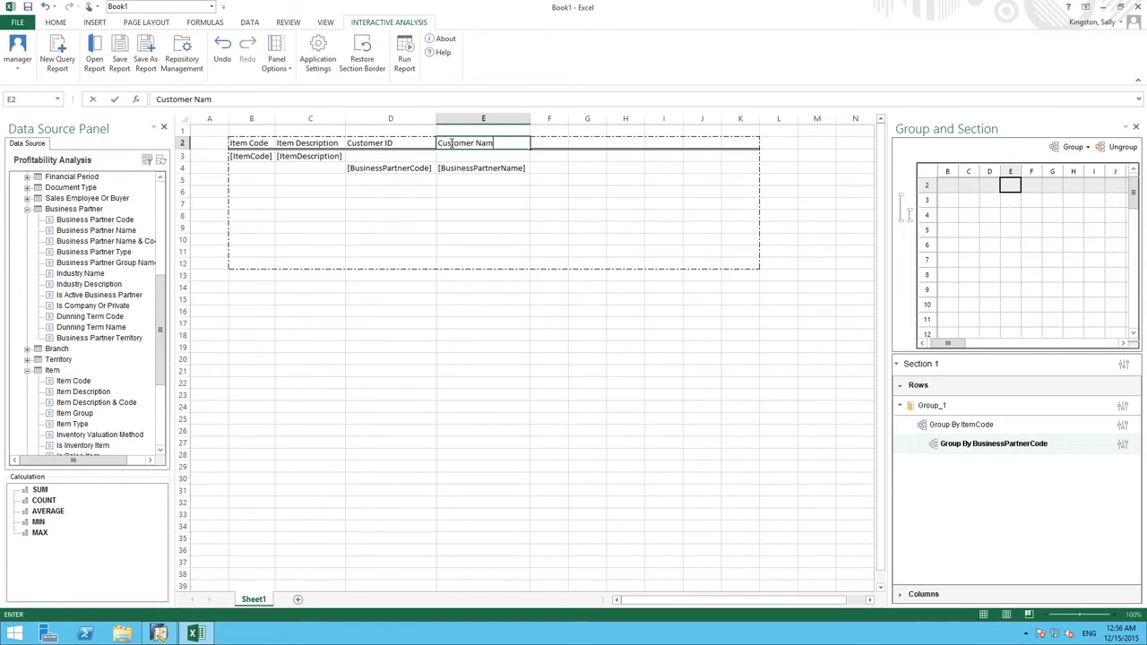
pyautogui.write('e')
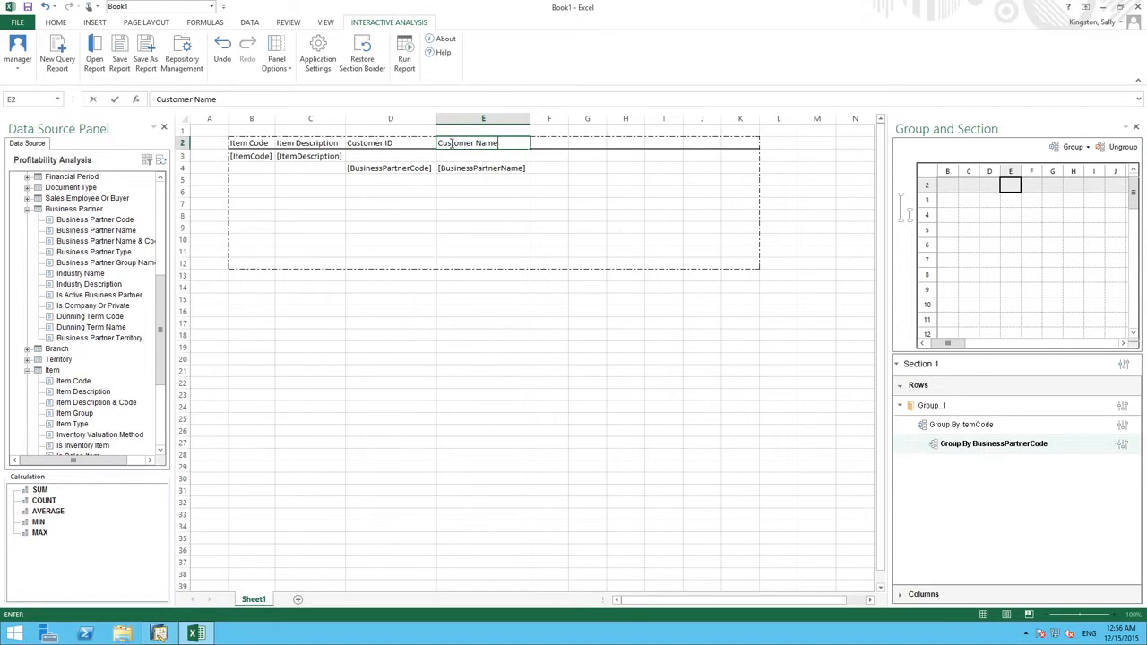
pyautogui.click(548, 168)
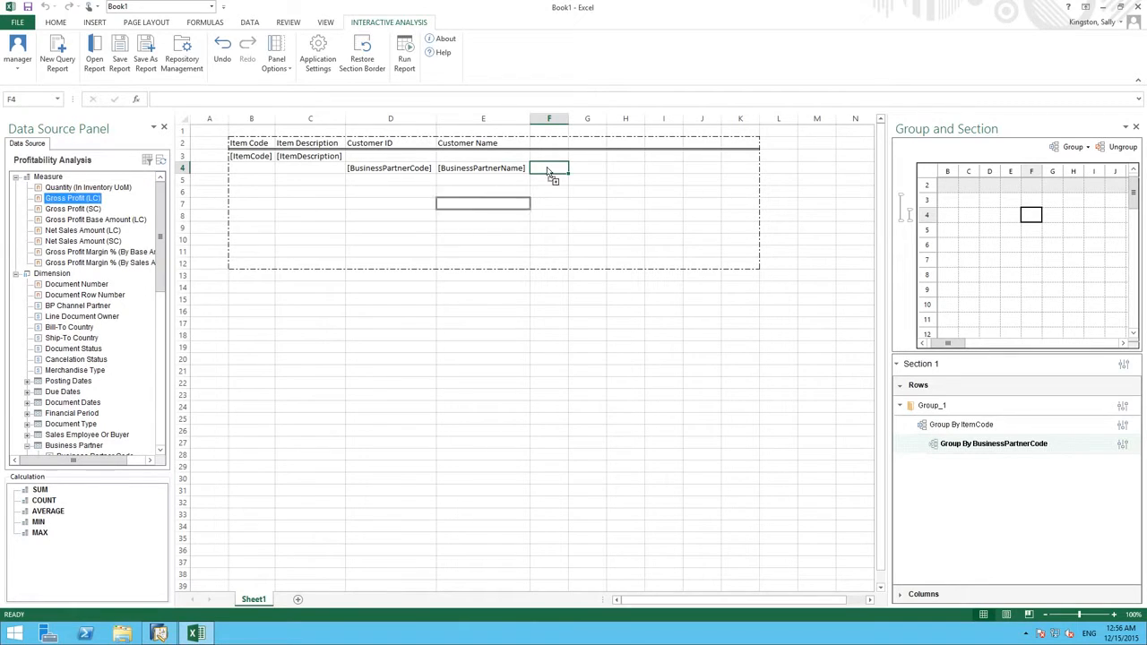
# Add Gross Profit (LC) titled 'Profit' and Net Sales Amount (LC) titled 'Revenue', starting a 'Margin' header in H2
pyautogui.moveTo(71, 197); pyautogui.dragTo(549, 168)
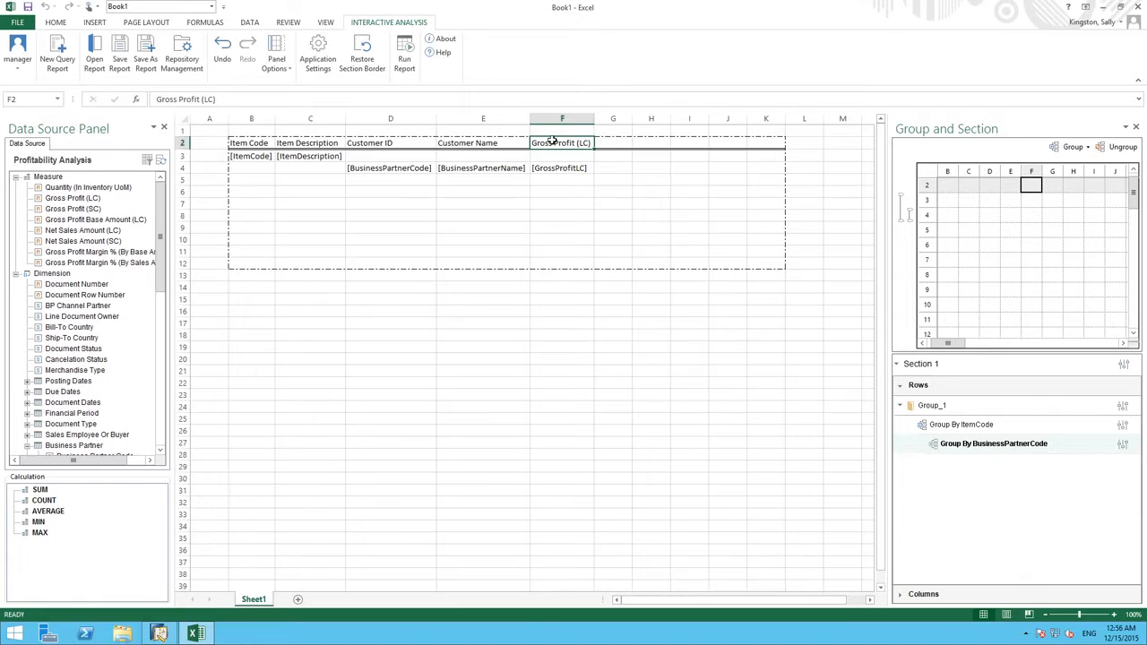
pyautogui.write('Profit')
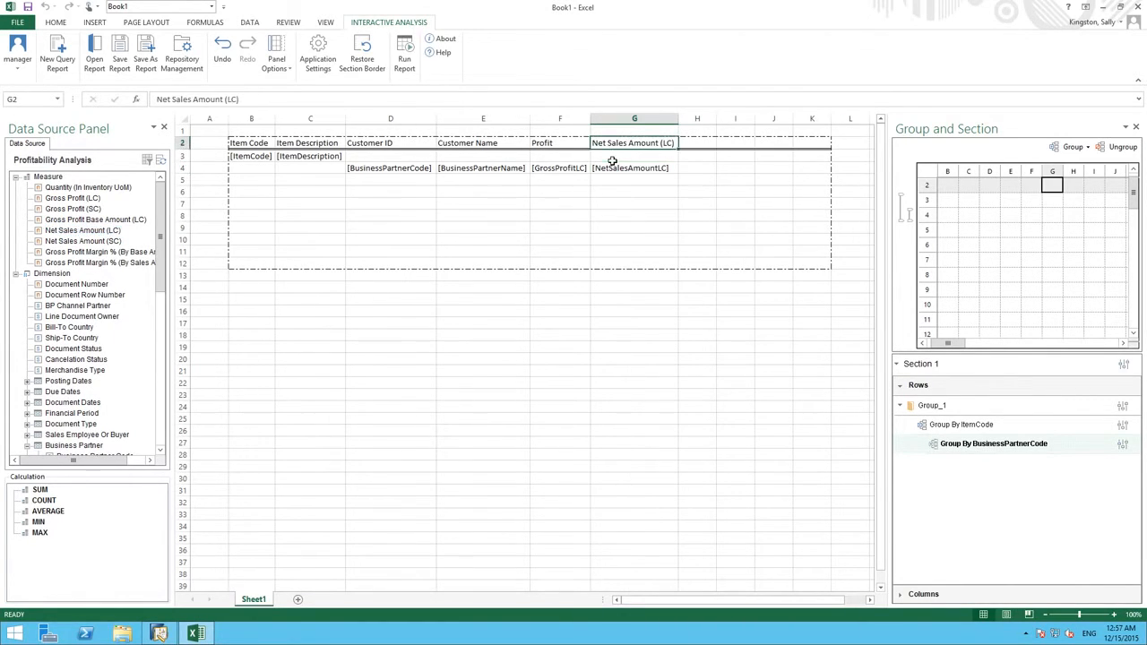
pyautogui.write('Revenue')
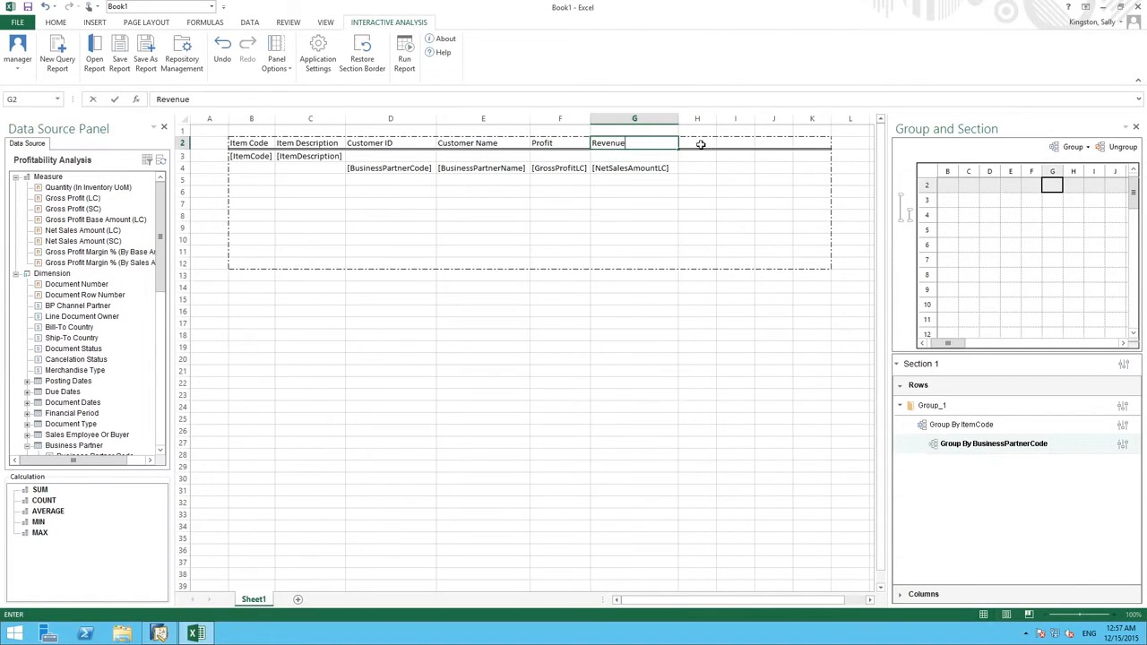
pyautogui.click(692, 144)
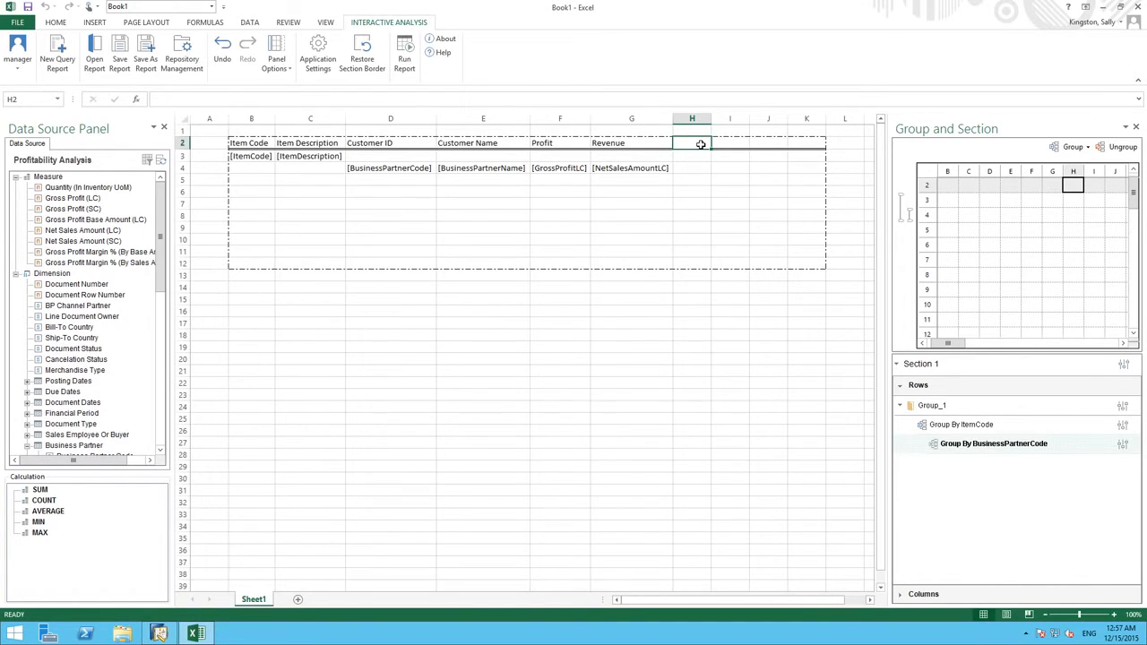
pyautogui.write('Marg')
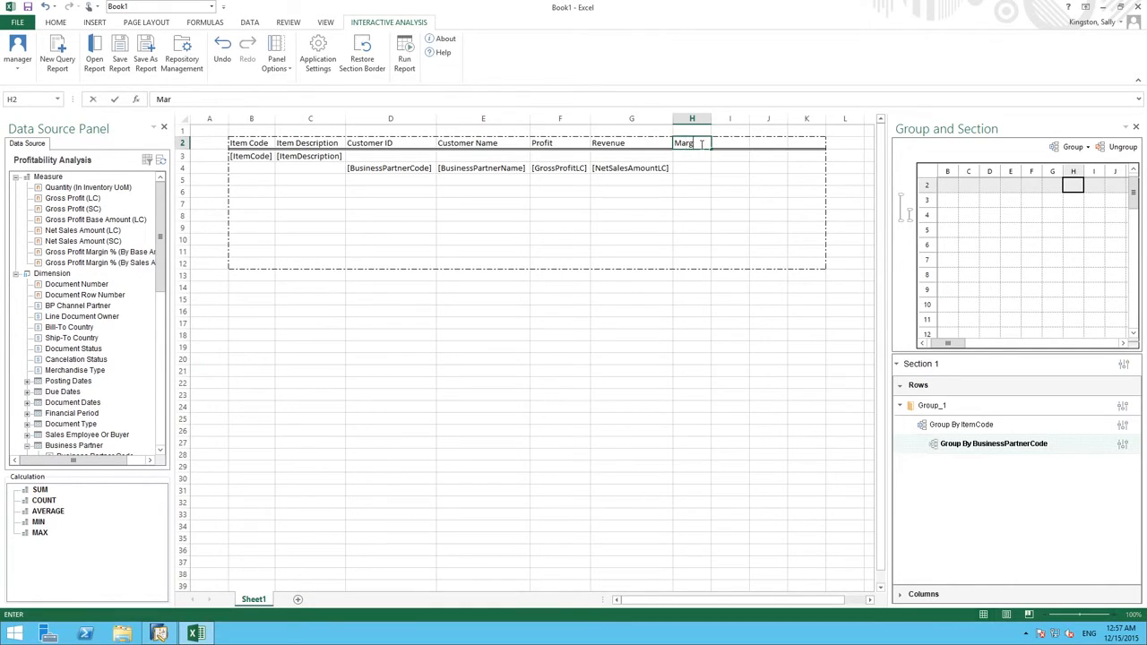
# Finish the 'Margin %' header and enter a formula dividing profit by revenue times 100
pyautogui.write('in %')
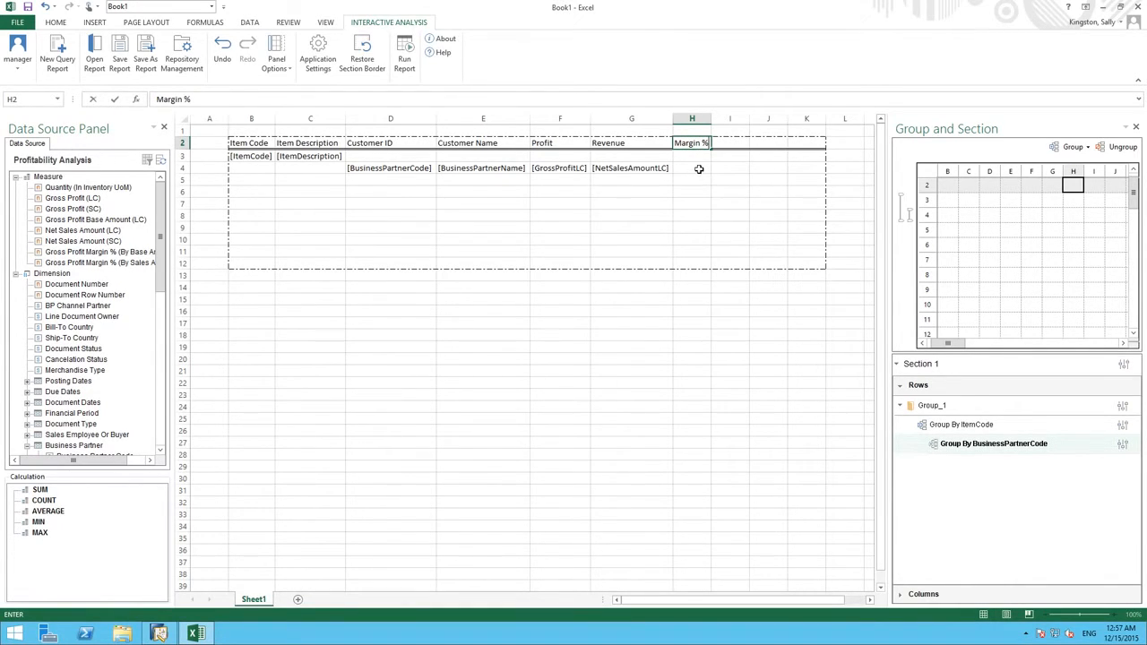
pyautogui.click(691, 169)
pyautogui.write('=')
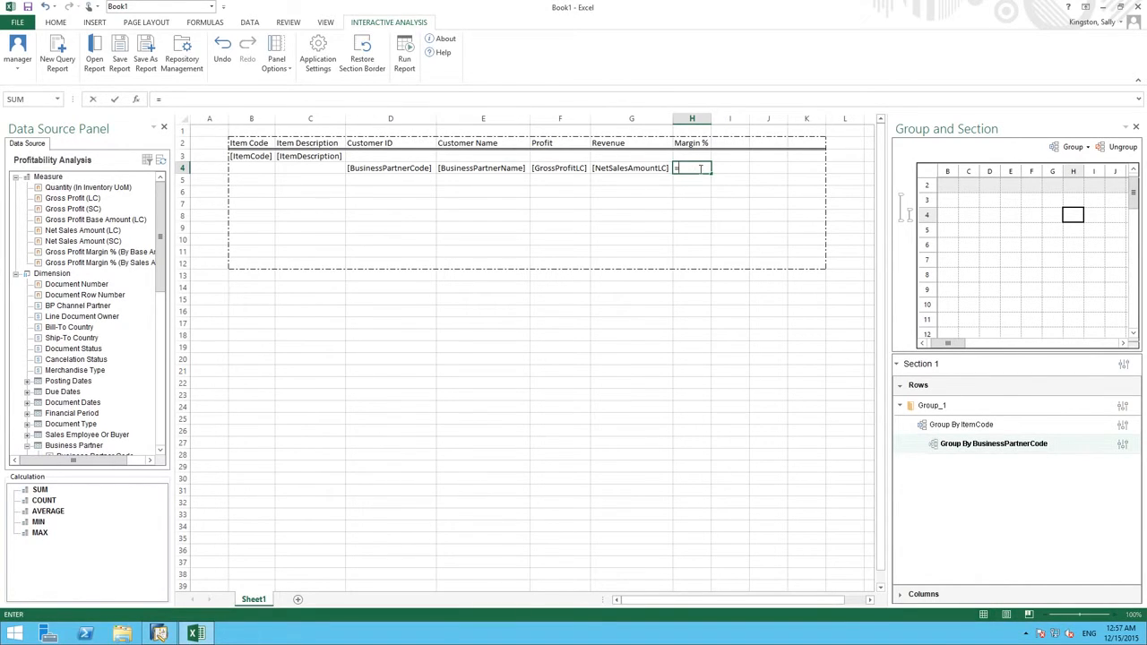
pyautogui.write('iaCellRef(')
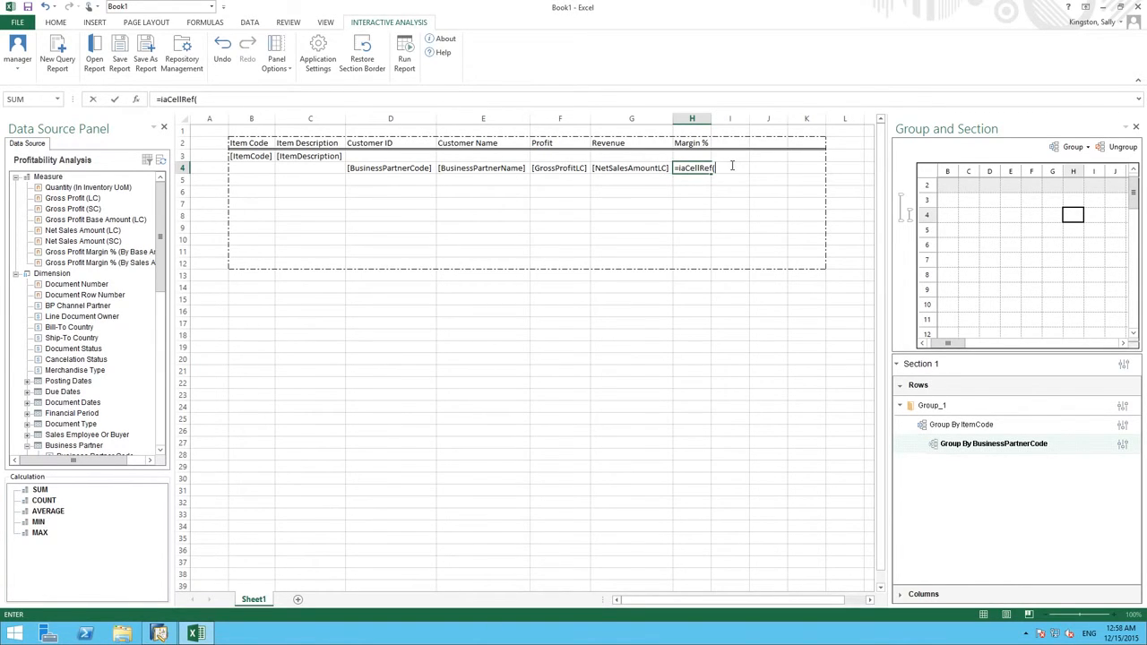
pyautogui.click(559, 169)
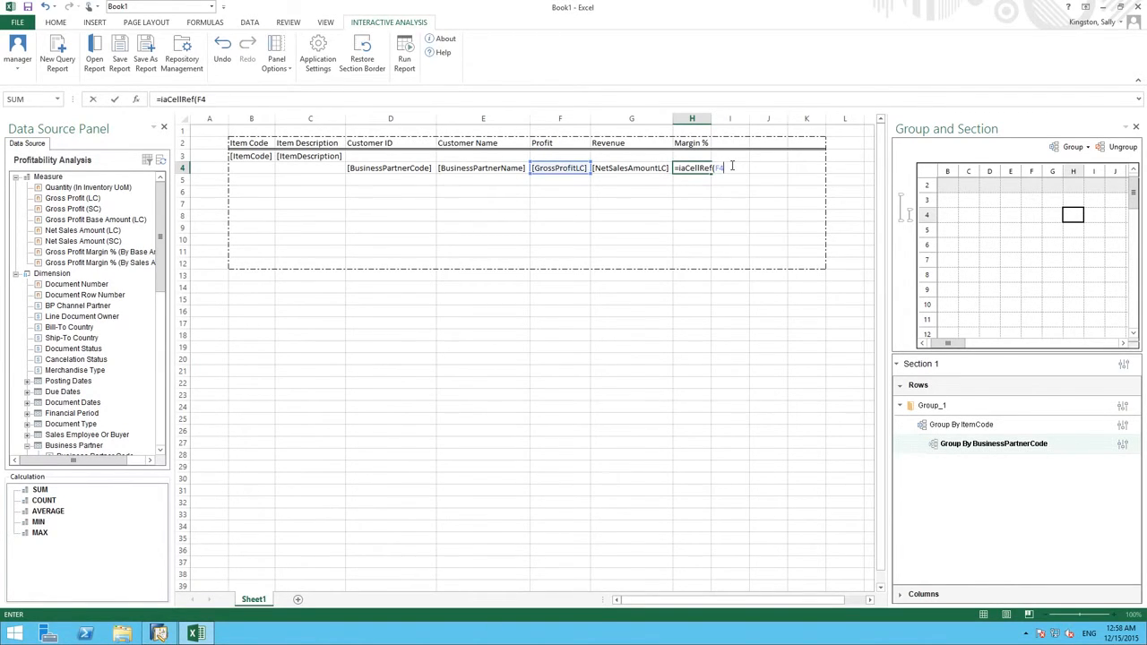
pyautogui.write(')/')
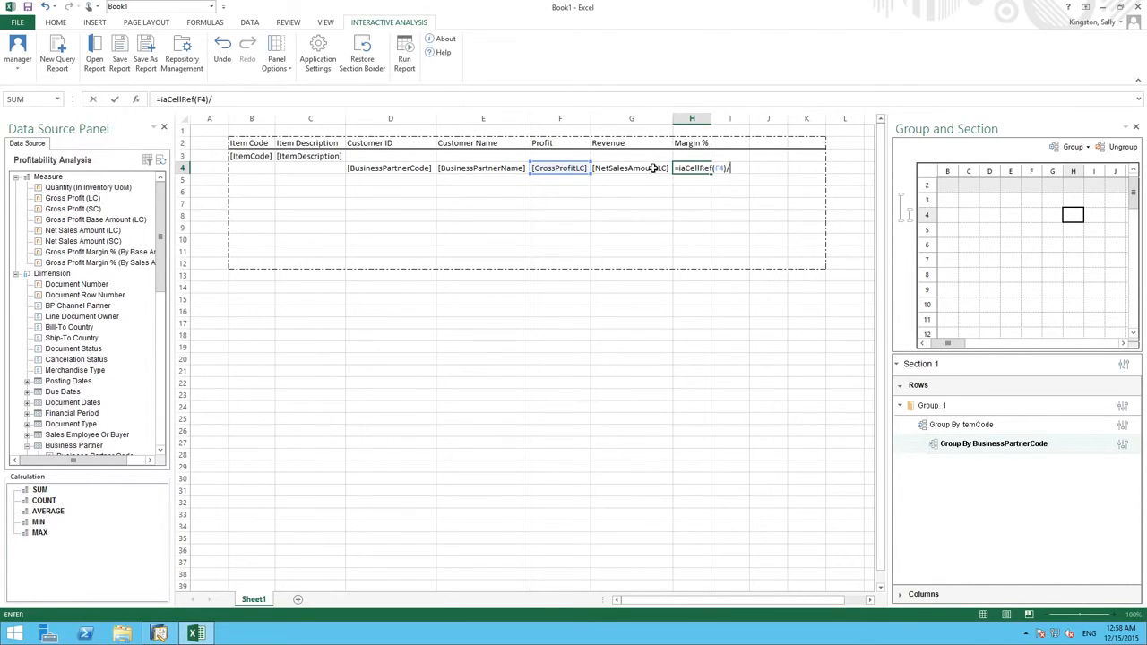
pyautogui.moveTo(654, 168)
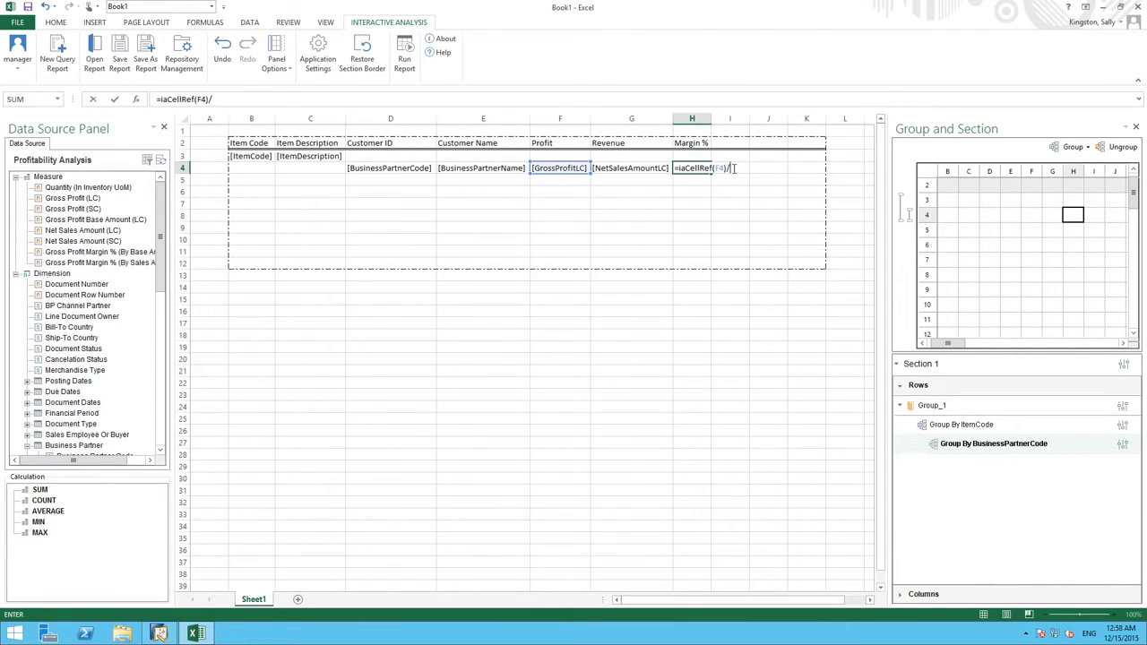
pyautogui.write('iaCellRef(')
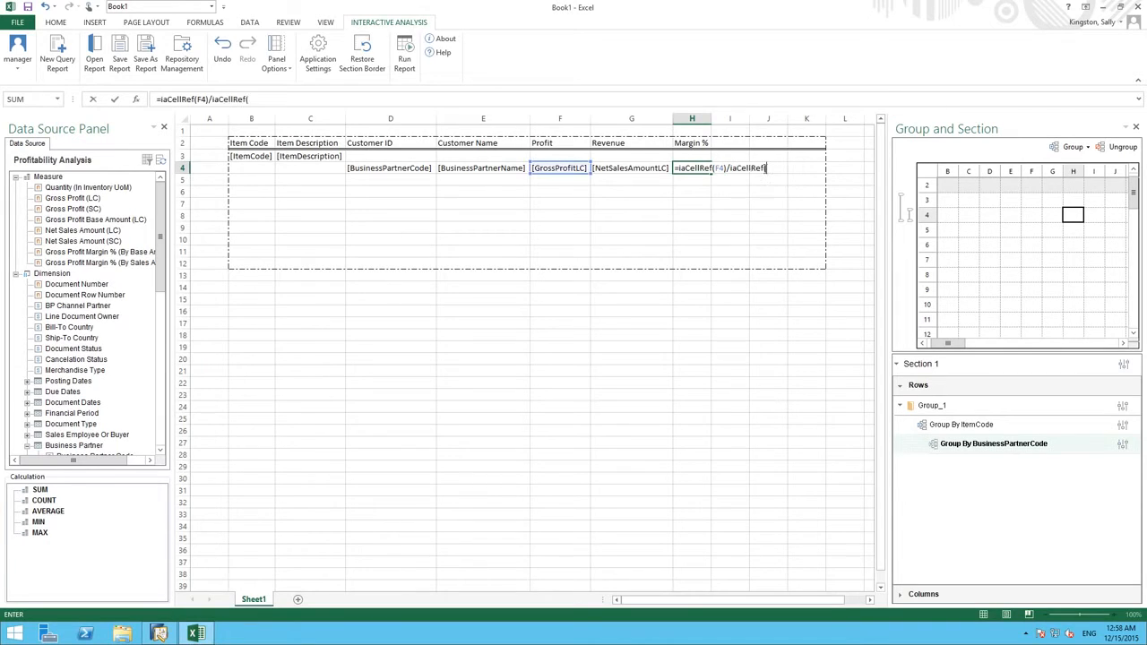
pyautogui.write('G4)')
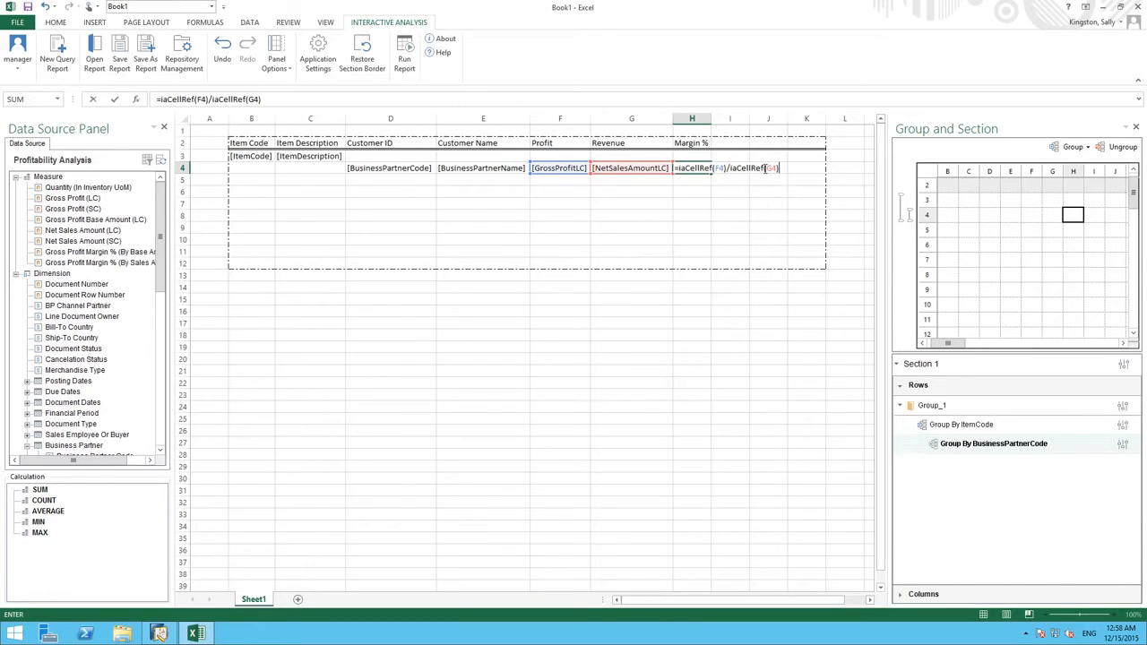
pyautogui.write('*100')
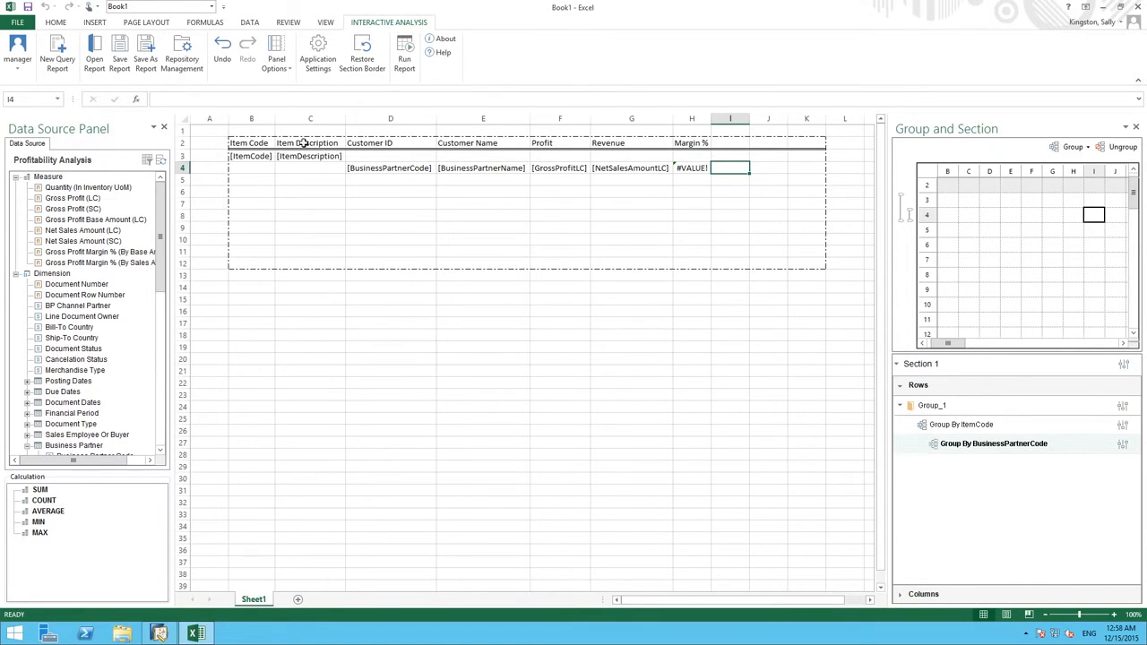
# Format row 2 with yellow fill and bold italic titles, then select the Profit cell to total
pyautogui.click(183, 144)
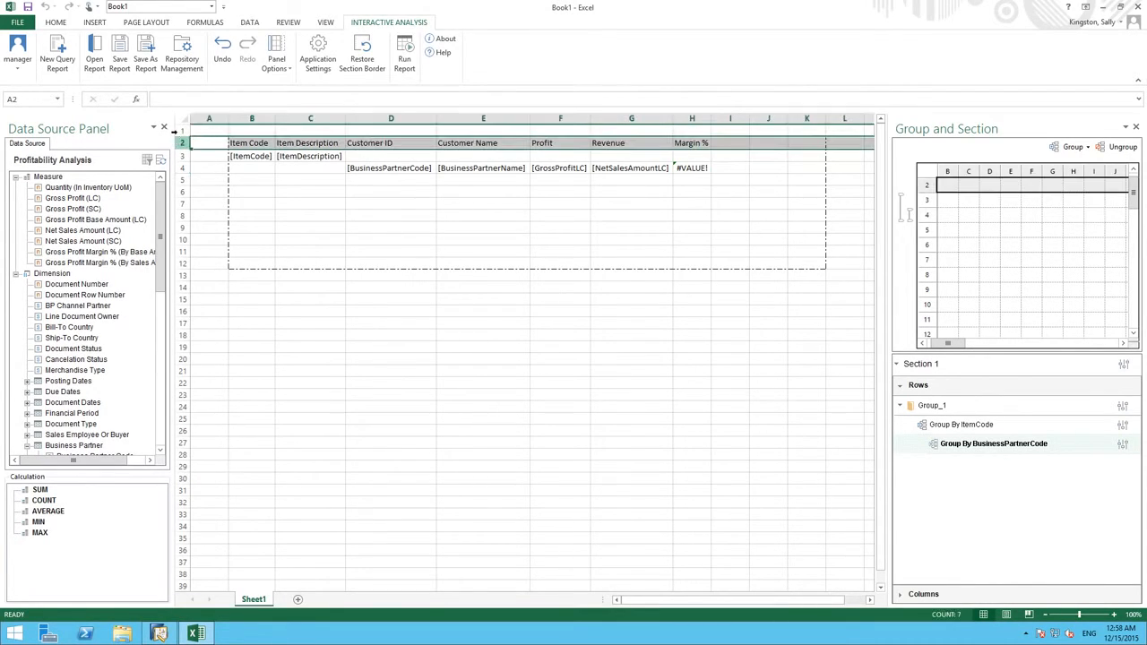
pyautogui.click(54, 22)
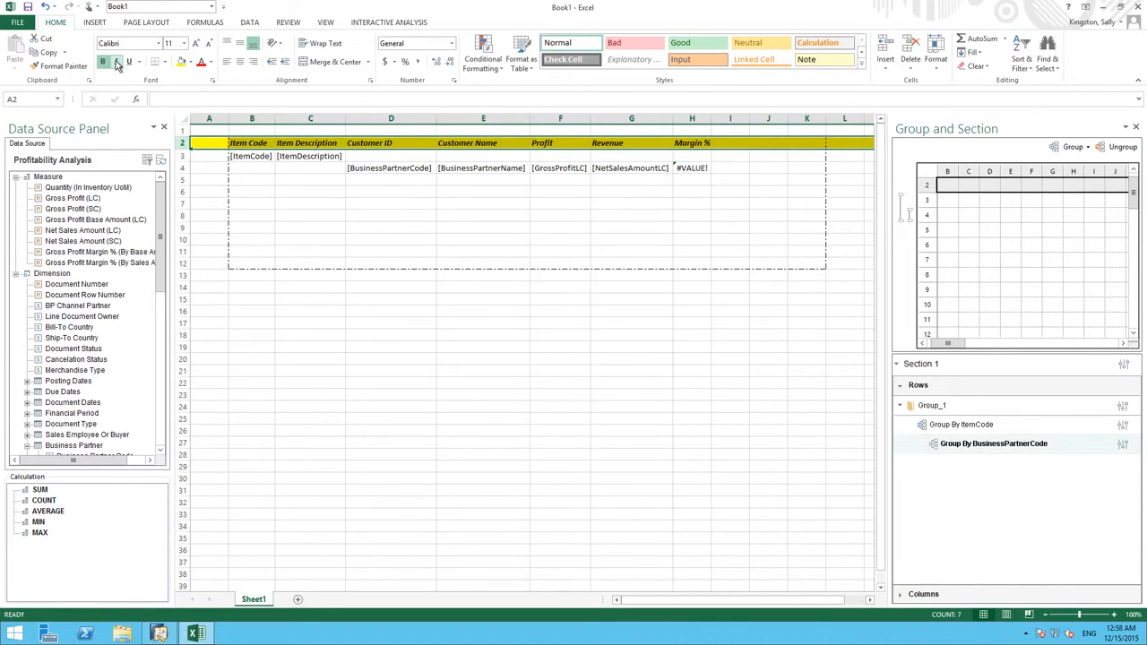
pyautogui.moveTo(129, 61)
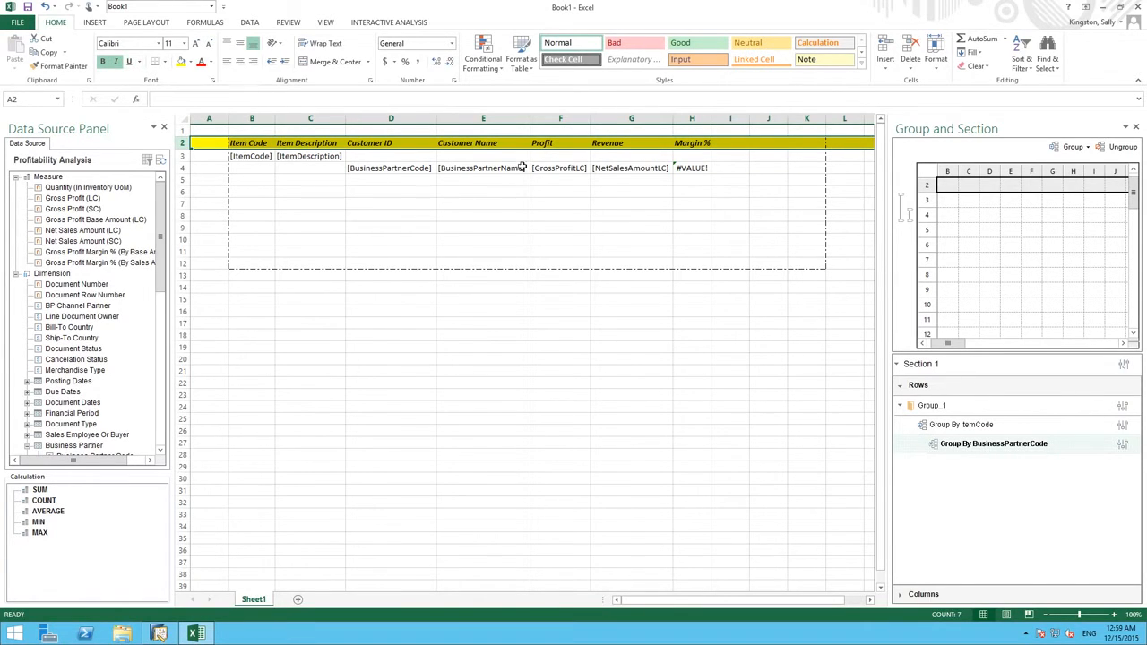
pyautogui.click(559, 154)
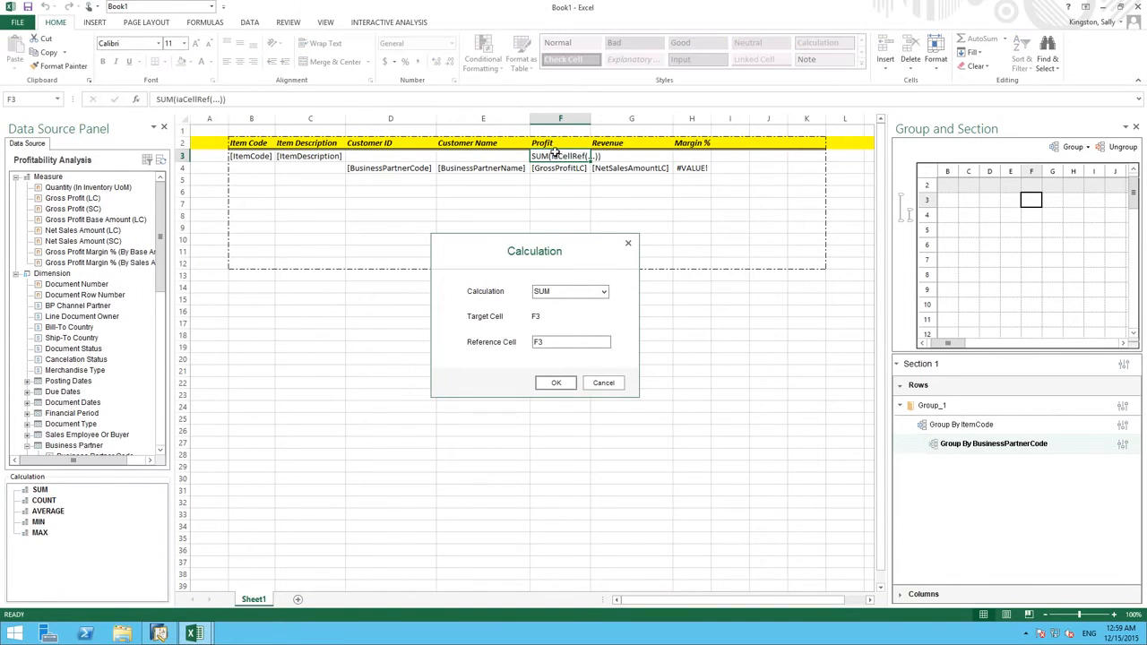
pyautogui.moveTo(564, 170)
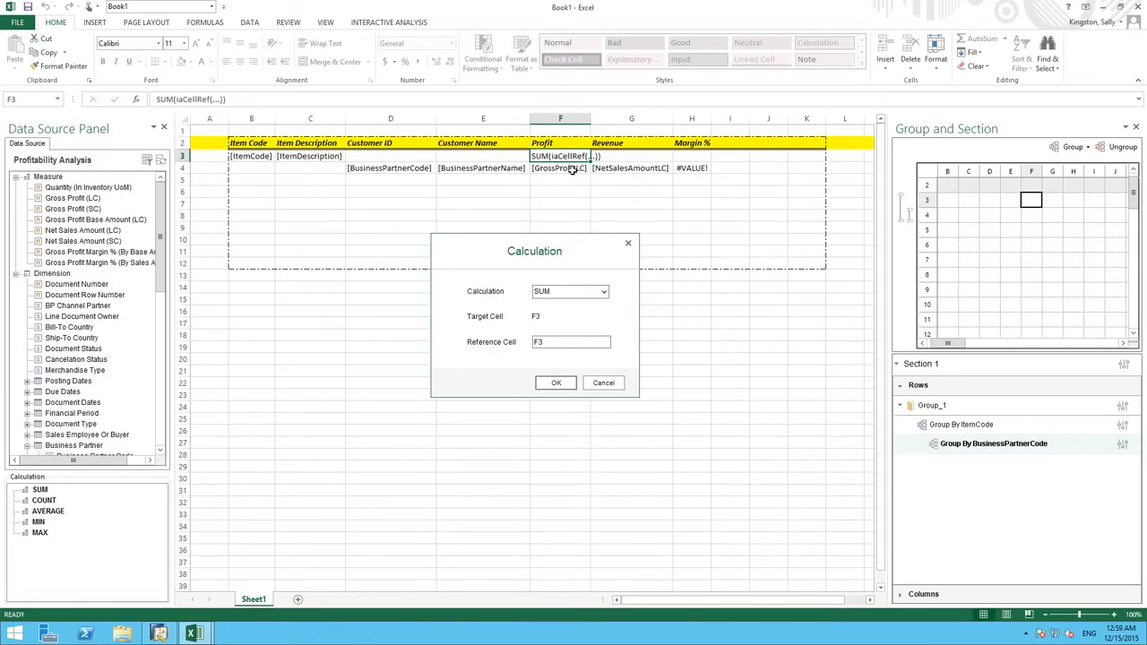
# Set F4 to SUM of the profit cell and label E4 SubTotal and E5 GrandTotal
pyautogui.click(570, 340)
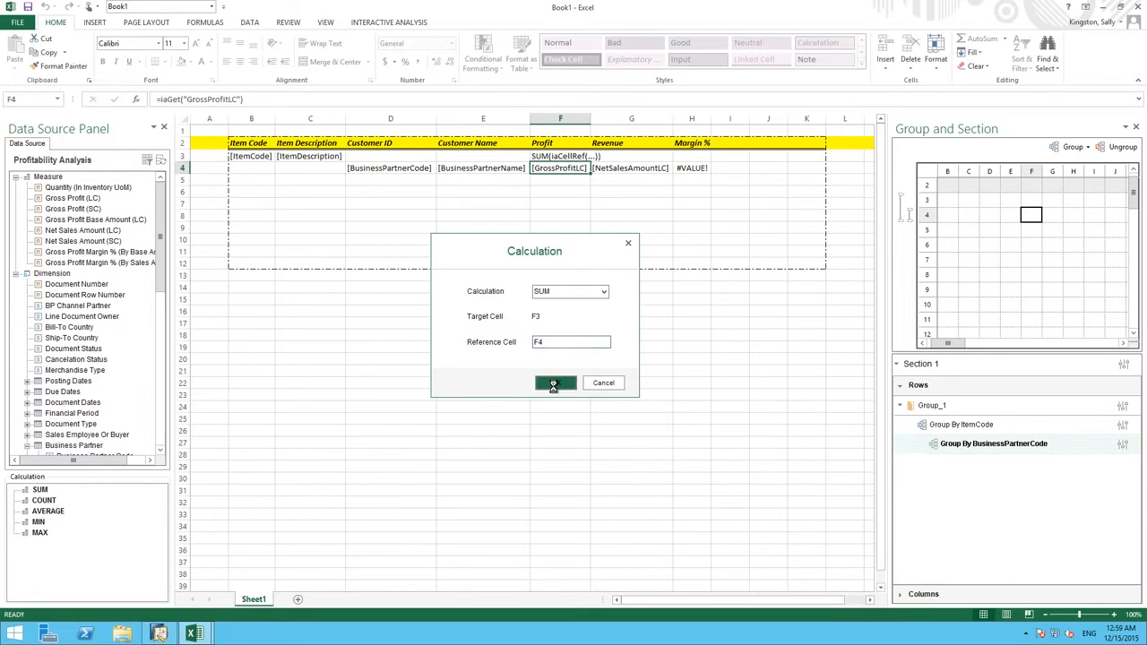
pyautogui.click(554, 383)
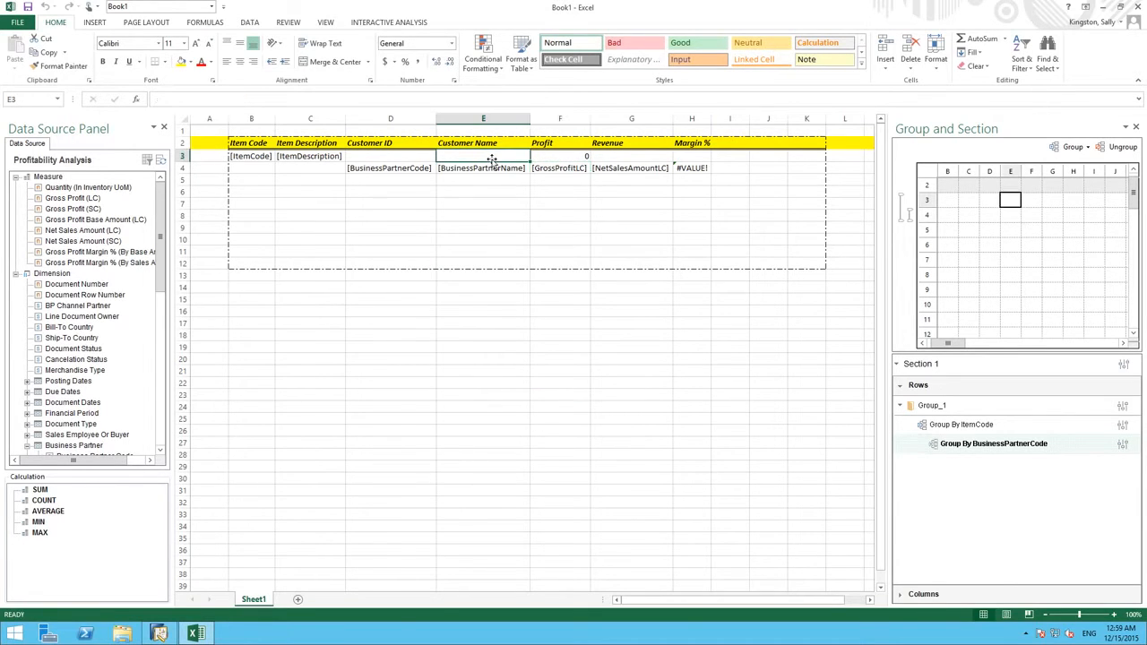
pyautogui.write('SubTotal')
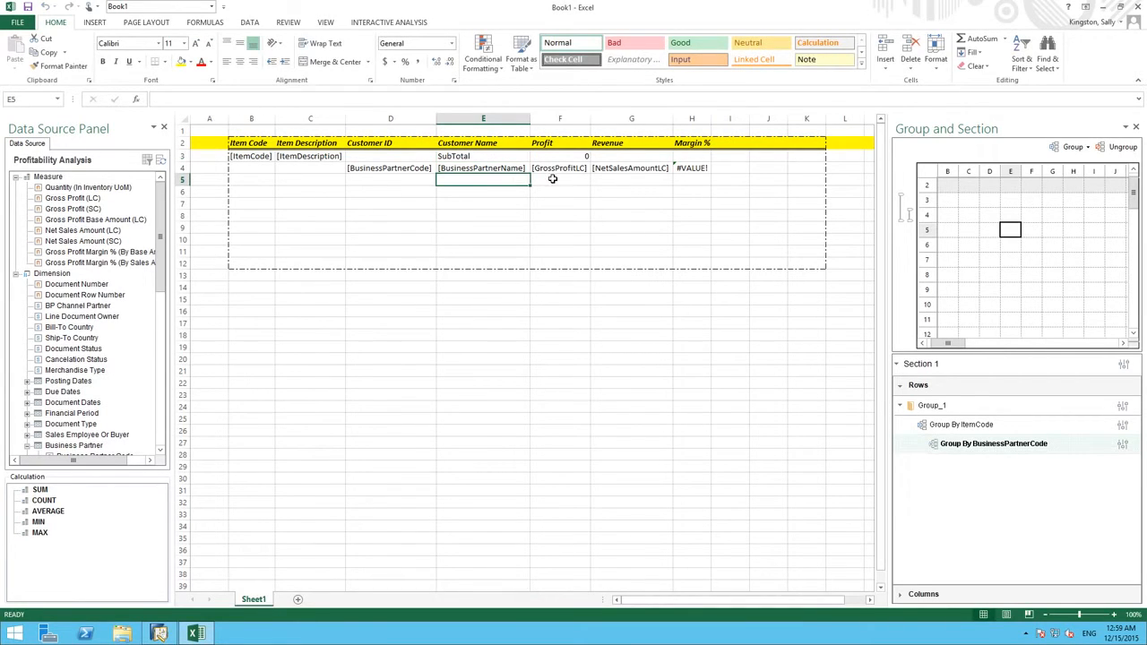
pyautogui.write('G')
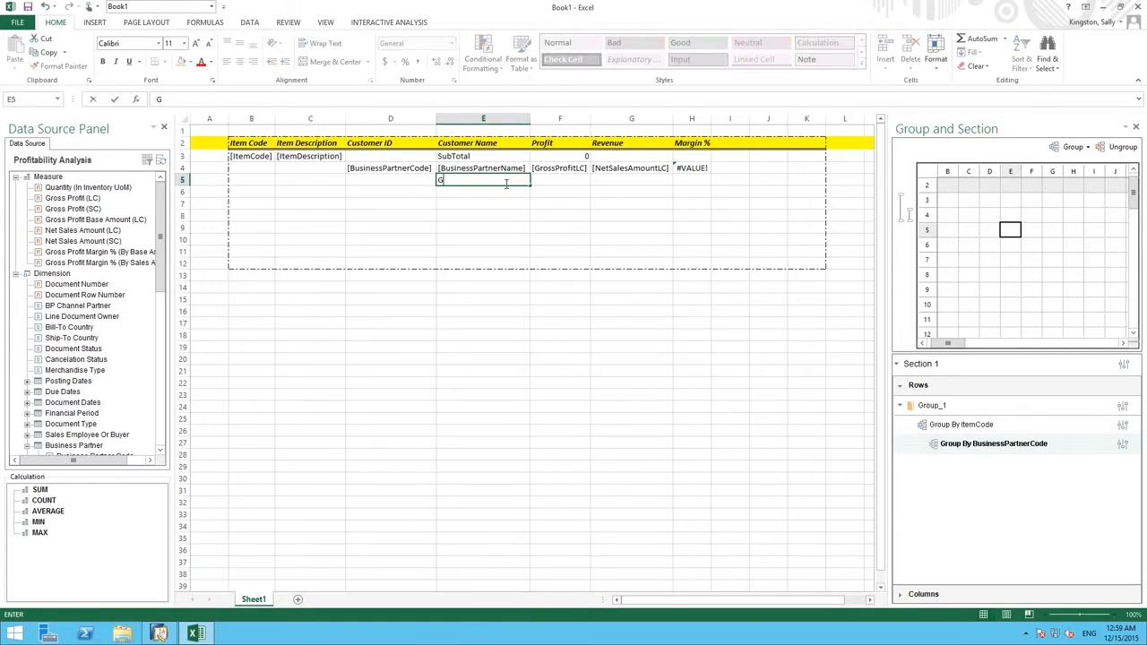
pyautogui.write('randTotal')
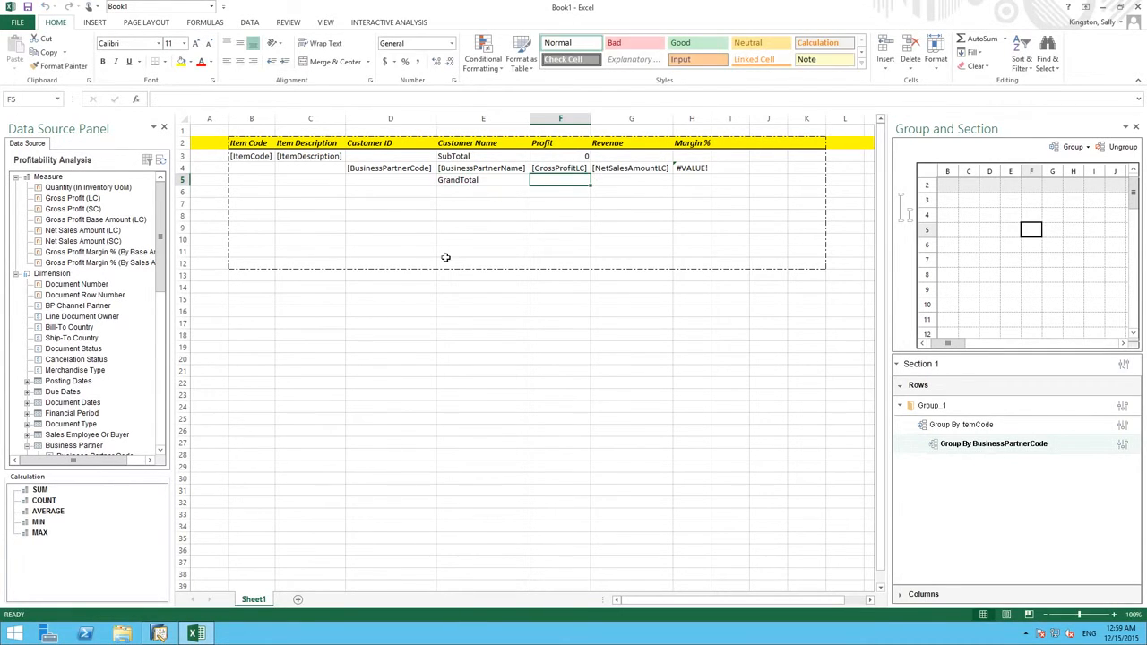
# Set F5 to a SUM calculation referencing the F4 subtotal
pyautogui.click(40, 489)
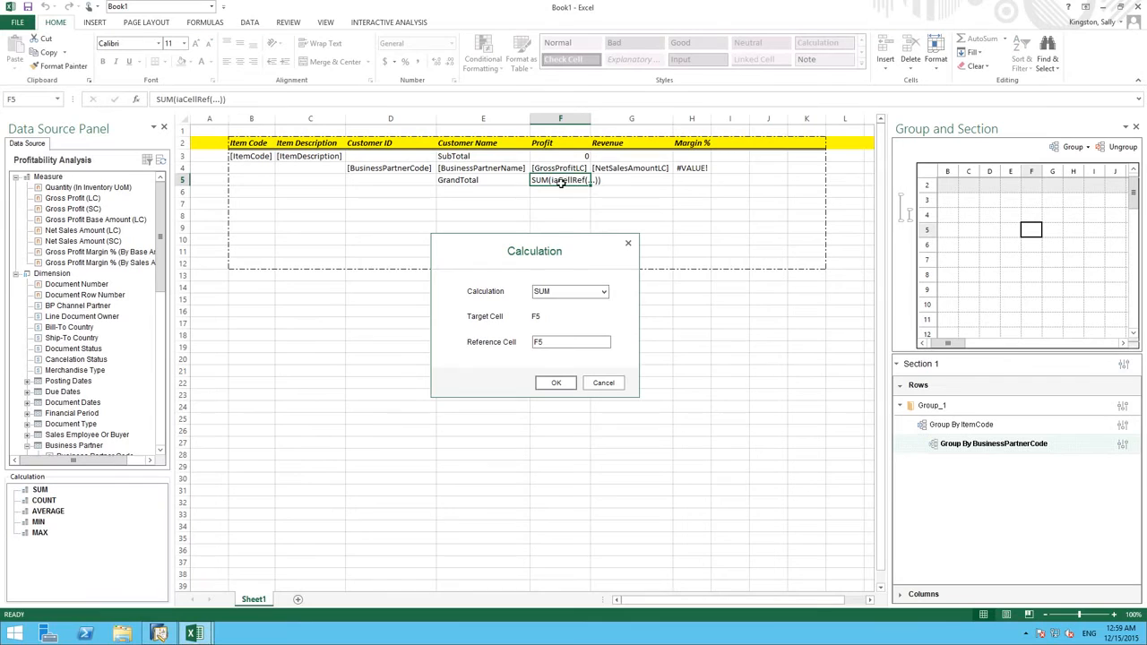
pyautogui.click(570, 341)
pyautogui.write('4')
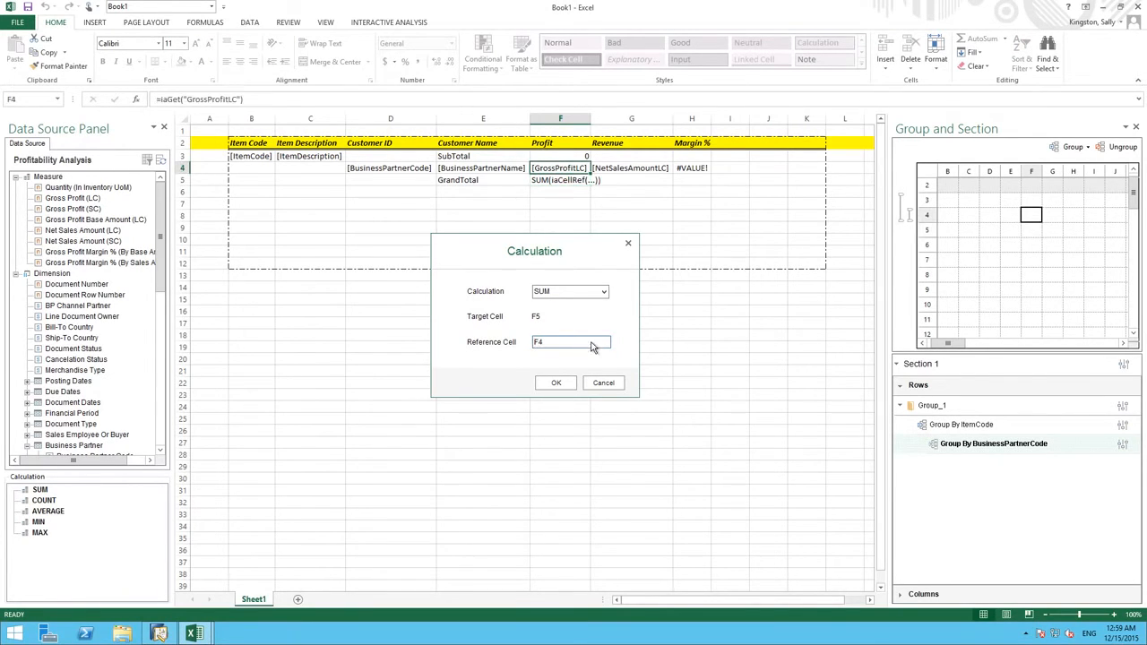
pyautogui.click(556, 383)
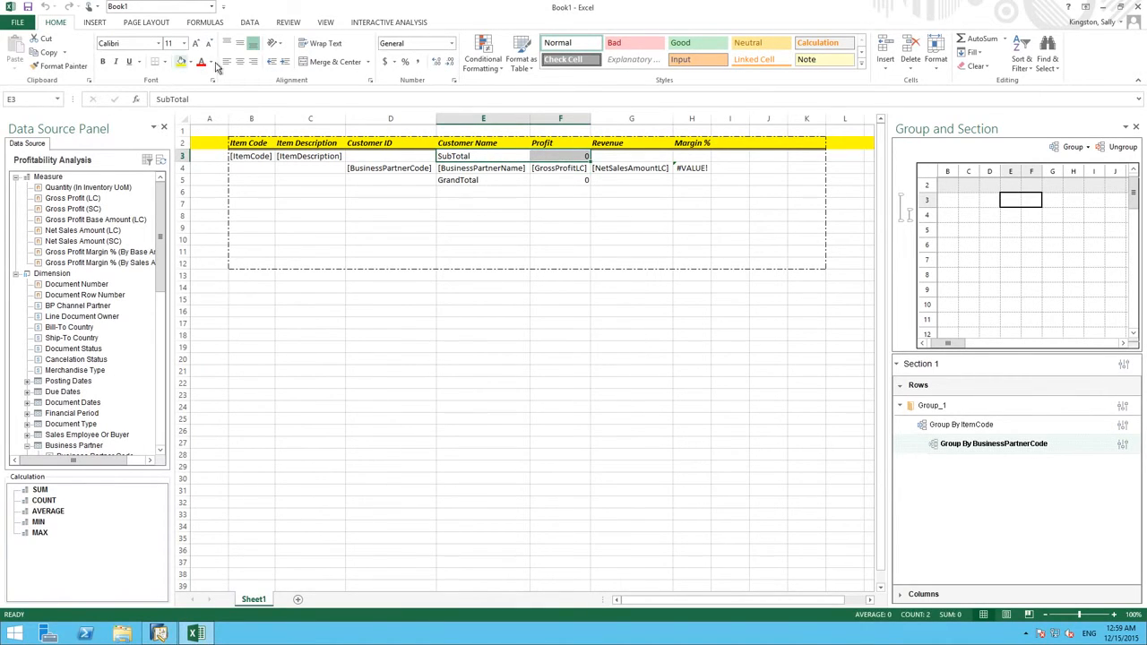
# Apply red font to E4:F4 and E5:F5 and make the GrandTotal row bold
pyautogui.click(102, 61)
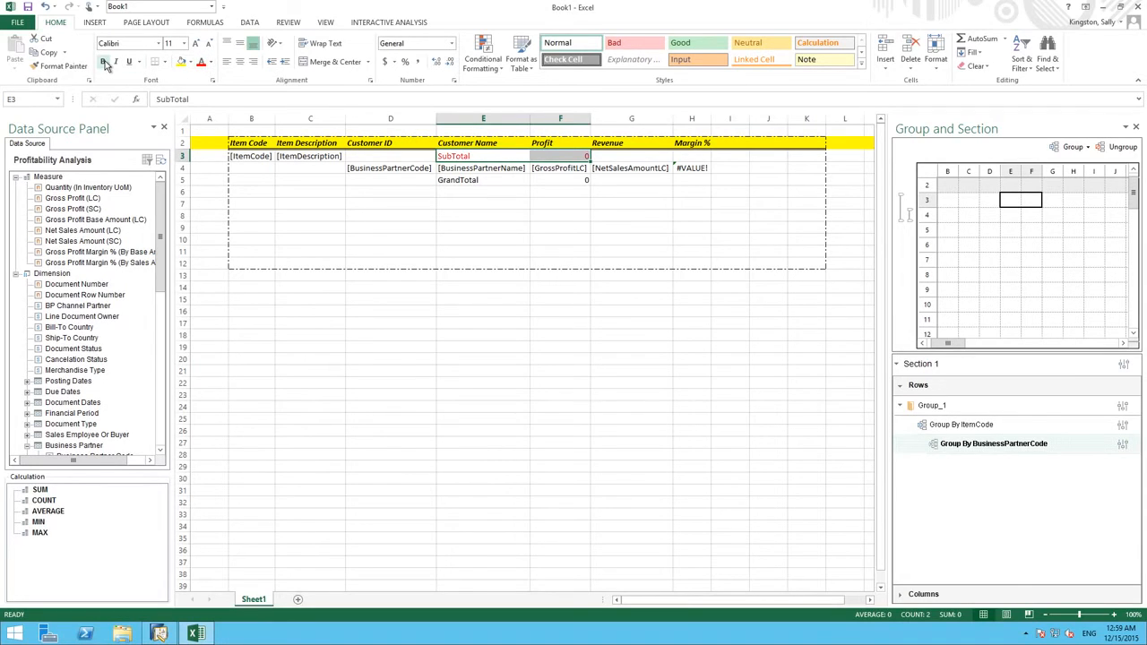
pyautogui.click(102, 61)
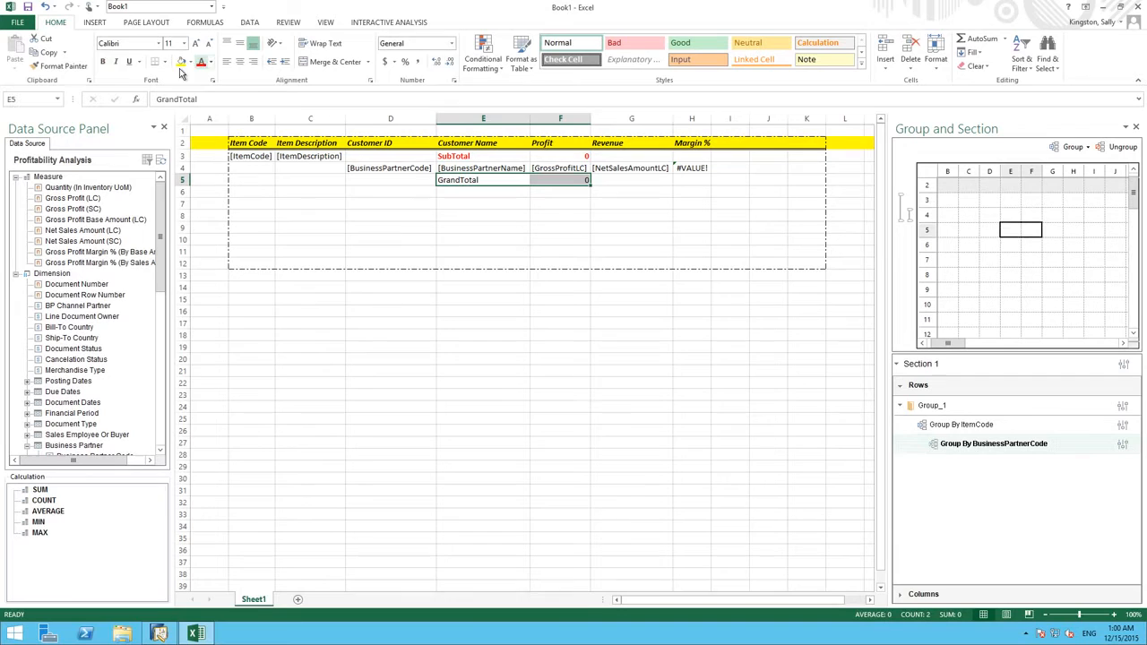
pyautogui.click(104, 61)
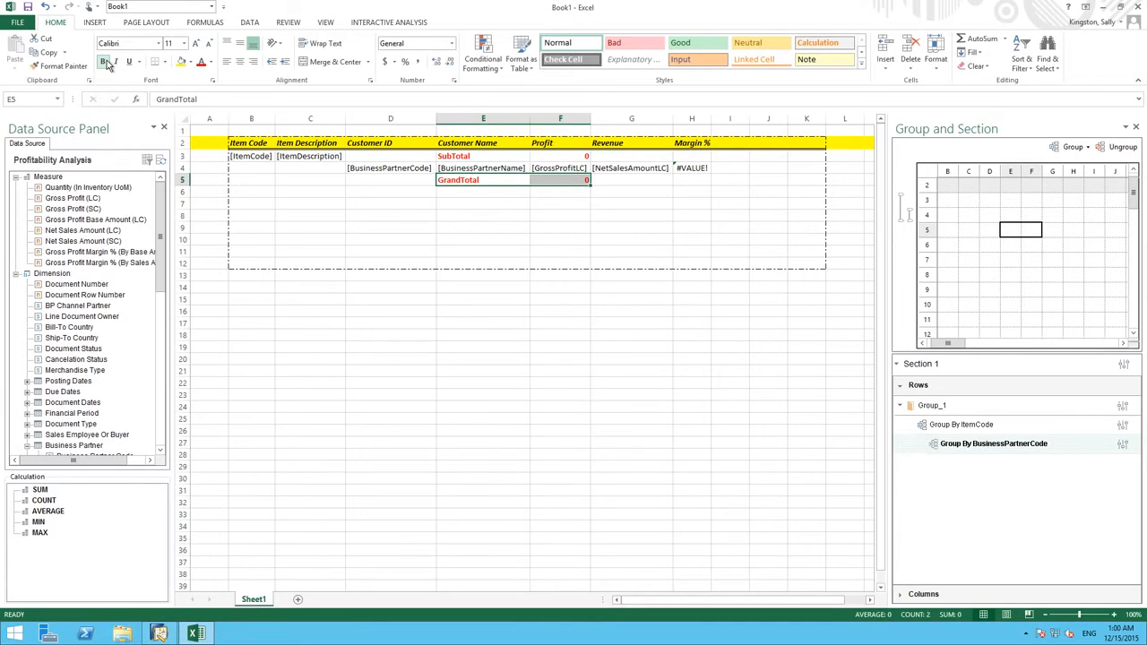
pyautogui.click(103, 61)
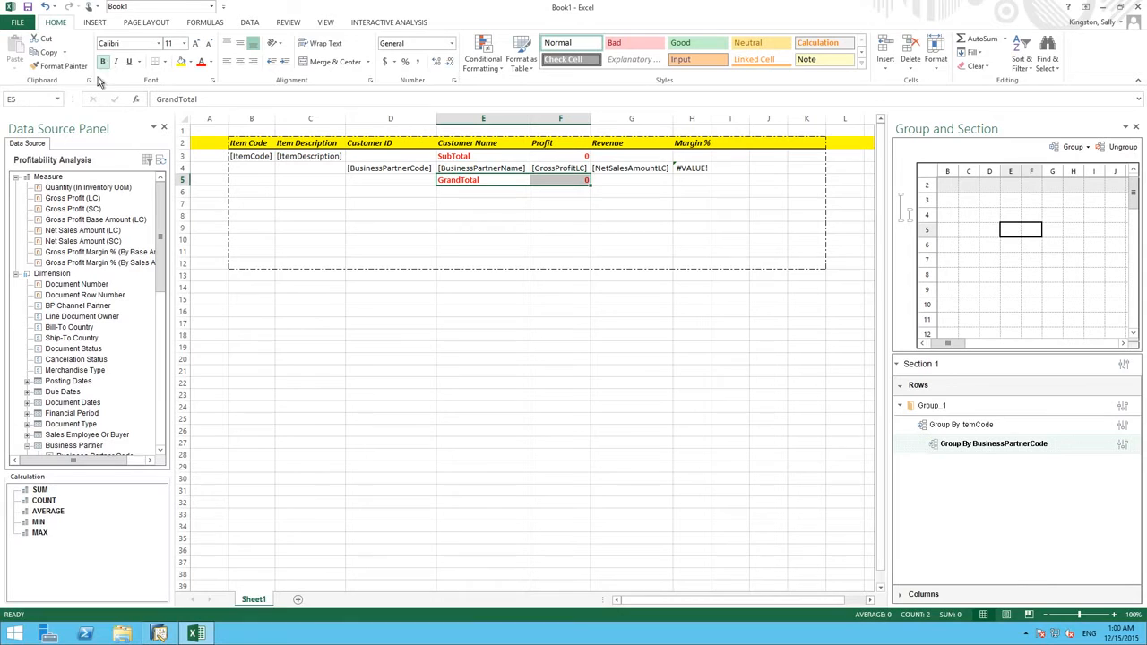
pyautogui.click(183, 155)
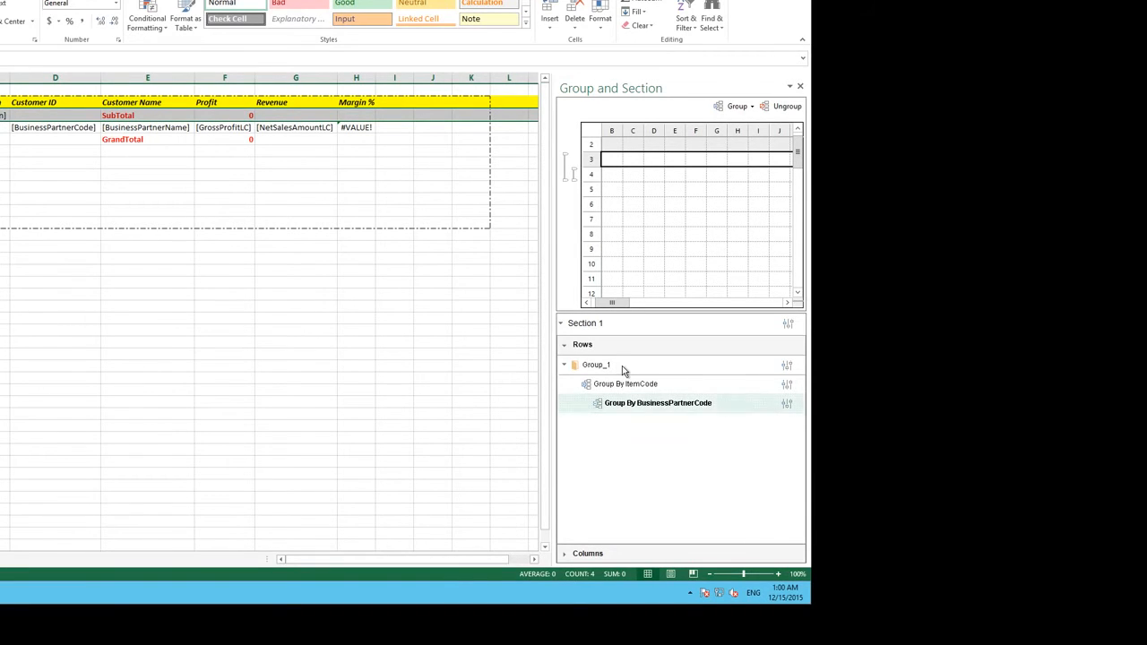
# In Group_1's filter settings choose Item > Item Code with an in-list comparison
pyautogui.click(787, 365)
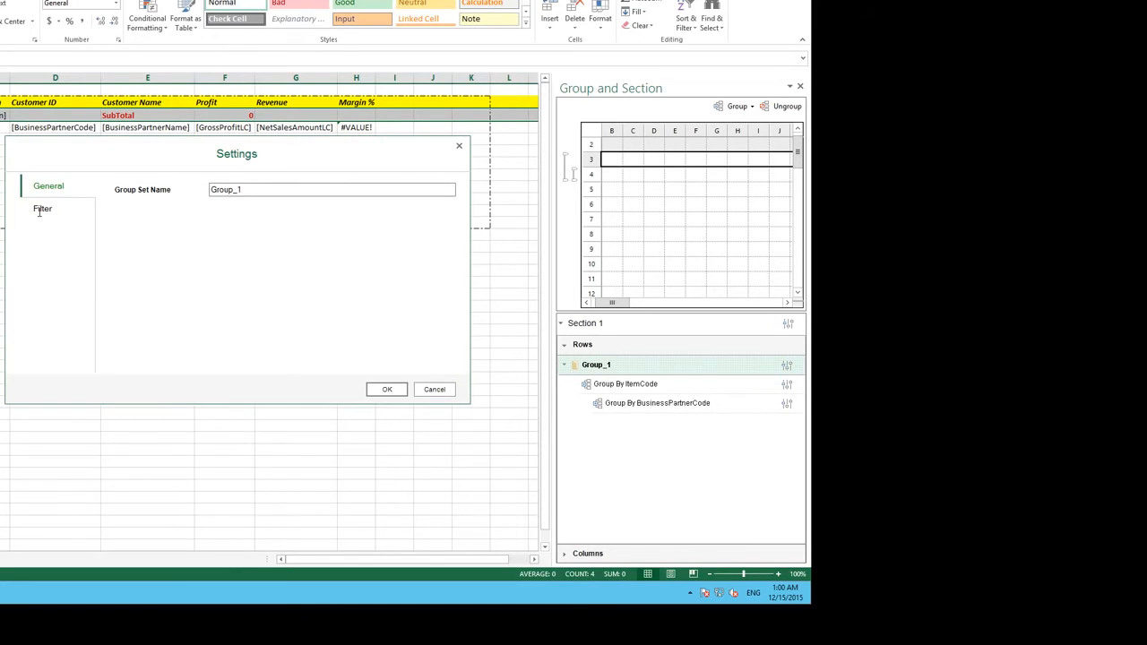
pyautogui.click(43, 208)
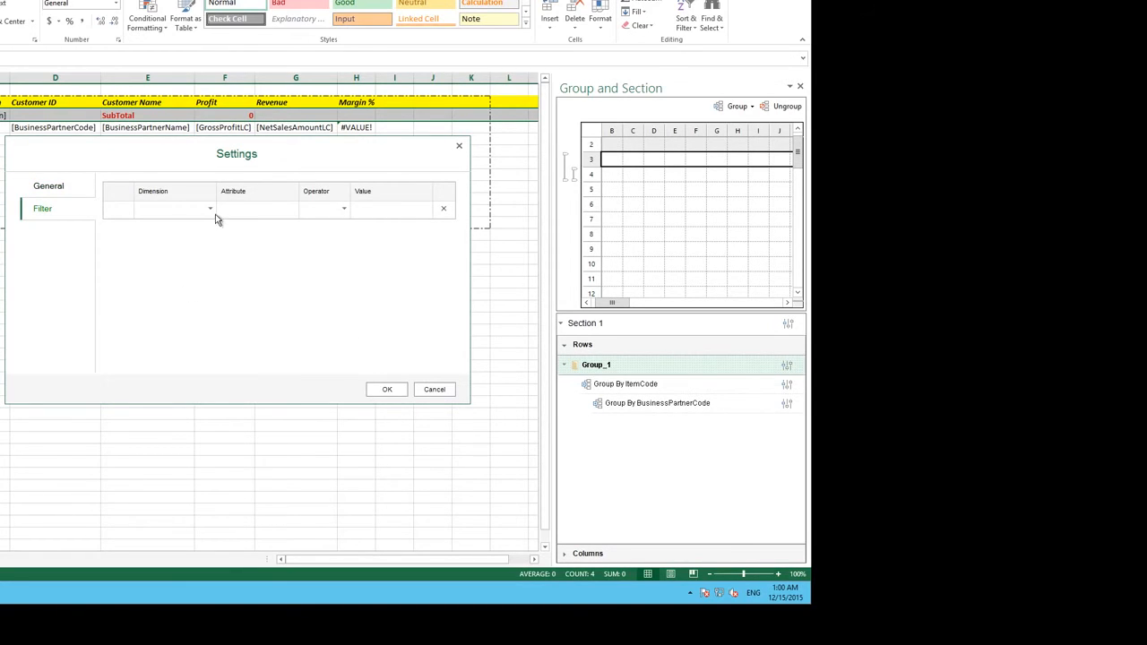
pyautogui.click(210, 208)
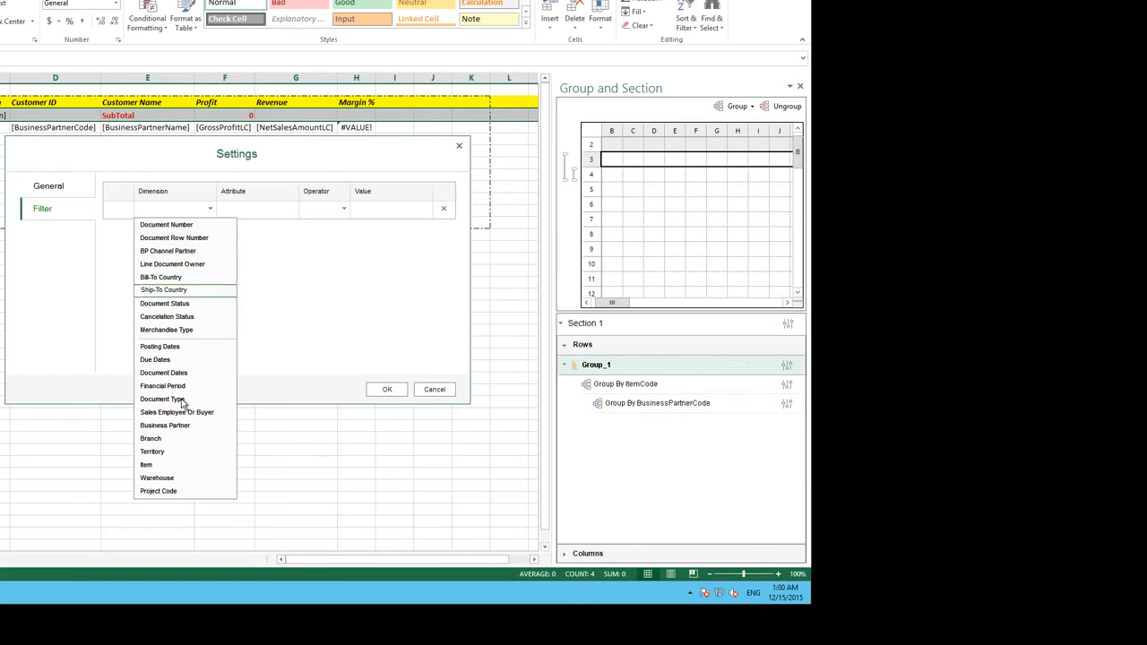
pyautogui.click(147, 464)
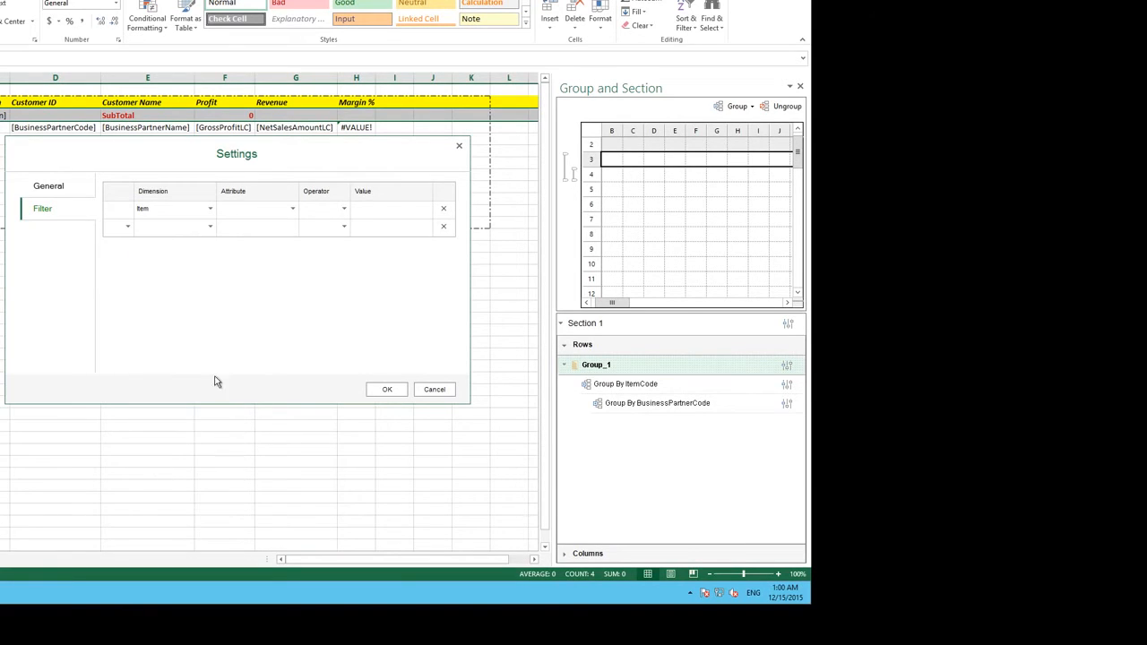
pyautogui.click(291, 208)
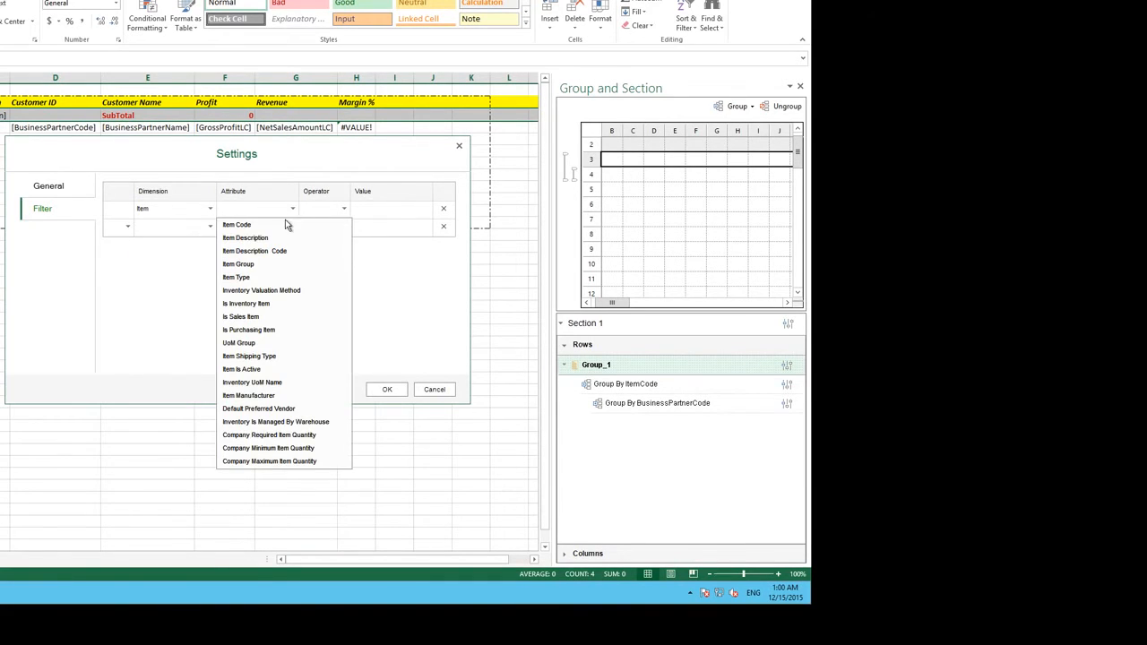
pyautogui.click(236, 224)
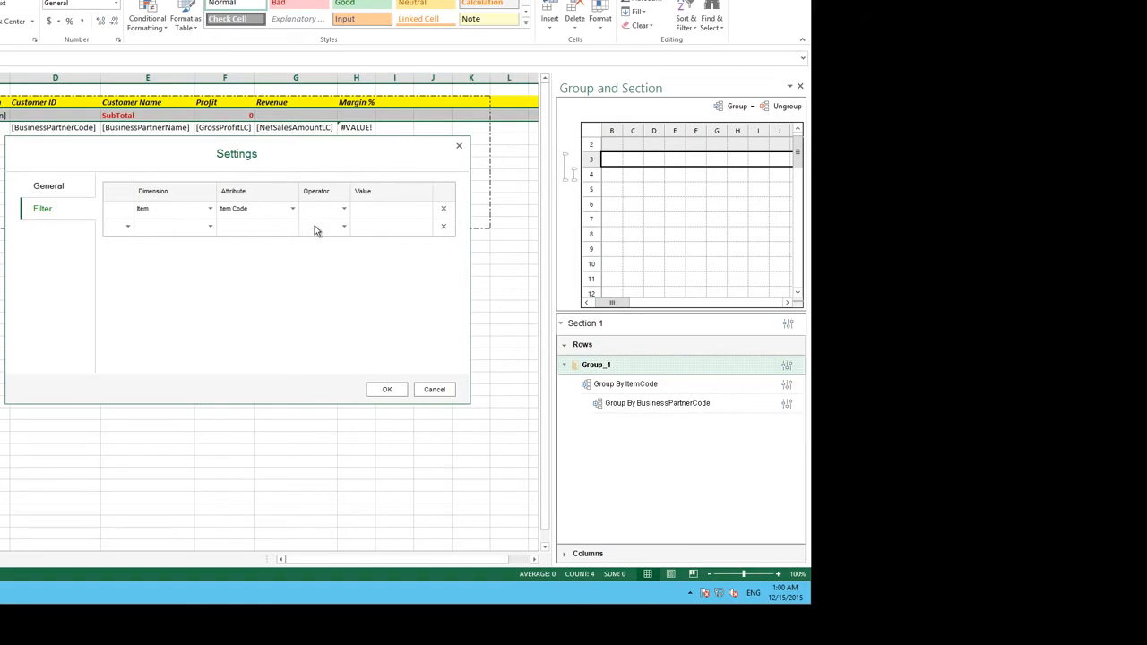
pyautogui.click(343, 208)
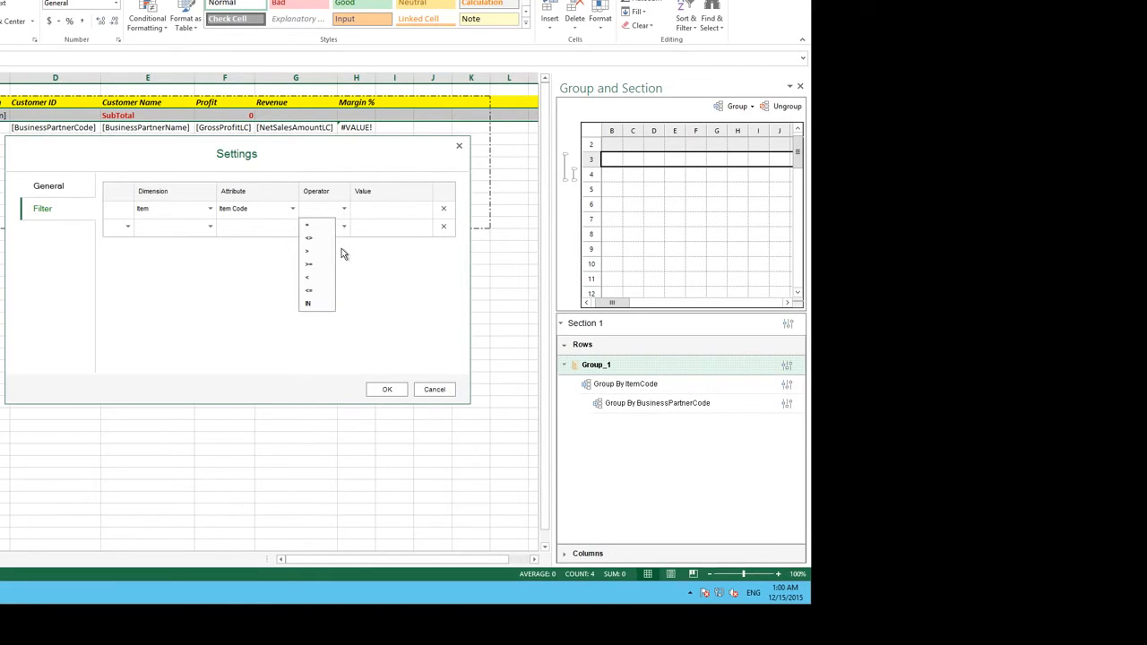
pyautogui.click(308, 303)
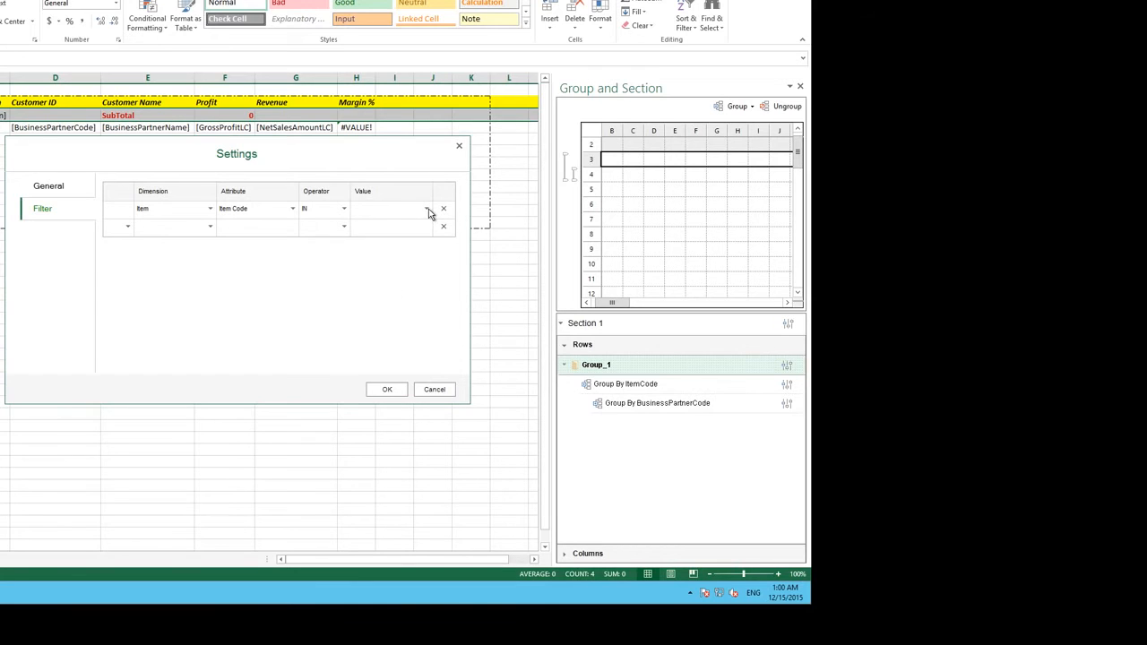
# Tick item codes A00001, A00002 and A00003 and apply the filter to the report
pyautogui.click(443, 208)
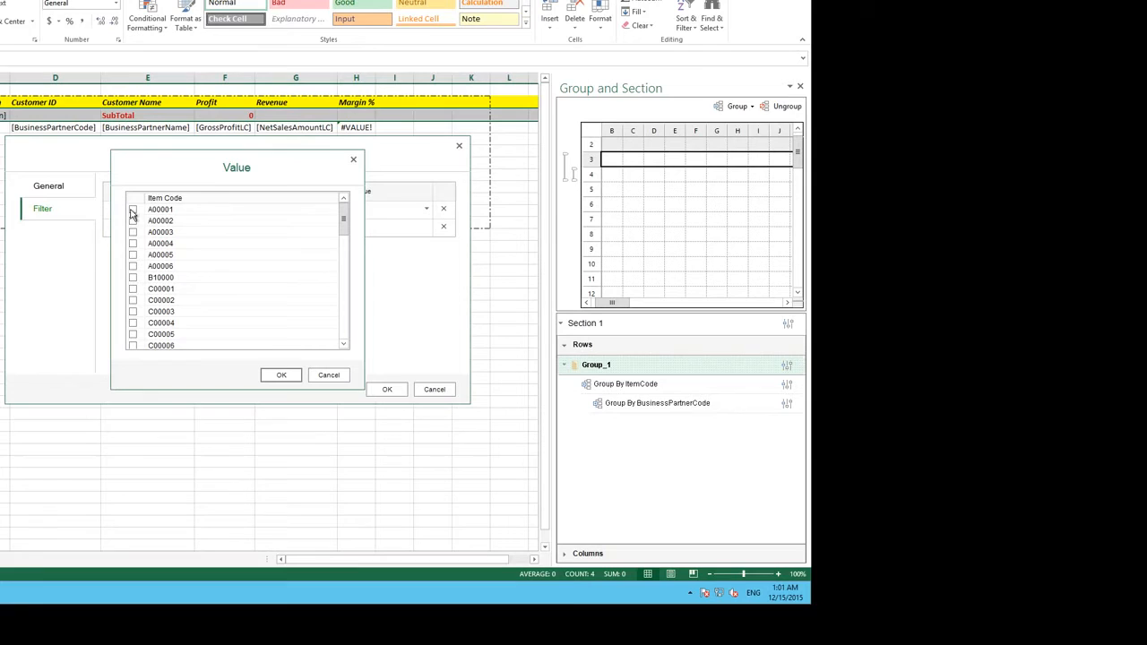
pyautogui.click(132, 208)
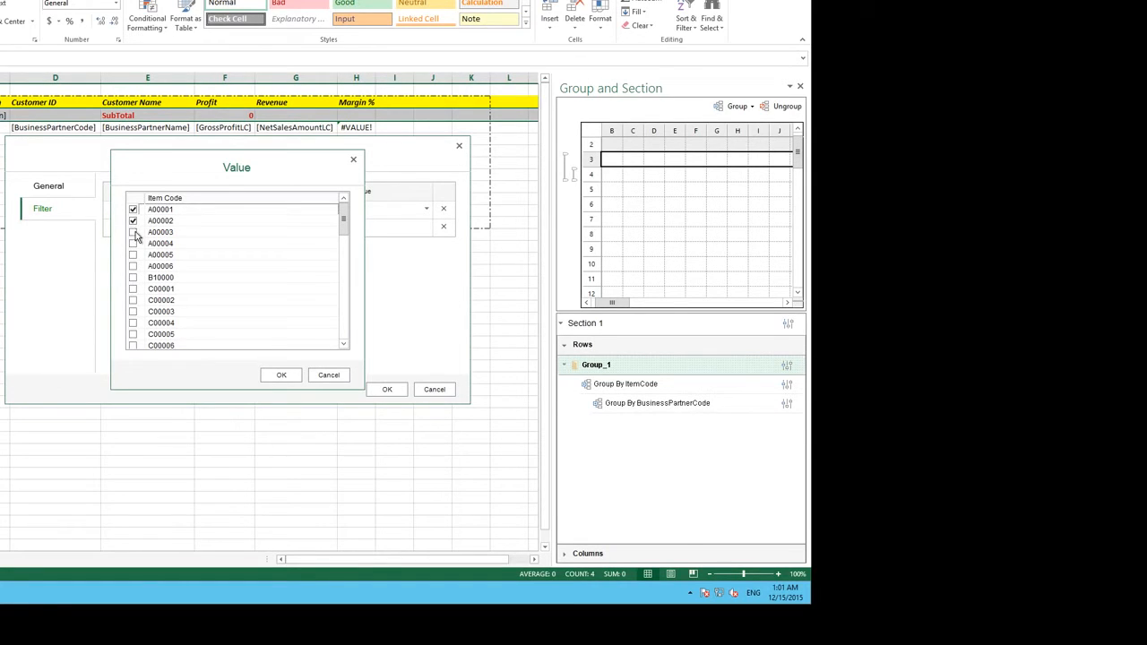
pyautogui.click(132, 233)
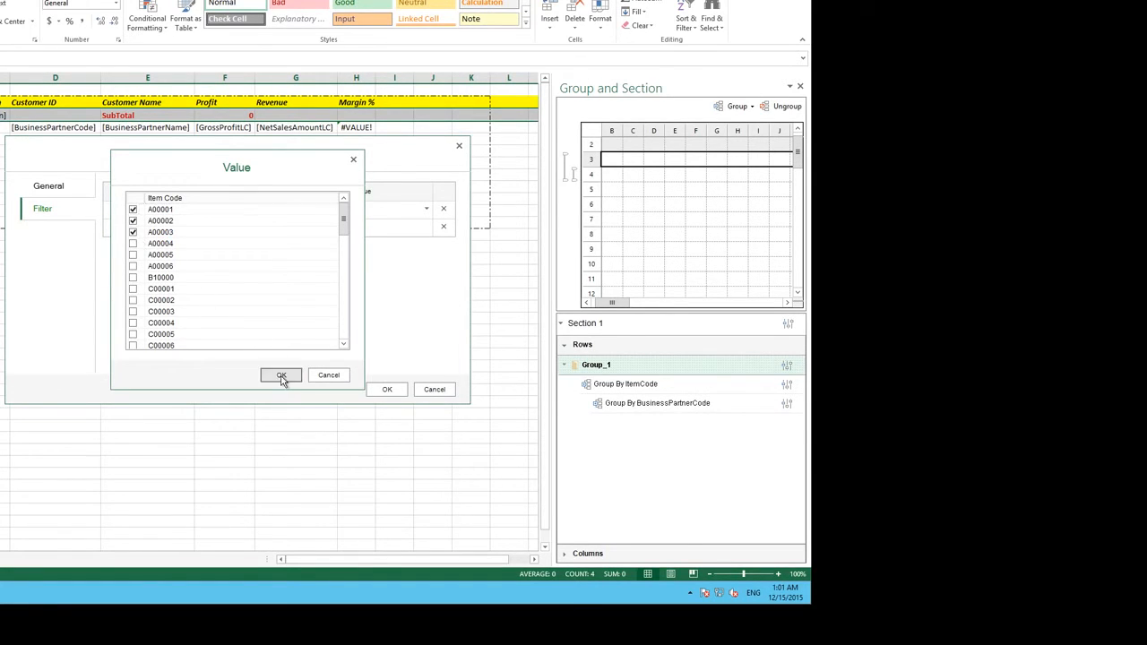
pyautogui.click(281, 376)
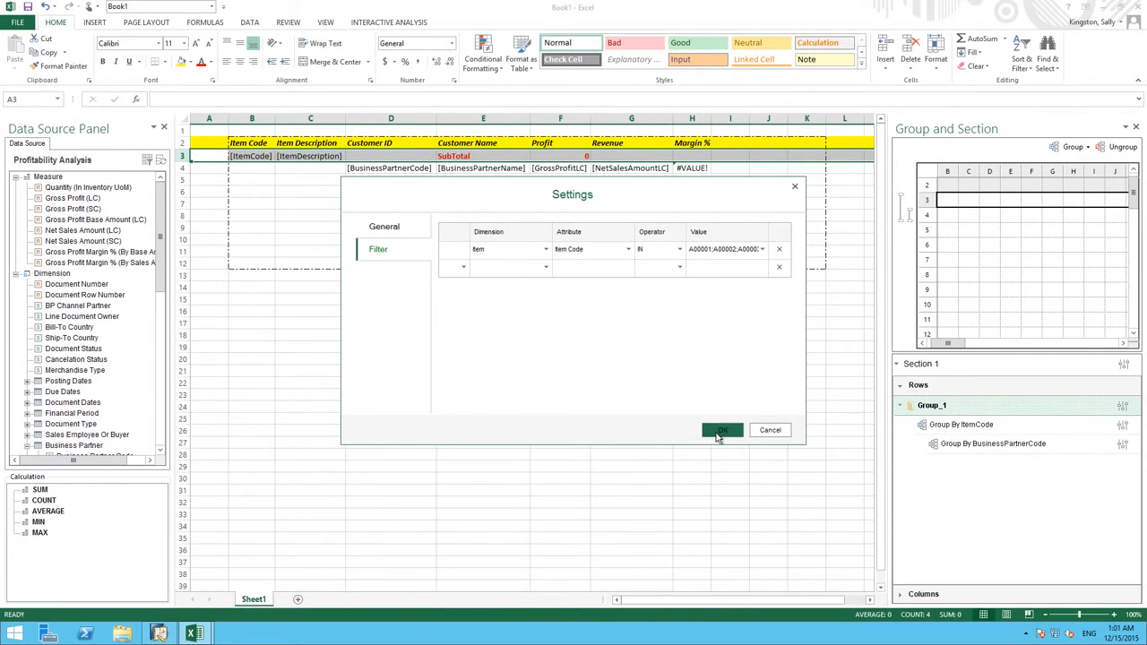
pyautogui.click(720, 430)
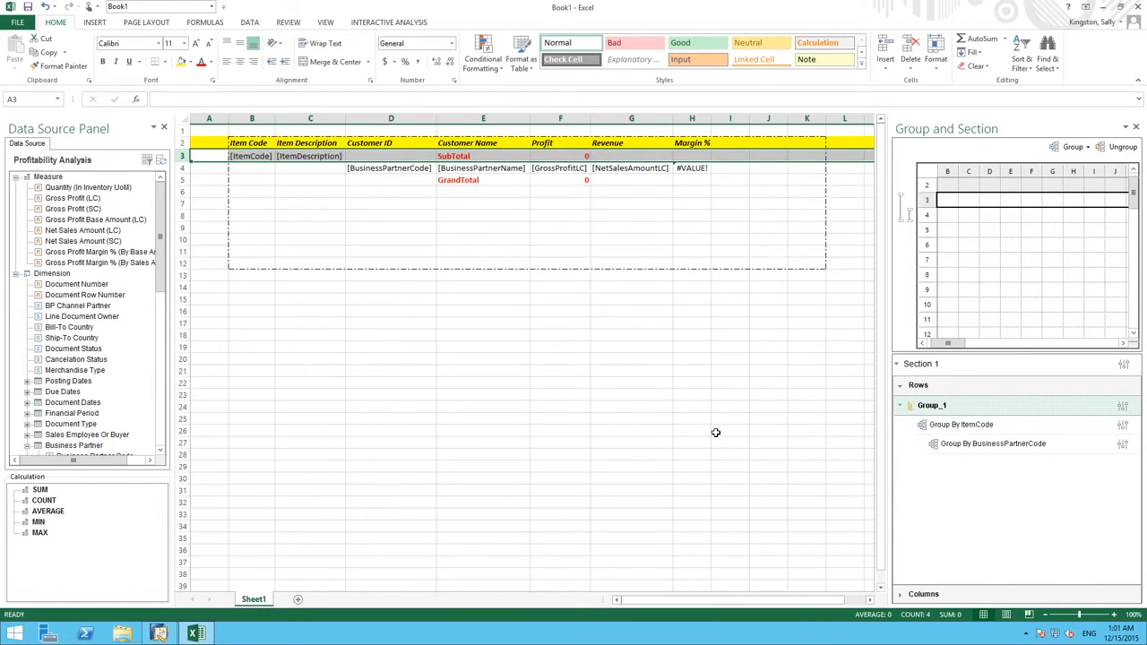
pyautogui.moveTo(226, 237)
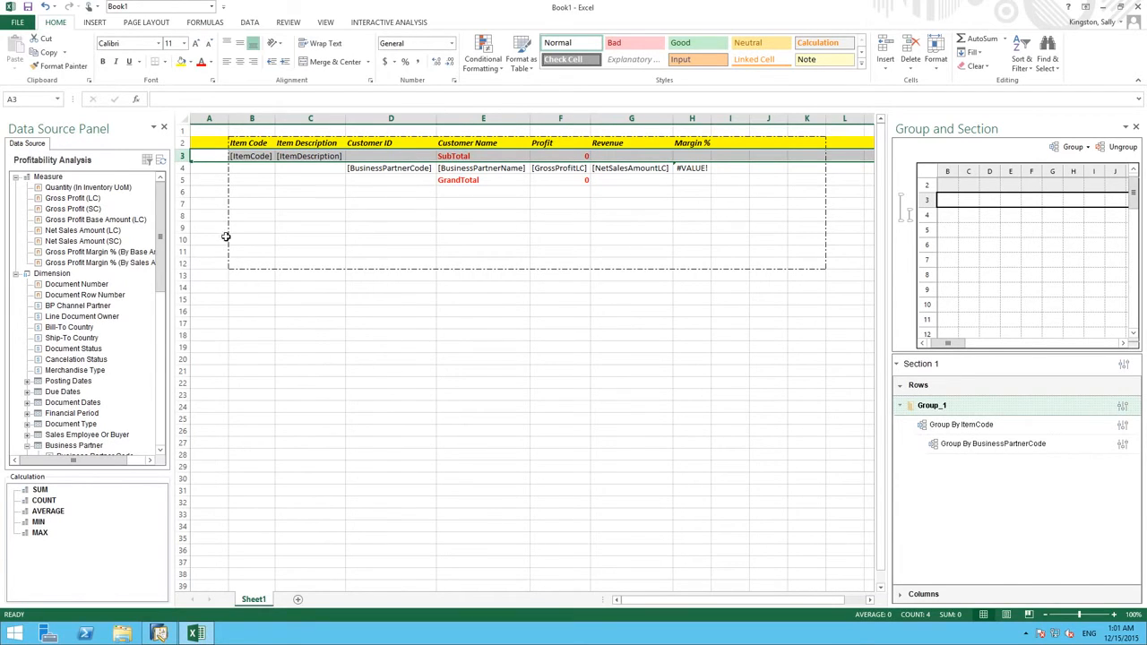
# Insert an empty row above the yellow header row and select cell F2 above Profit
pyautogui.rightClick(183, 143)
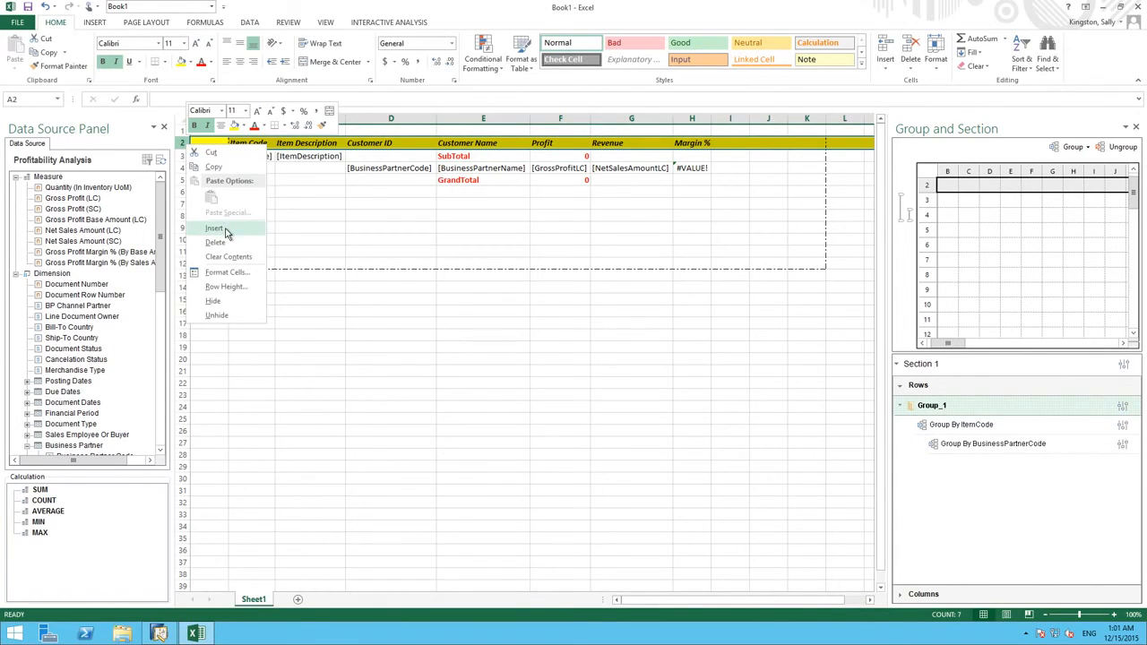
pyautogui.click(215, 227)
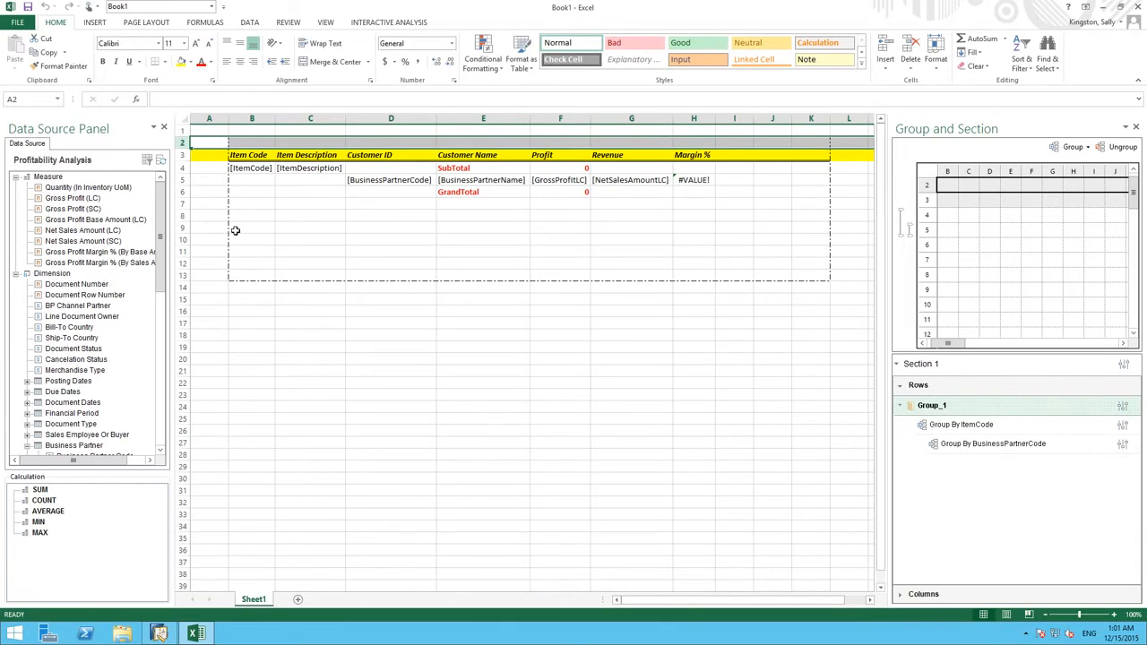
pyautogui.moveTo(555, 147)
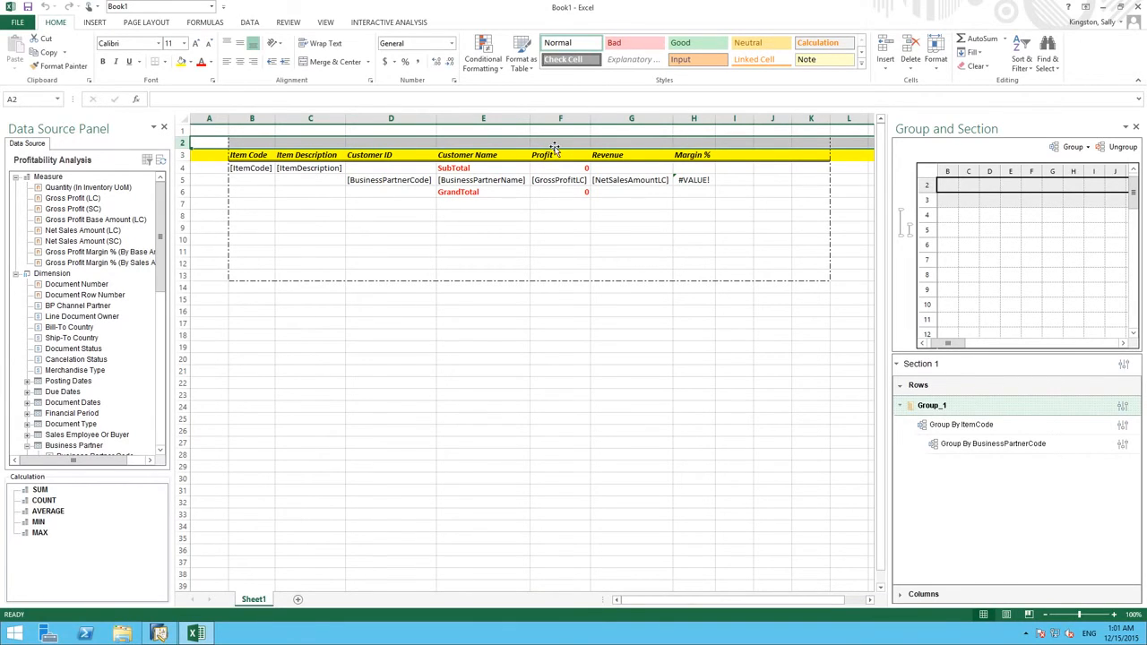
pyautogui.click(559, 144)
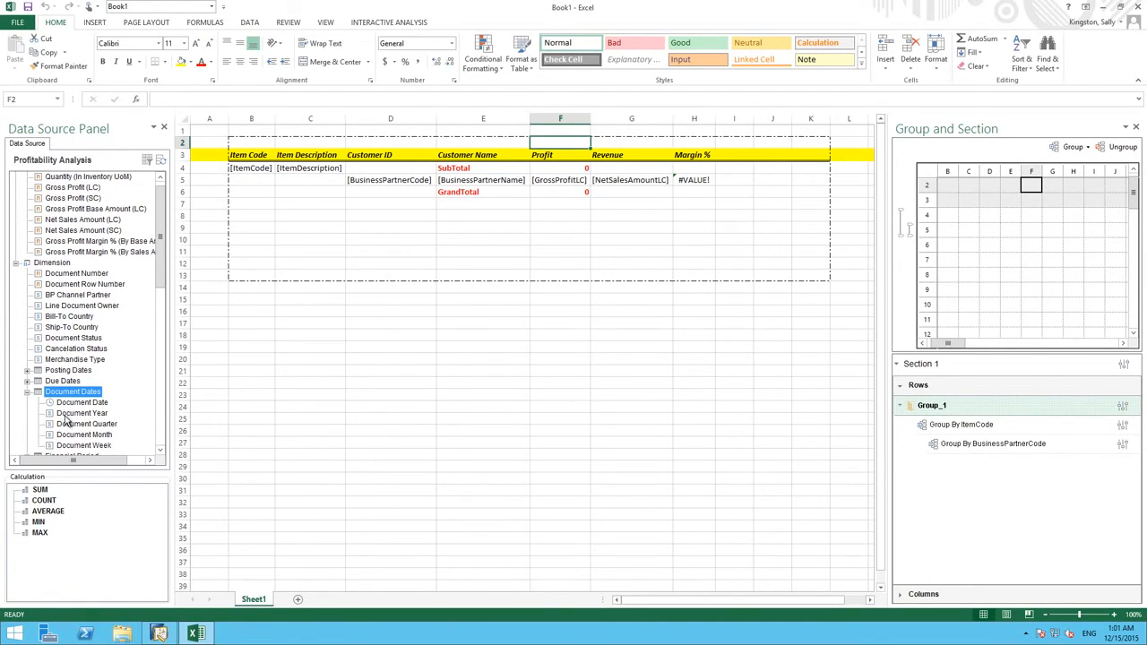
# Place Document Year from Document Dates into F2 to group columns by year
pyautogui.click(81, 412)
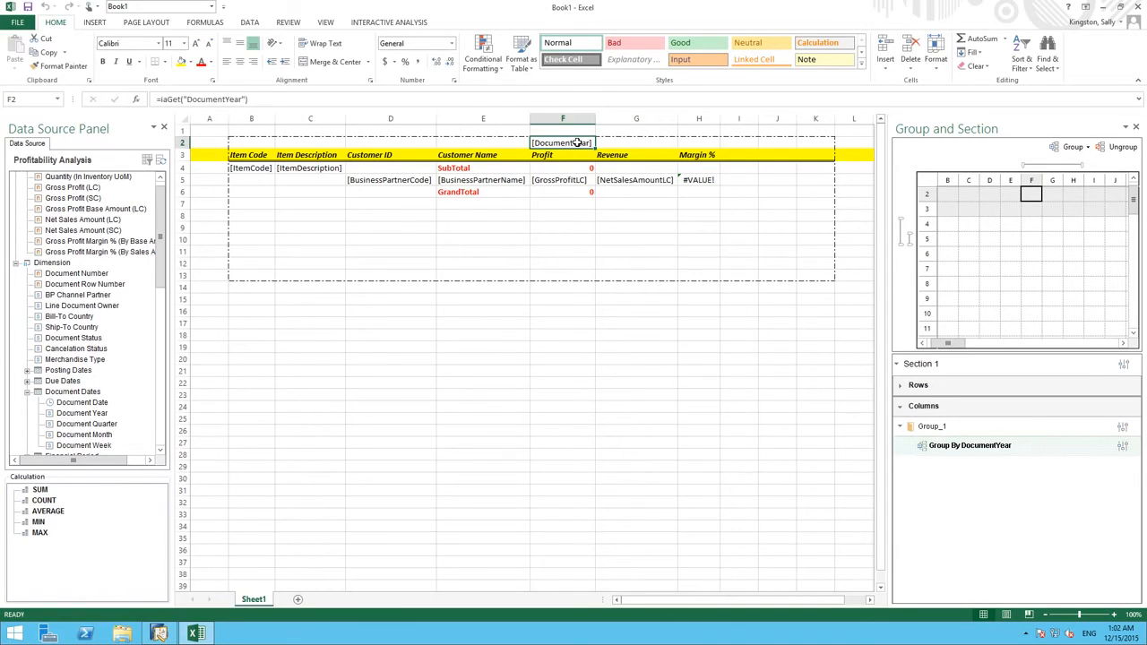
pyautogui.moveTo(663, 201)
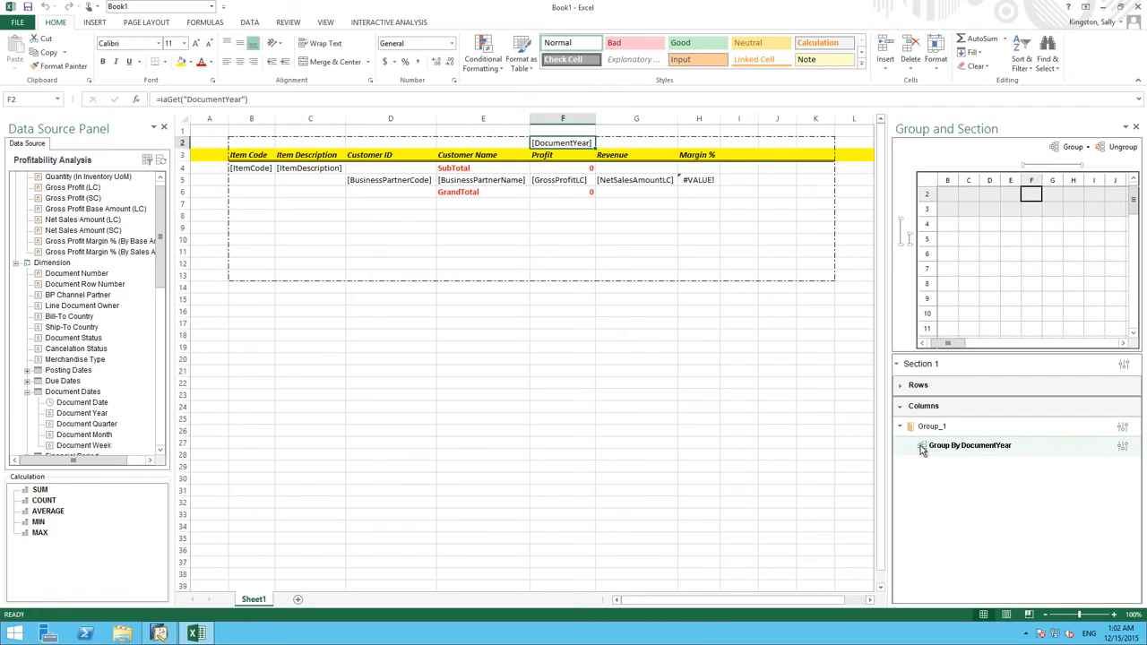
pyautogui.moveTo(1084, 451)
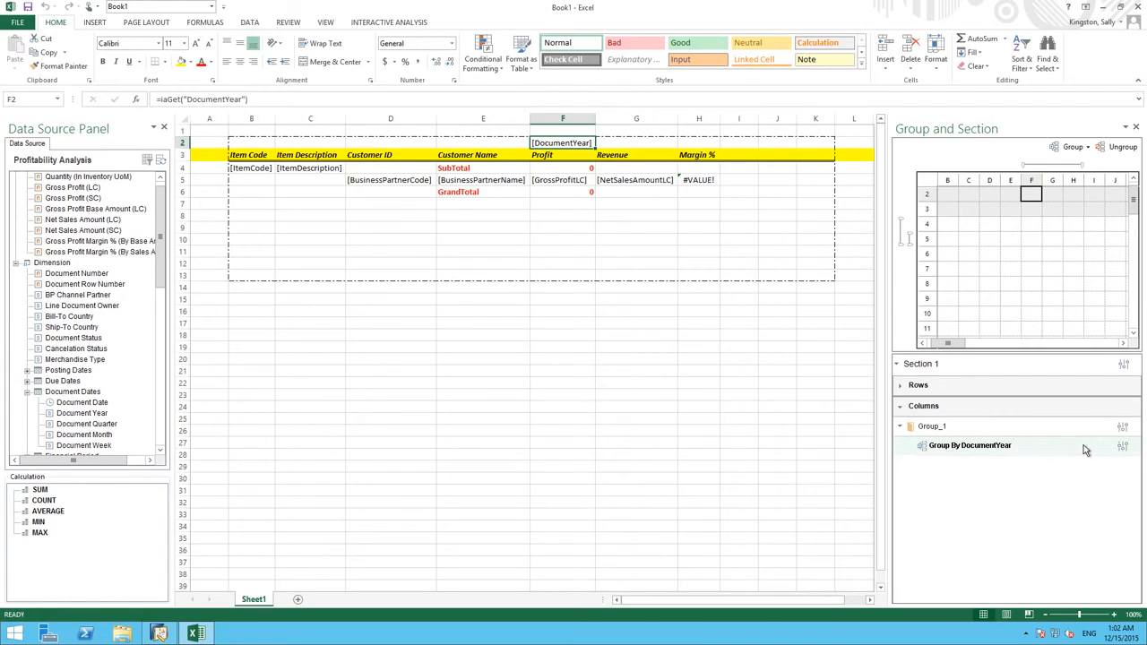
# Set the Document Year column group to sort by Document Year ascending
pyautogui.click(1122, 445)
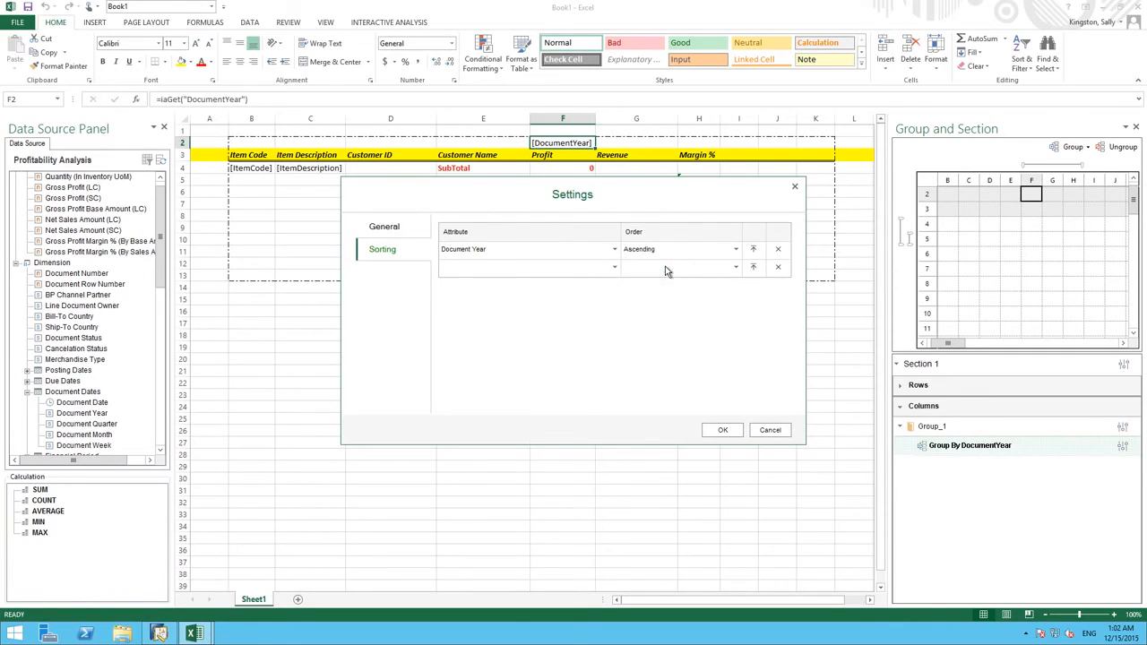
pyautogui.click(722, 430)
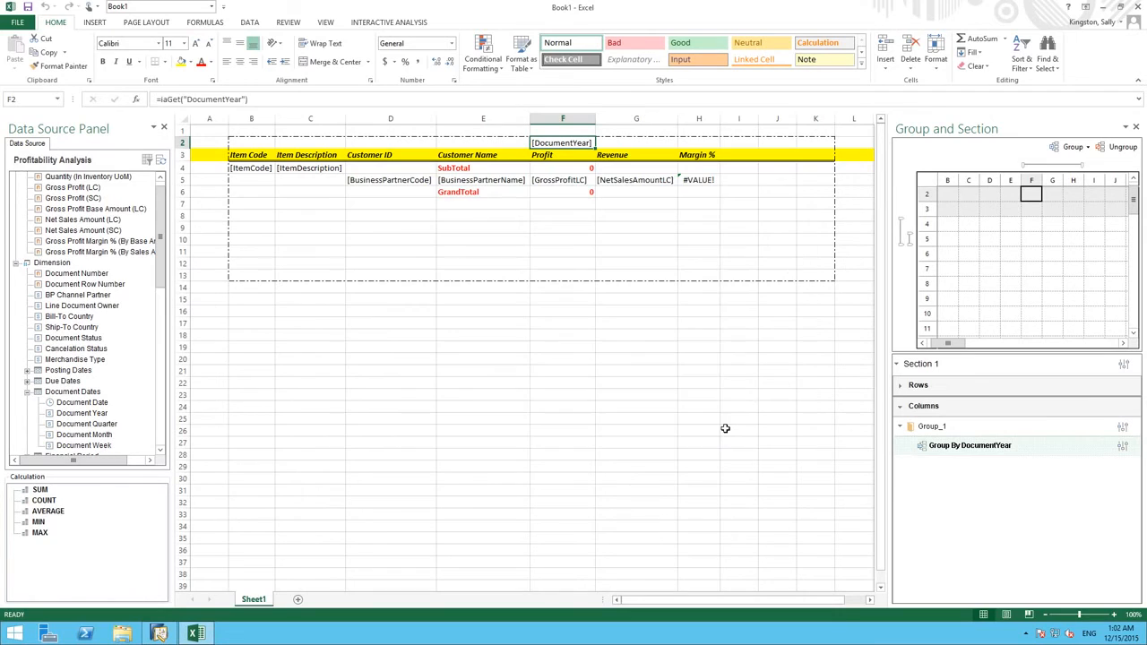
pyautogui.moveTo(713, 427)
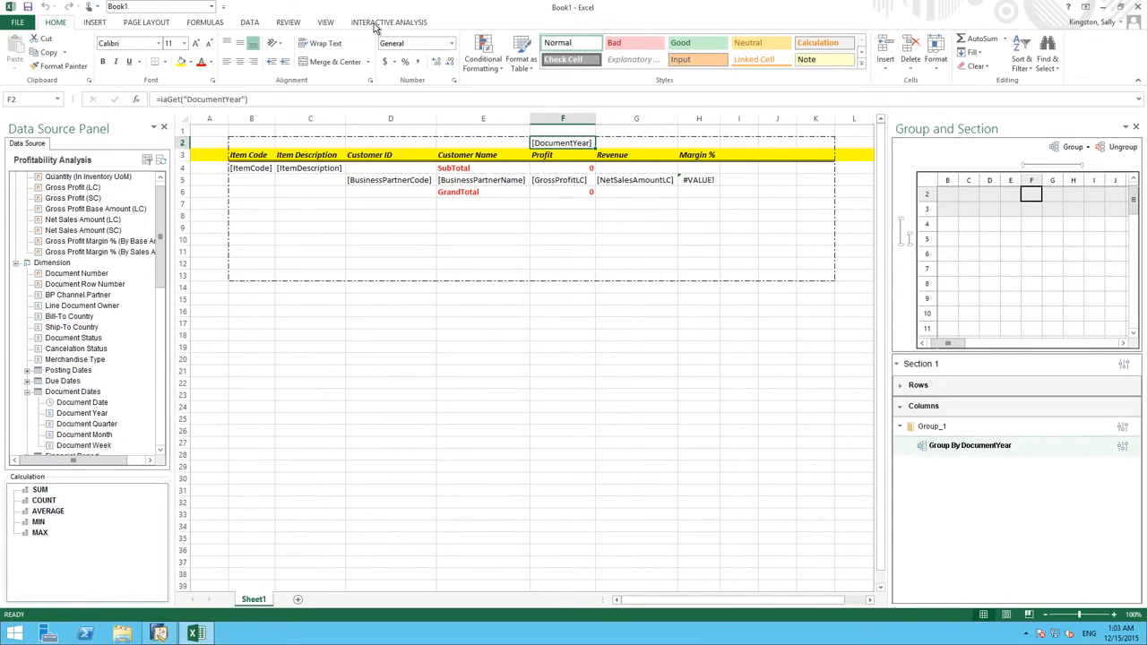
# Run Report from Interactive Analysis to fetch profit, revenue and margin by customer and year
pyautogui.click(389, 21)
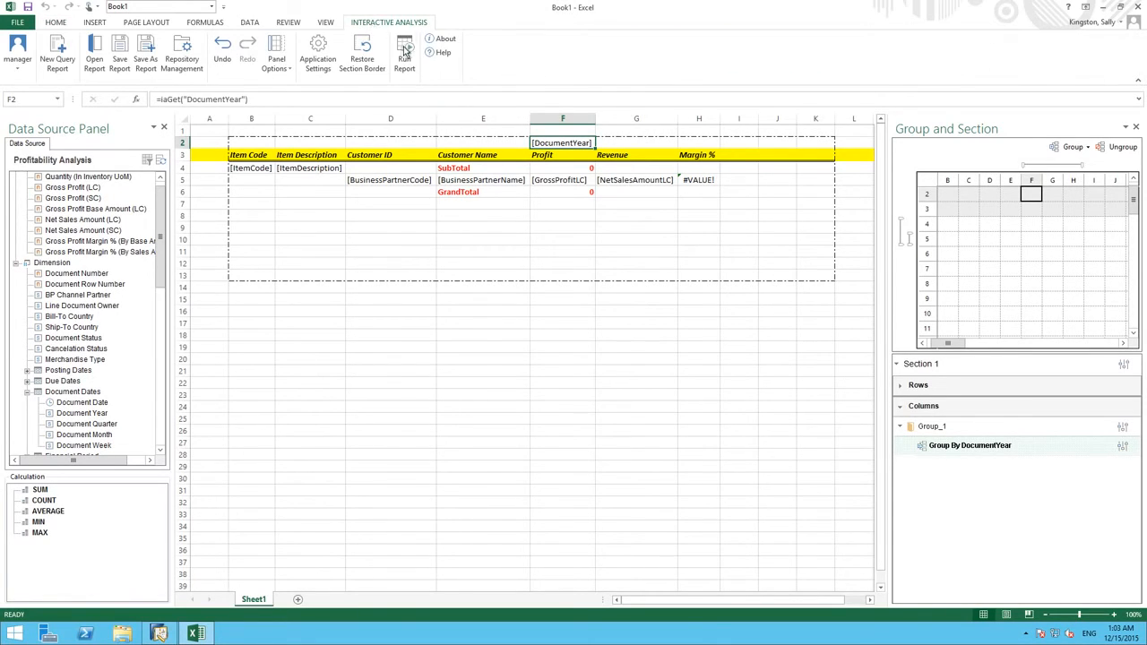
pyautogui.click(405, 50)
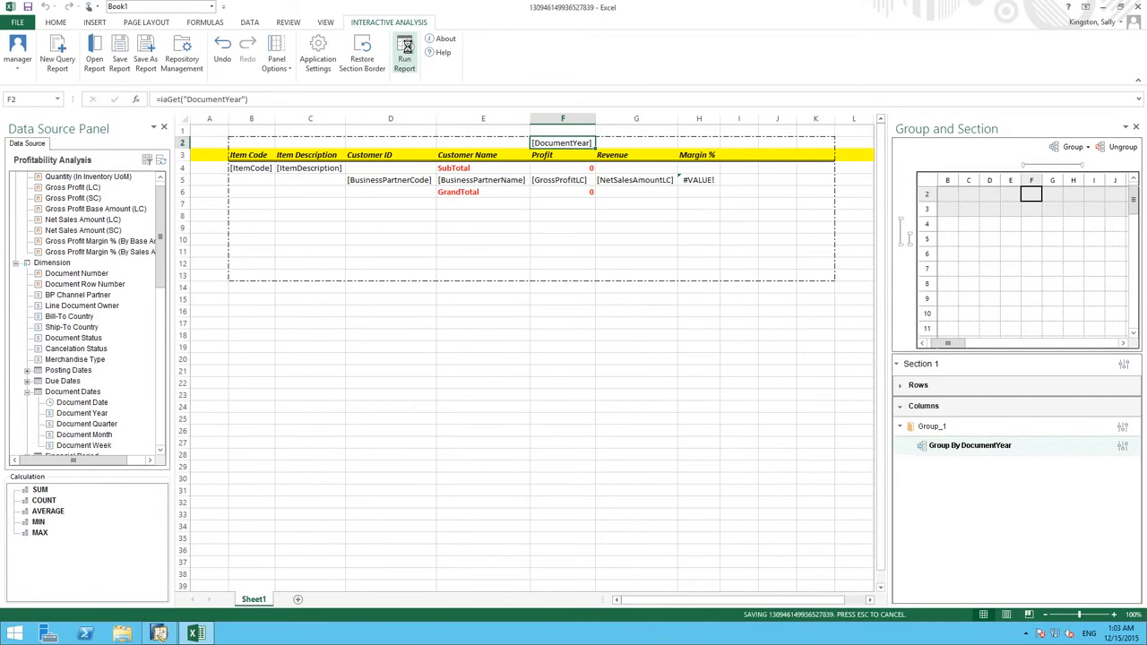
pyautogui.click(405, 50)
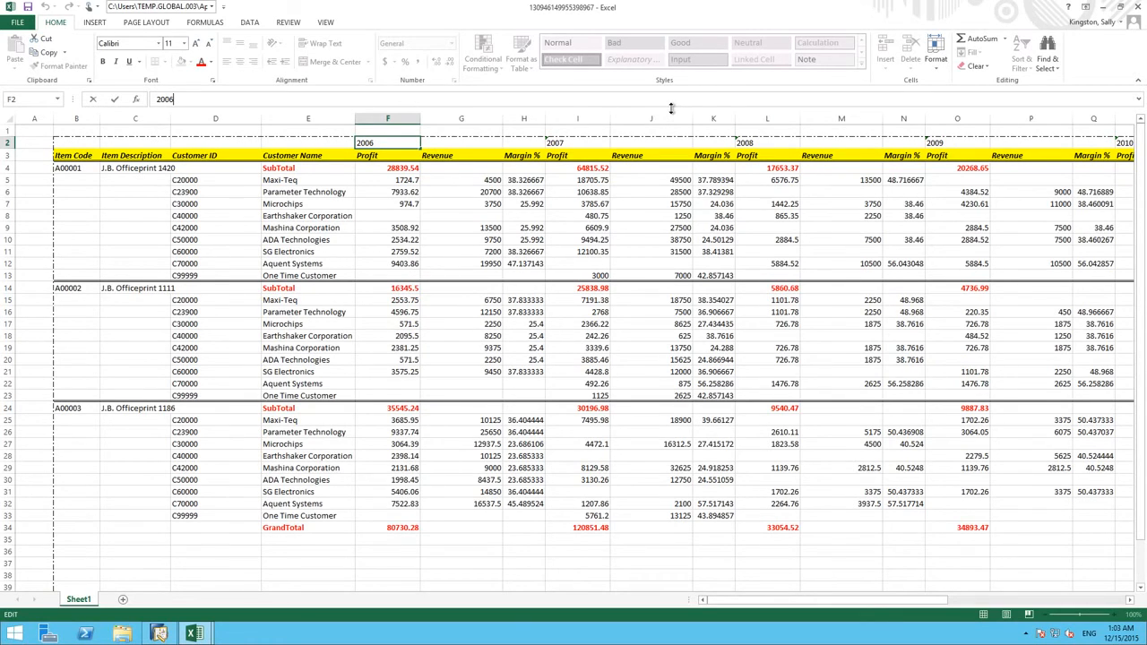
pyautogui.moveTo(620, 104)
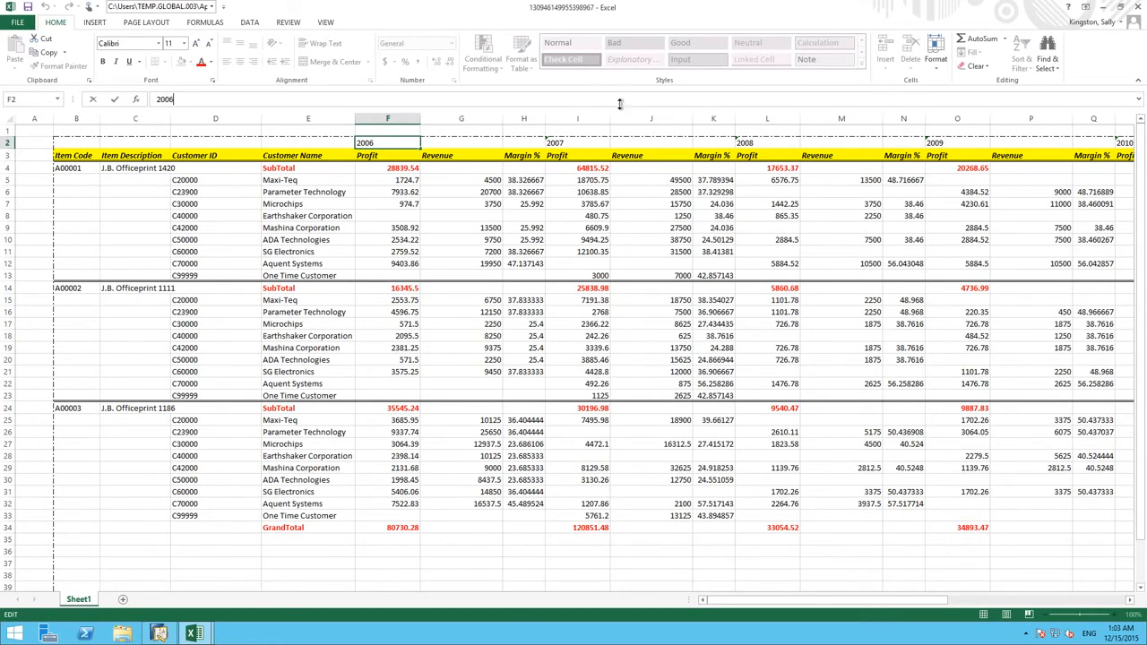
pyautogui.moveTo(368, 27)
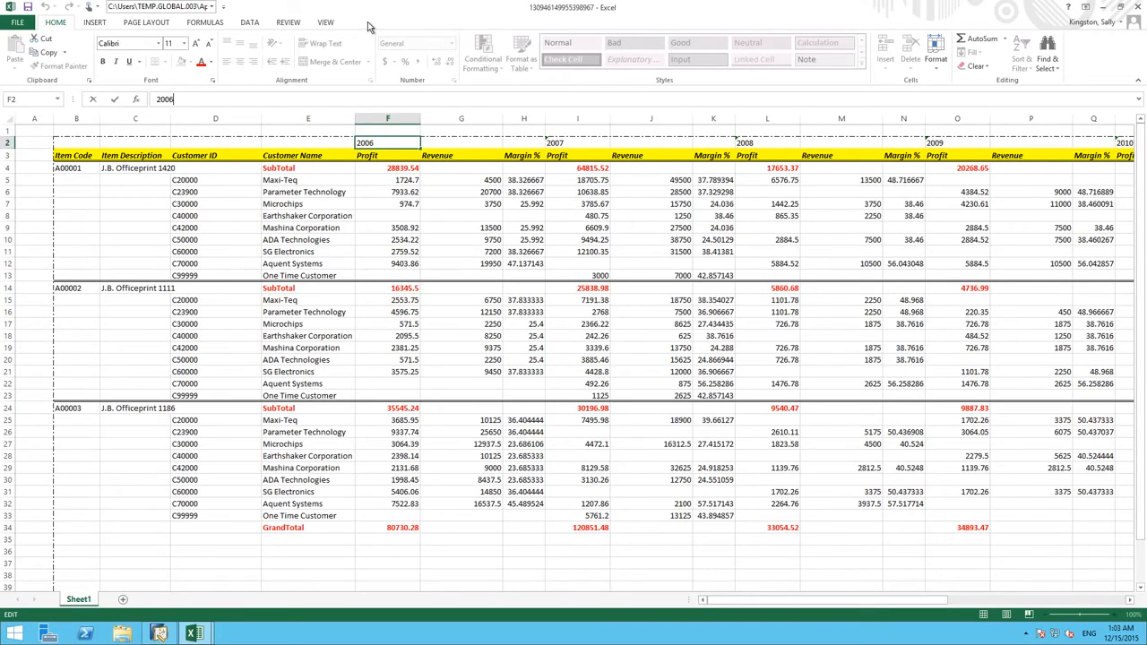
pyautogui.moveTo(344, 155)
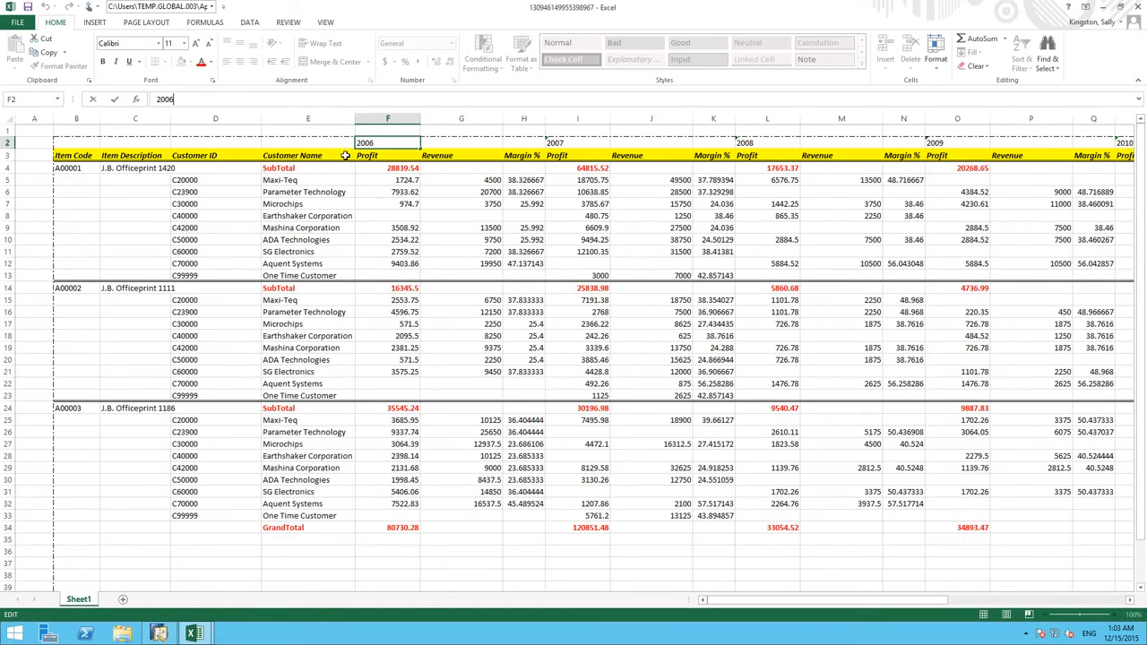
pyautogui.moveTo(175, 182)
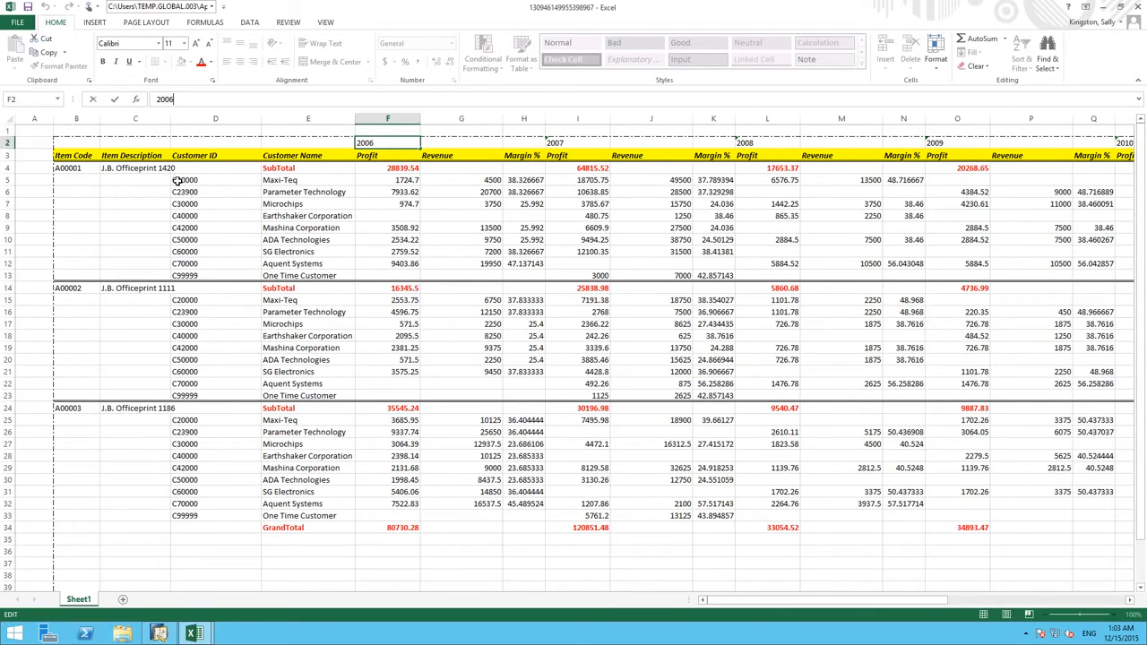
pyautogui.moveTo(213, 233)
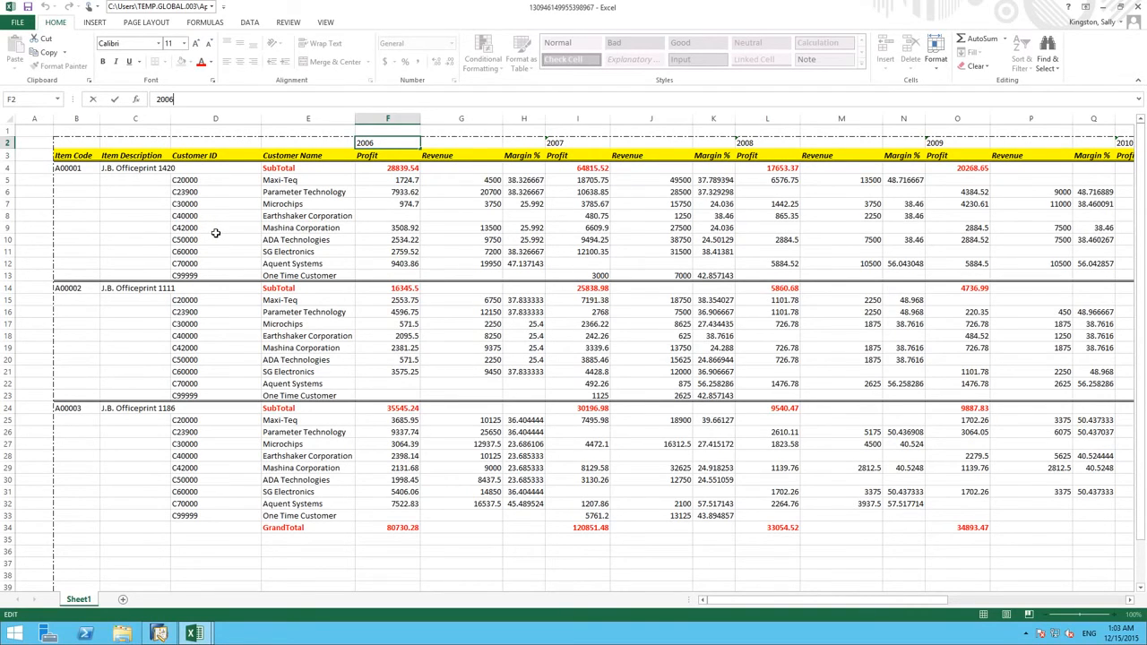
pyautogui.moveTo(516, 150)
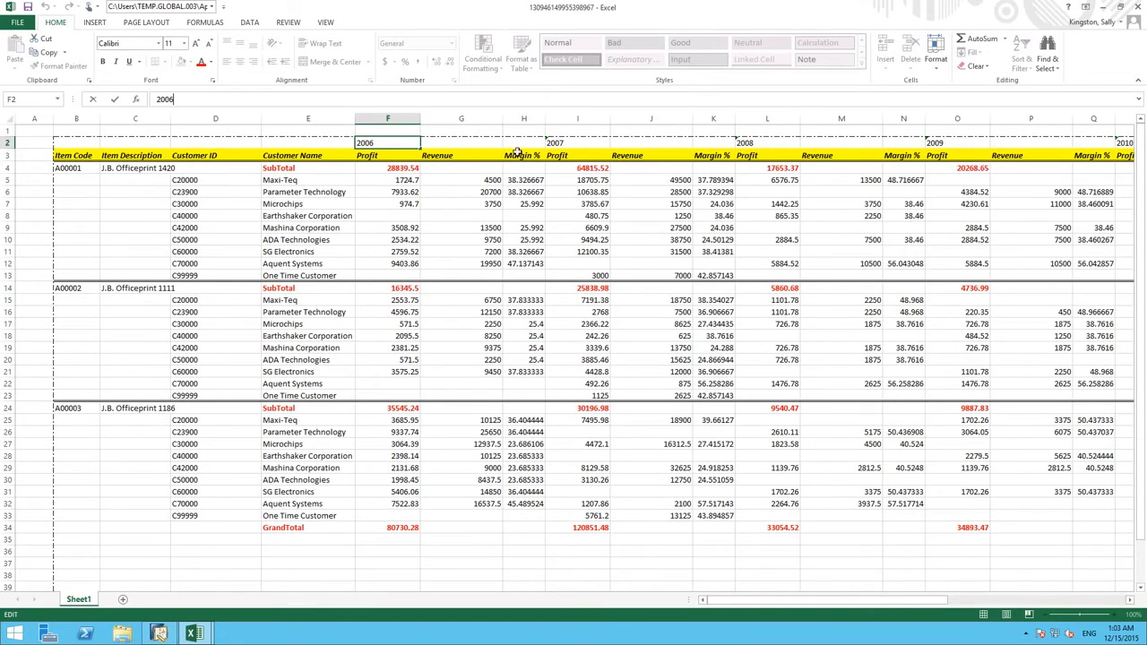
pyautogui.moveTo(770, 145)
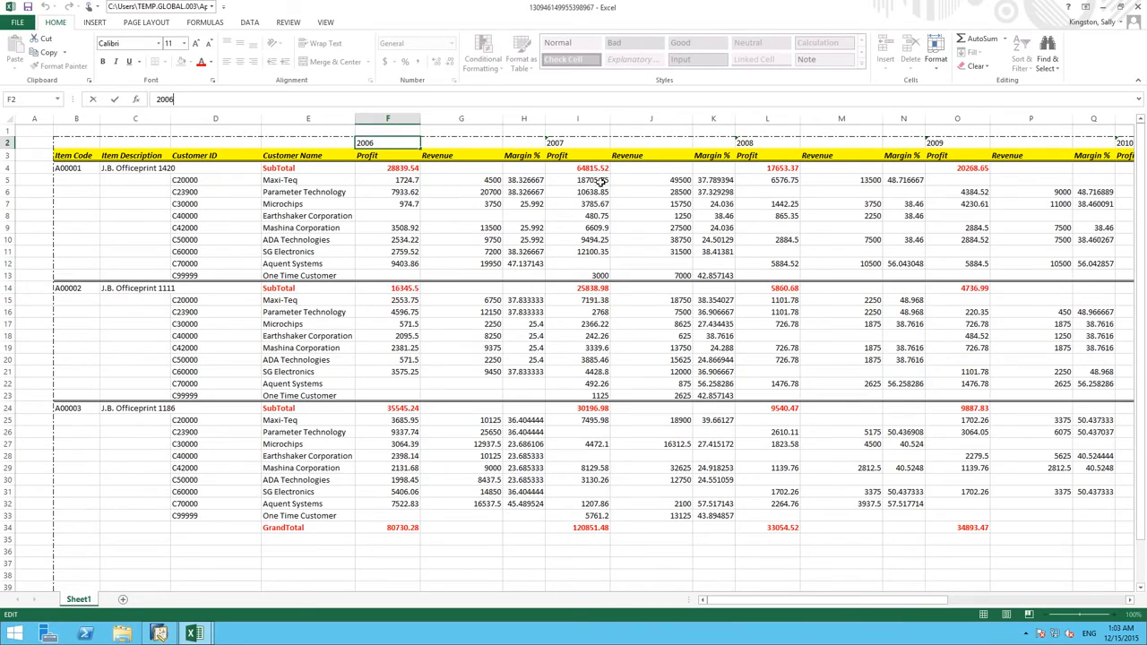
pyautogui.moveTo(412, 526)
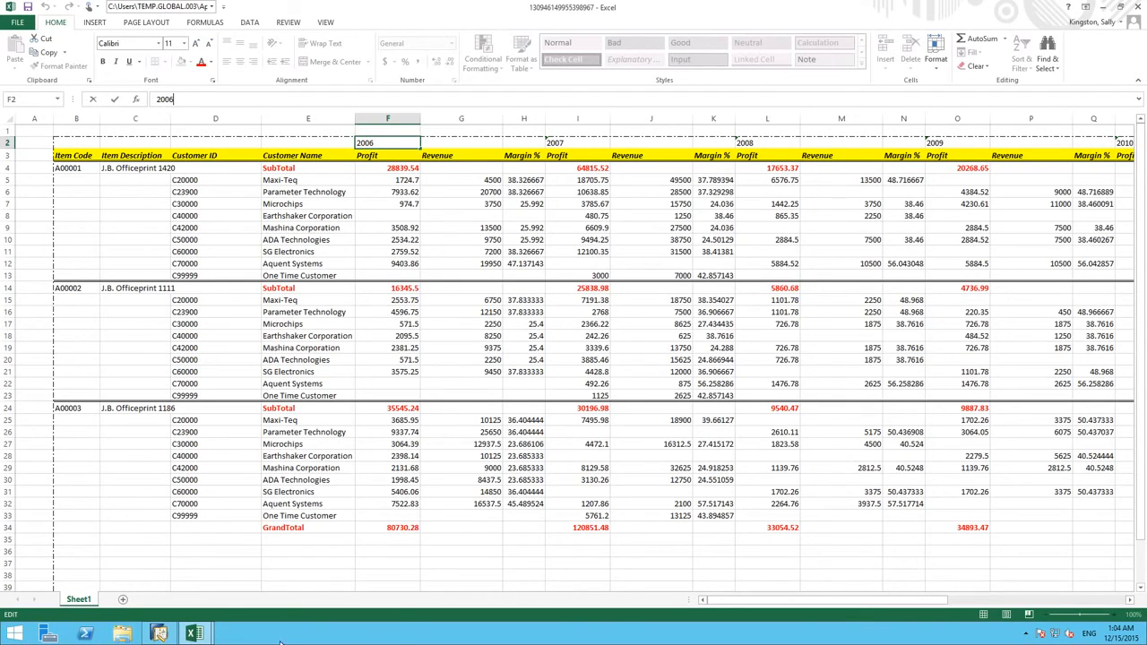
pyautogui.moveTo(194, 632)
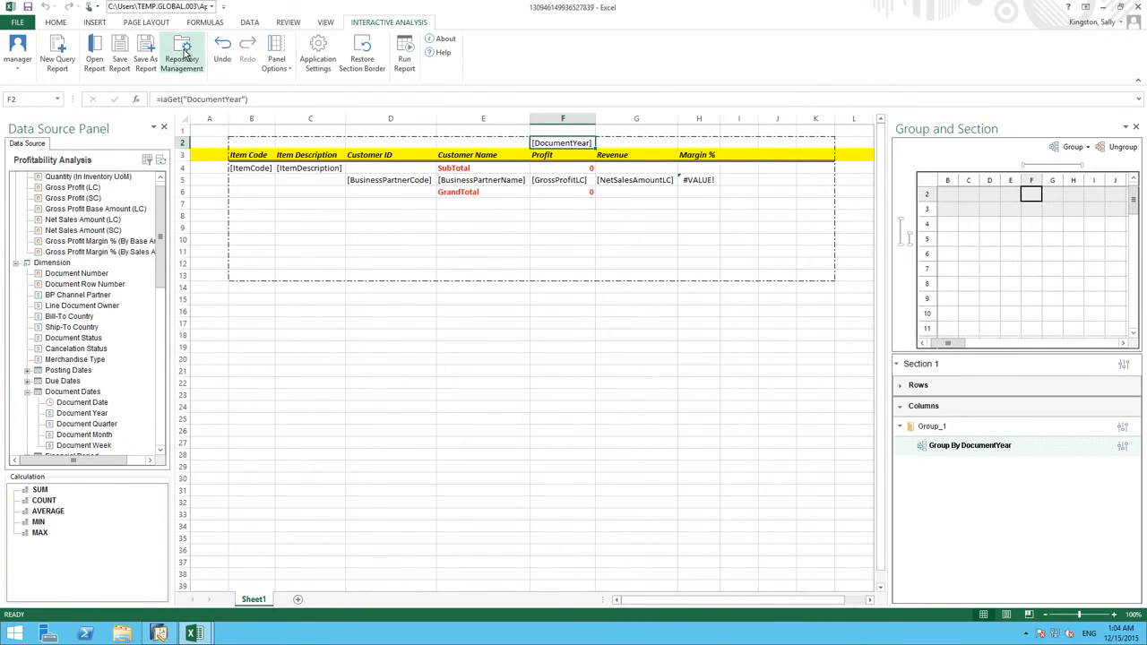
# In Repository Management create a new Item_Profit folder under Sales > Multi-Document Scenarios
pyautogui.click(183, 51)
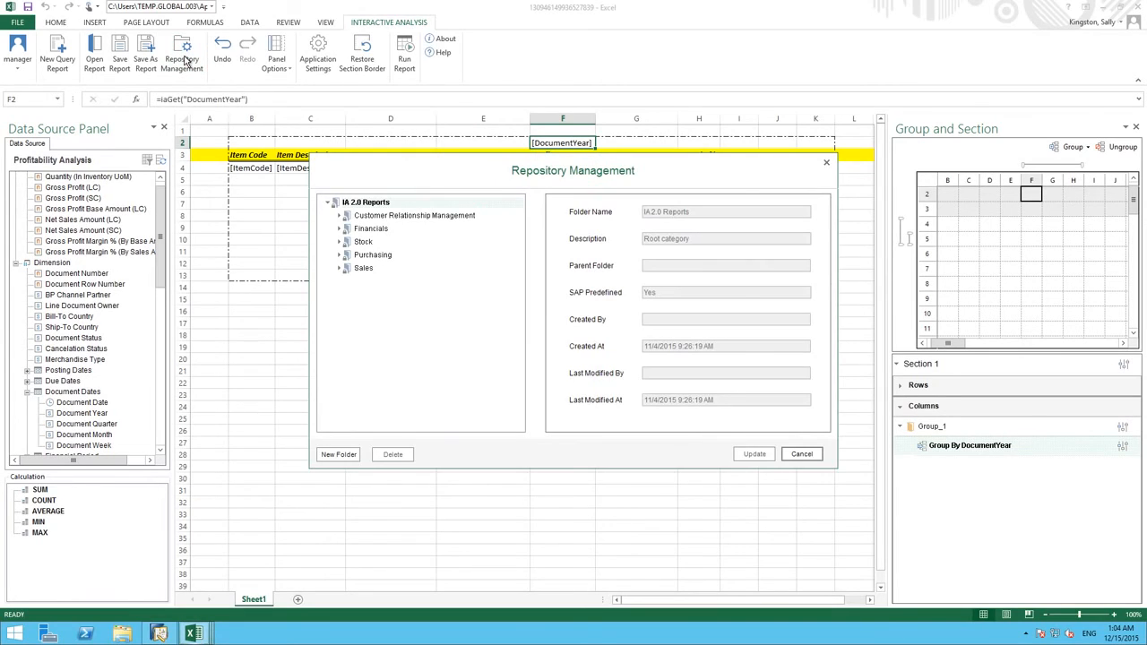
pyautogui.moveTo(328, 273)
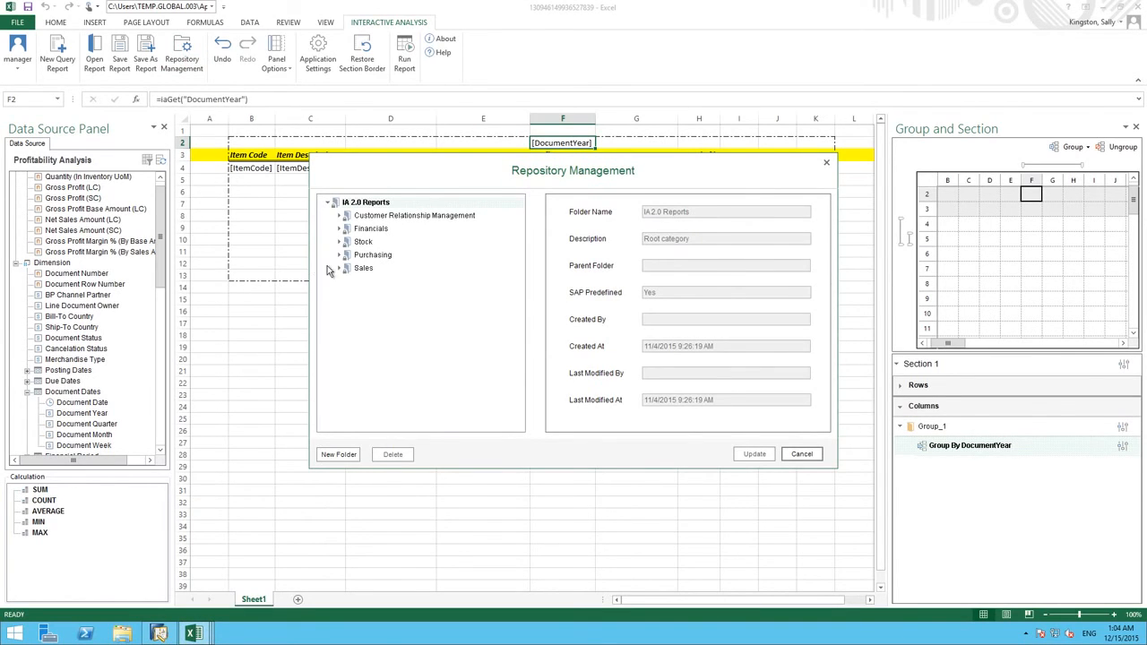
pyautogui.click(362, 269)
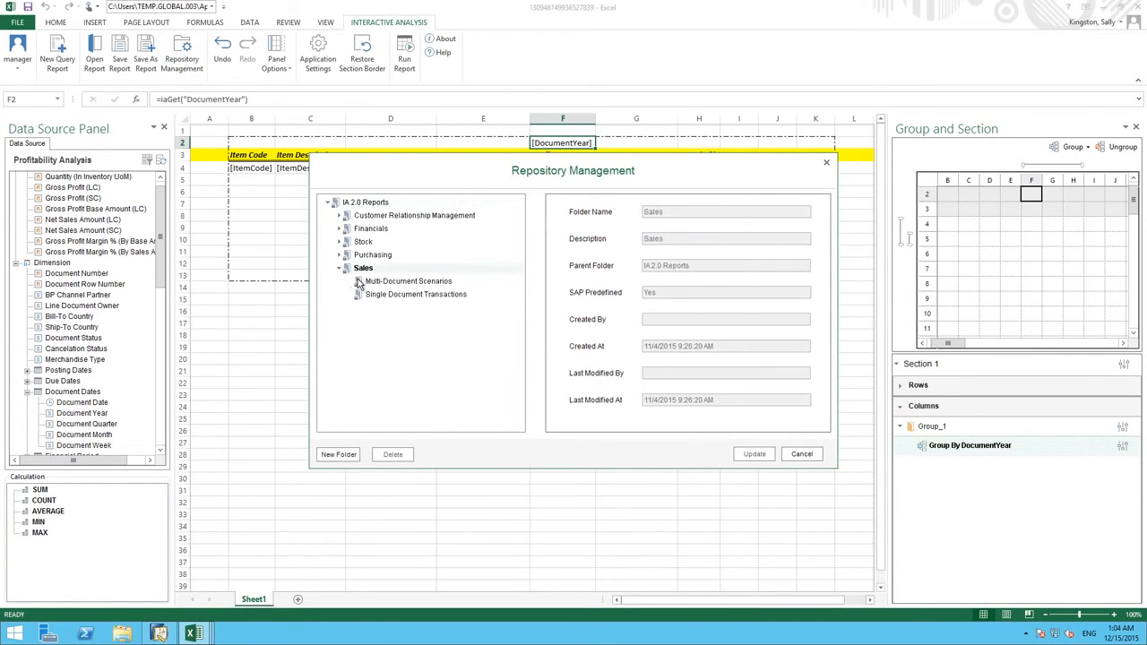
pyautogui.click(408, 280)
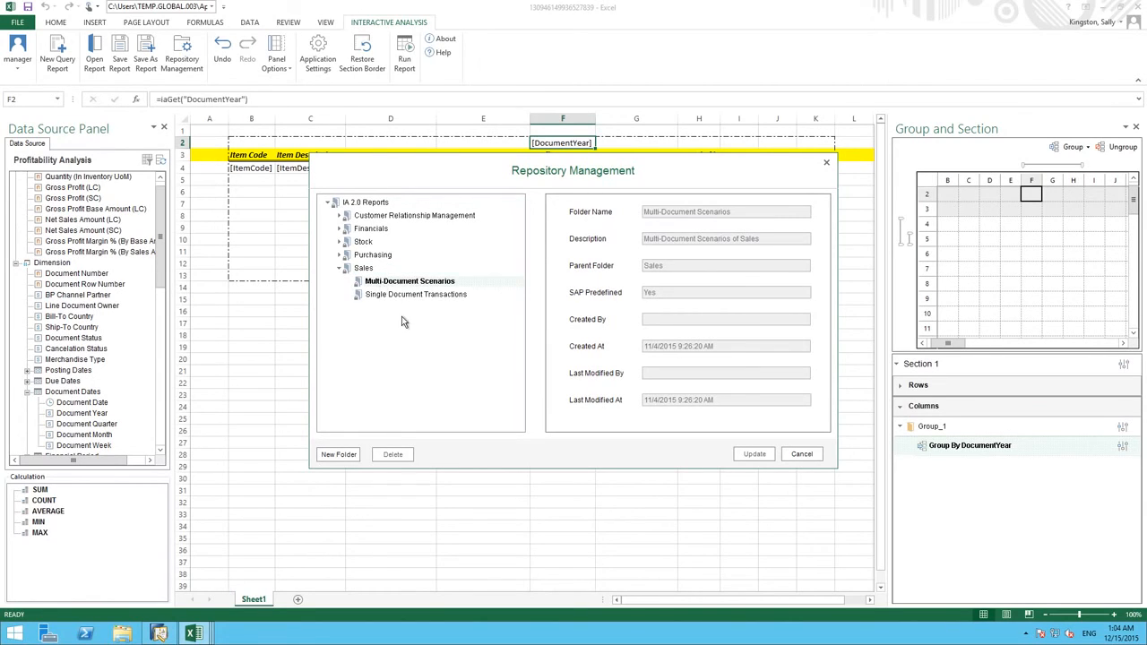
pyautogui.click(337, 455)
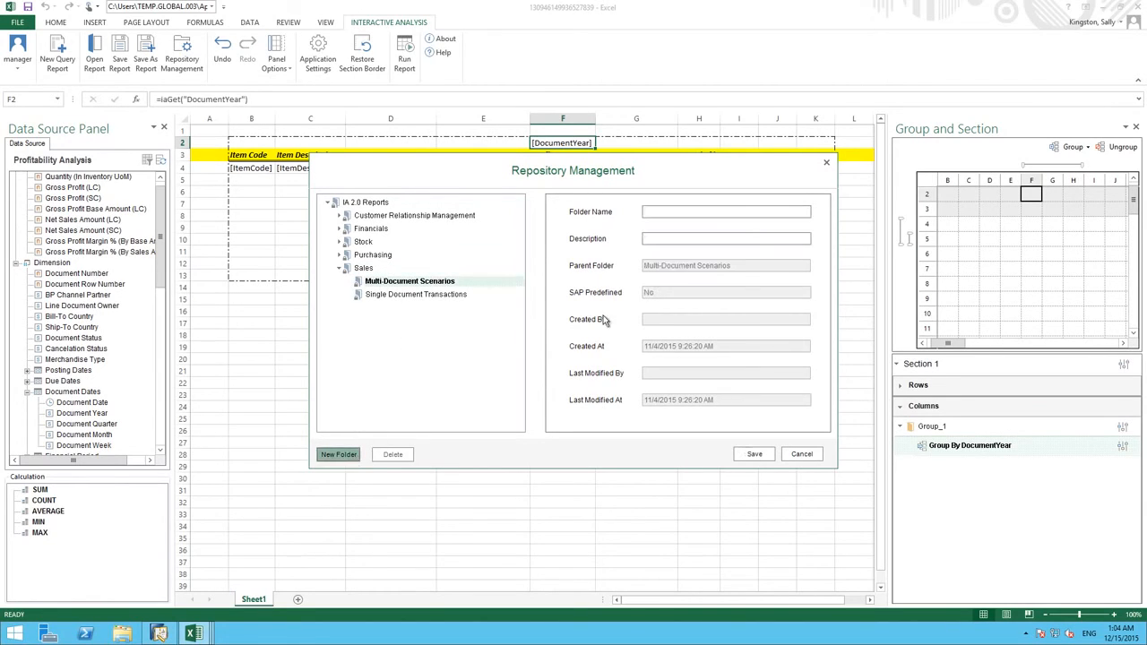
pyautogui.write('Item')
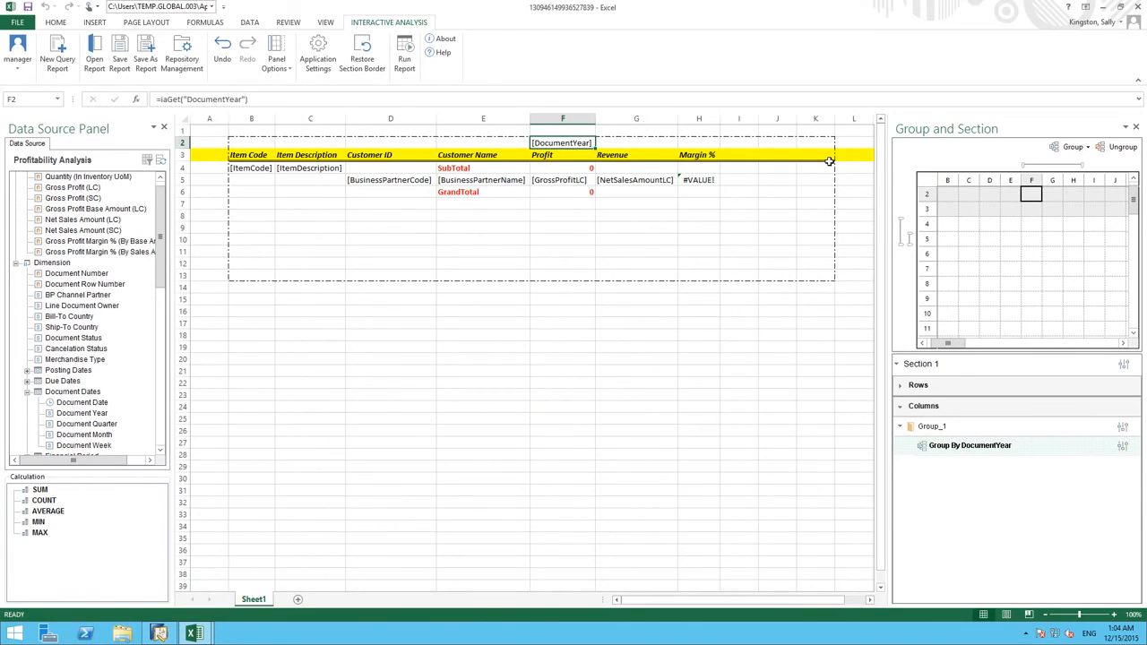
pyautogui.moveTo(161, 79)
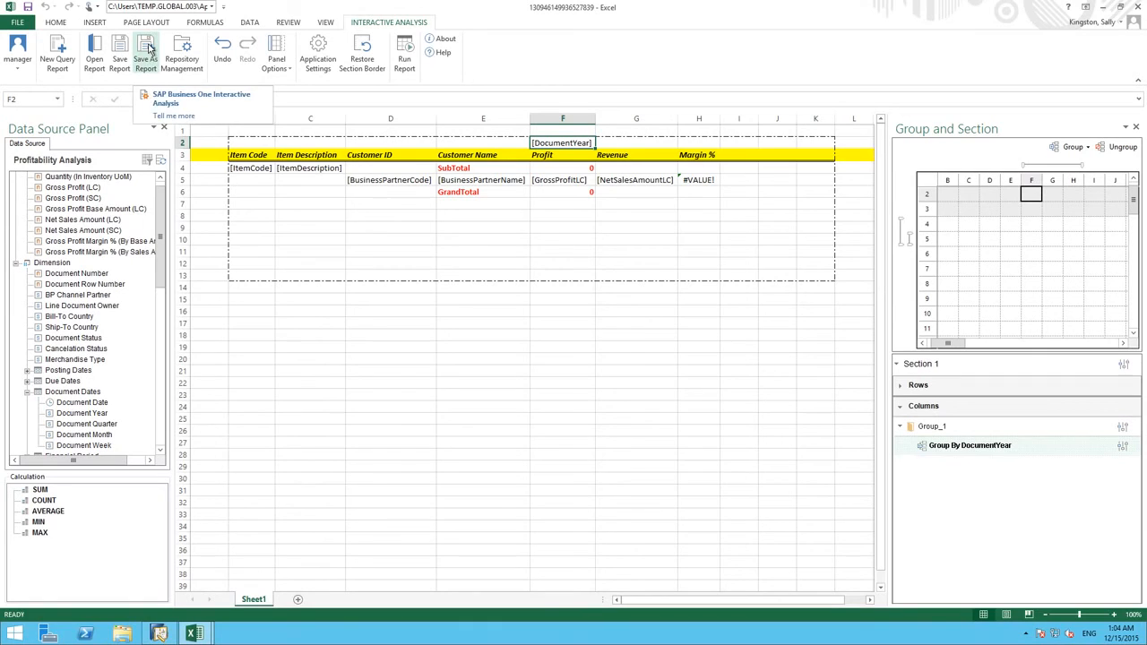
# Start Save As Report and choose Sales > Multi-Document Scenarios > Item_Profit as destination
pyautogui.click(145, 52)
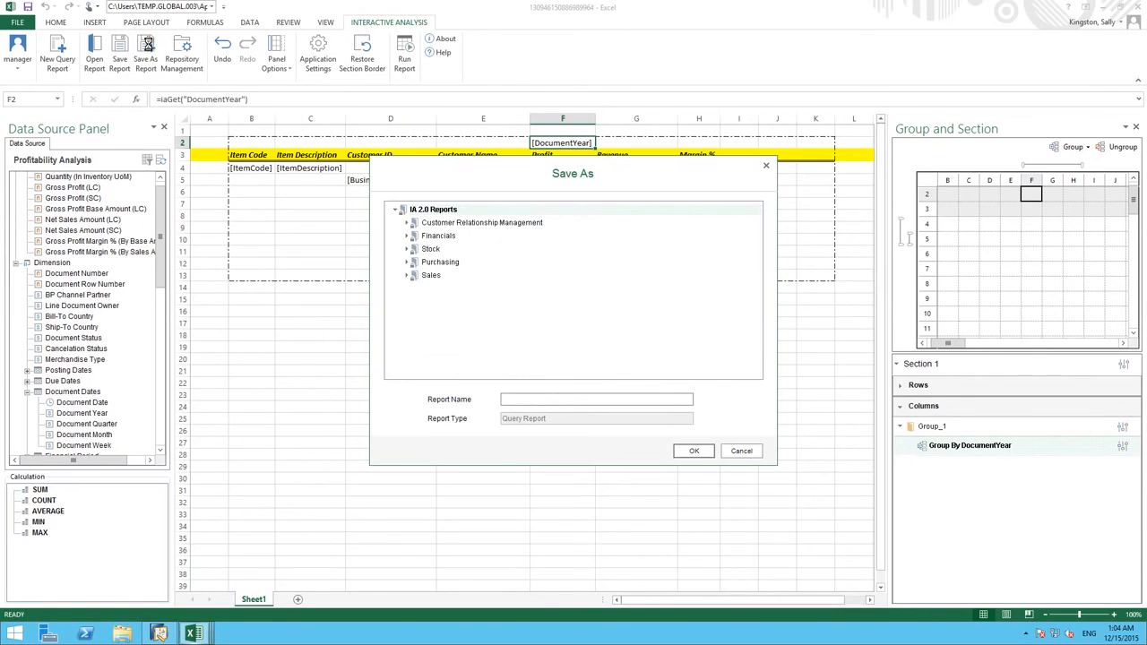
pyautogui.click(414, 276)
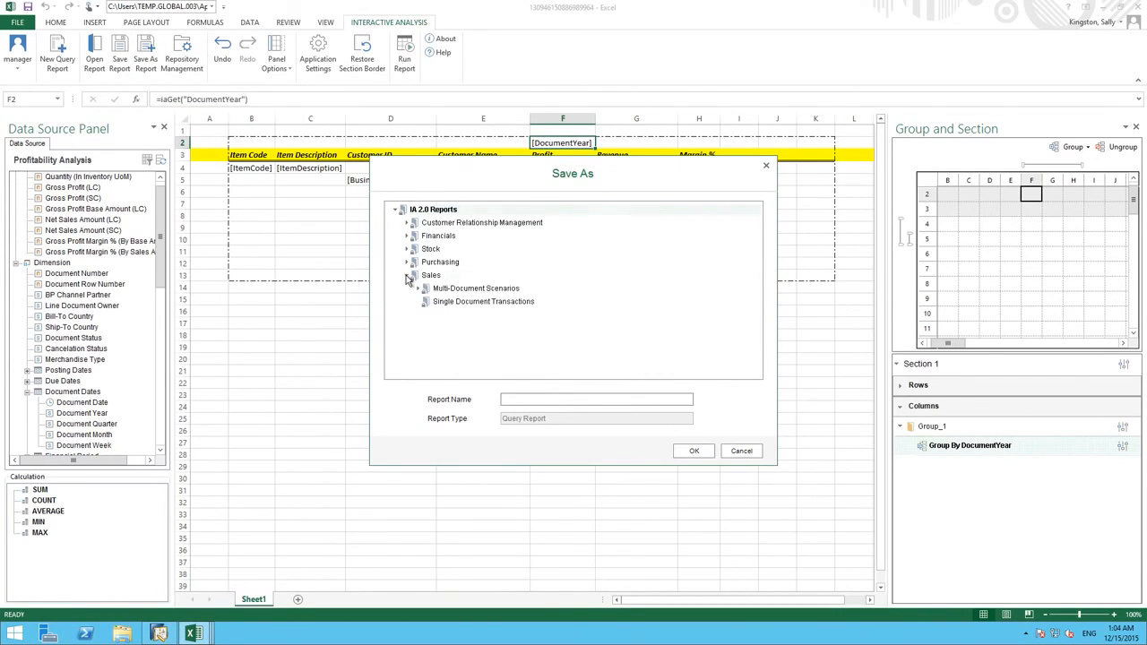
pyautogui.click(426, 287)
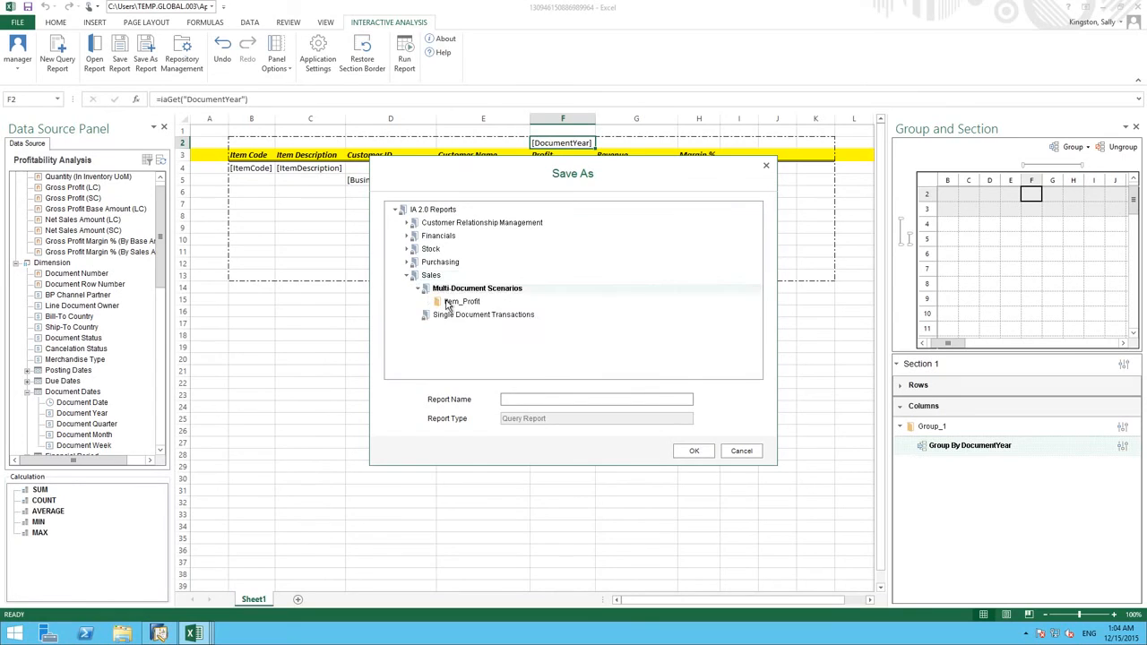
pyautogui.click(462, 301)
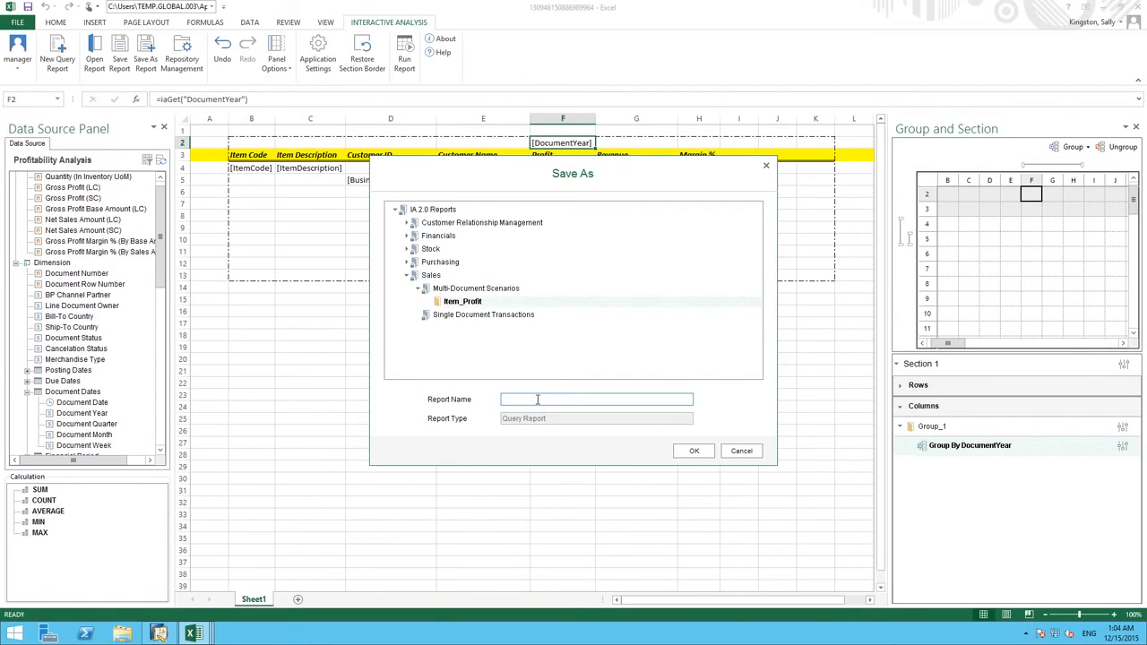
pyautogui.click(595, 398)
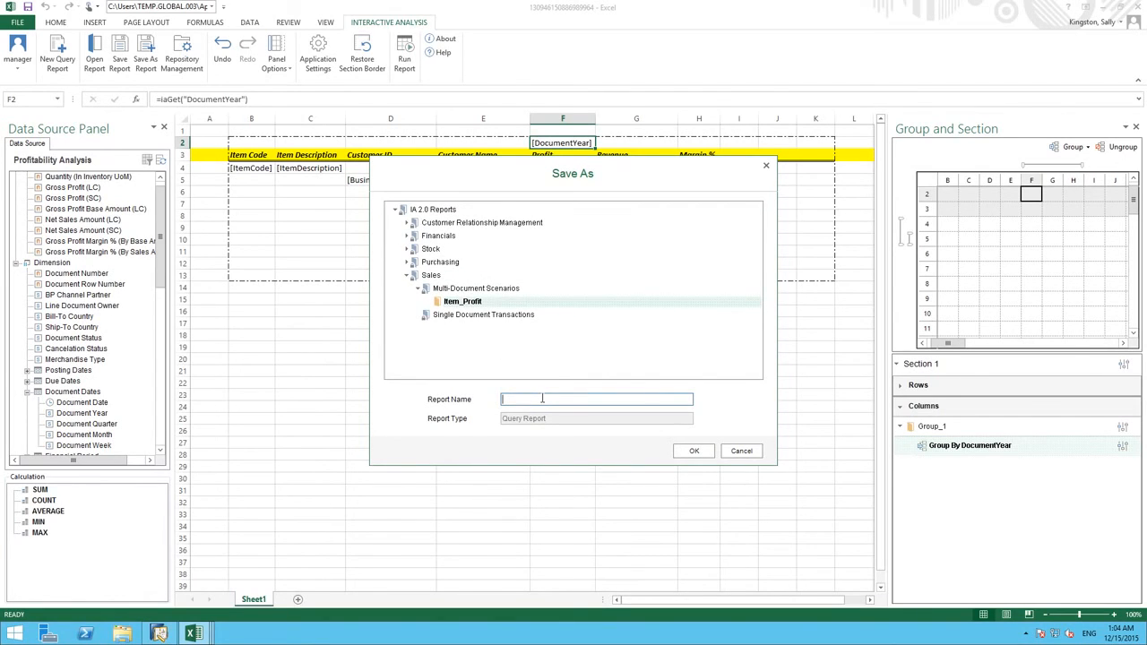
# Name the report JB OfficePrint Series Profit Analysis and save it
pyautogui.write('JB OfficePrint Series P')
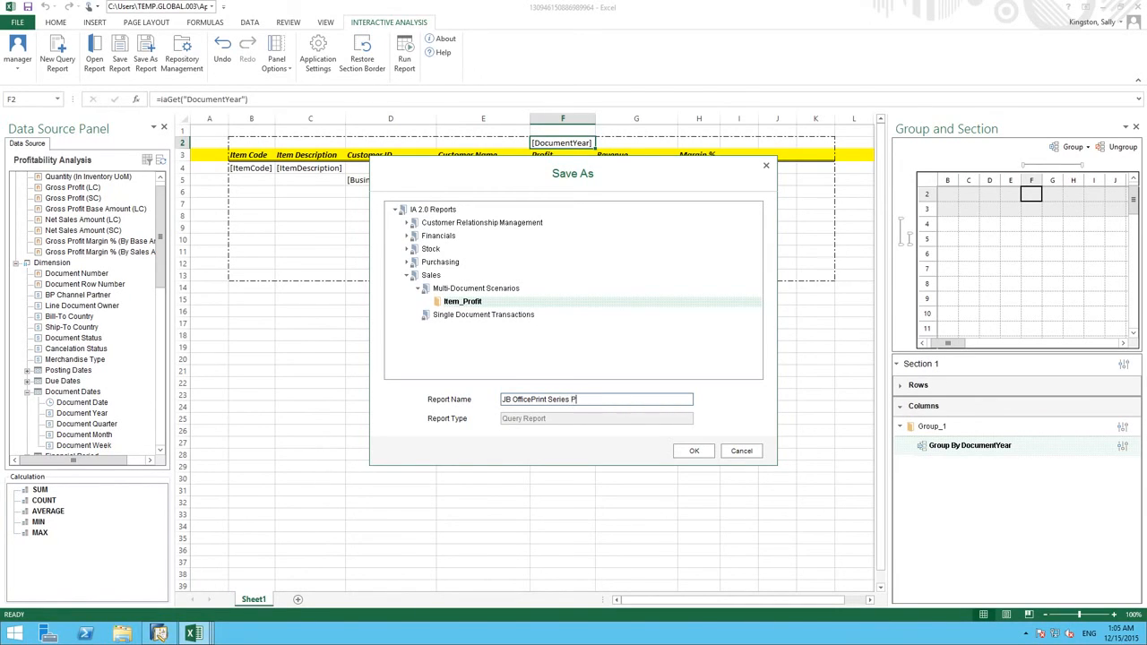
pyautogui.write('rofit Anal')
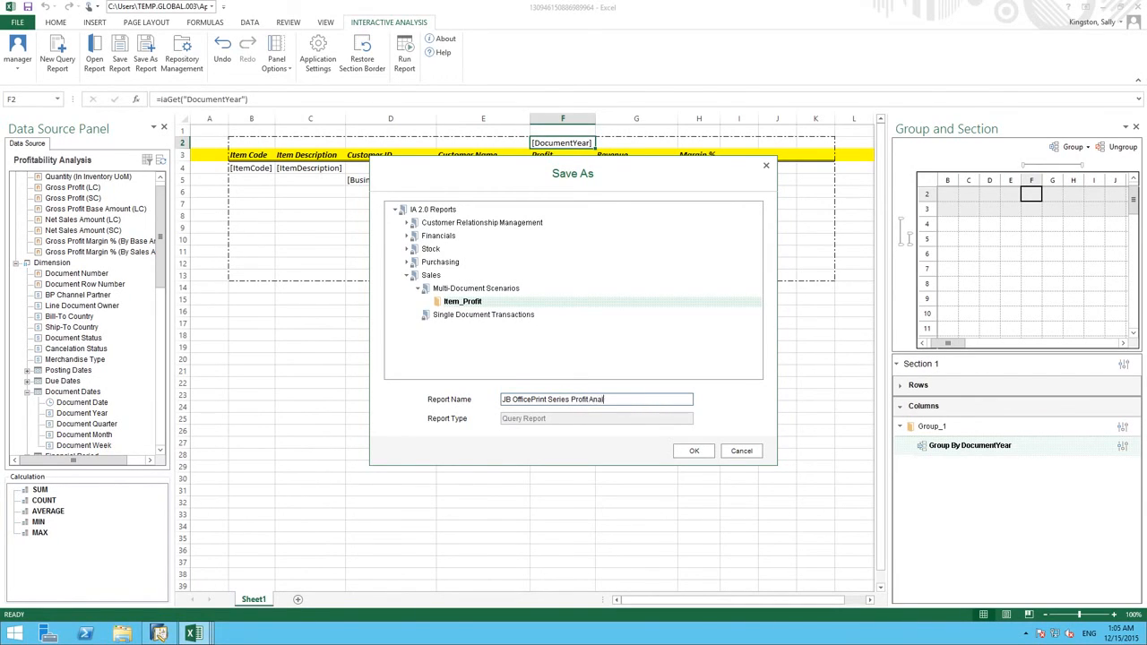
pyautogui.write('ysis')
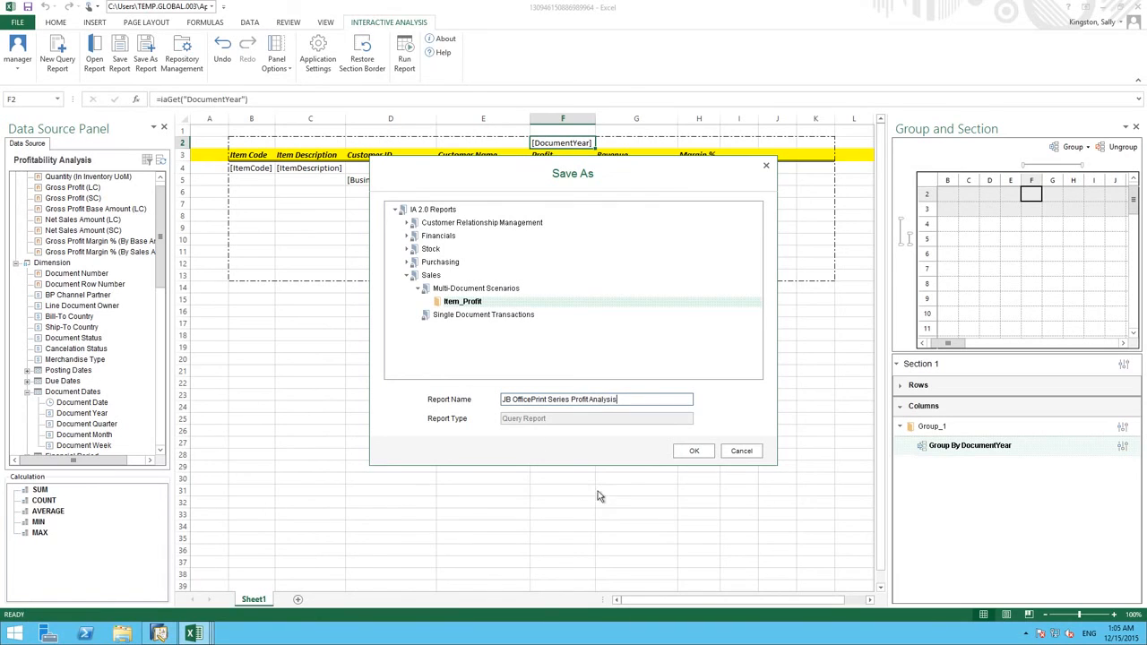
pyautogui.click(693, 451)
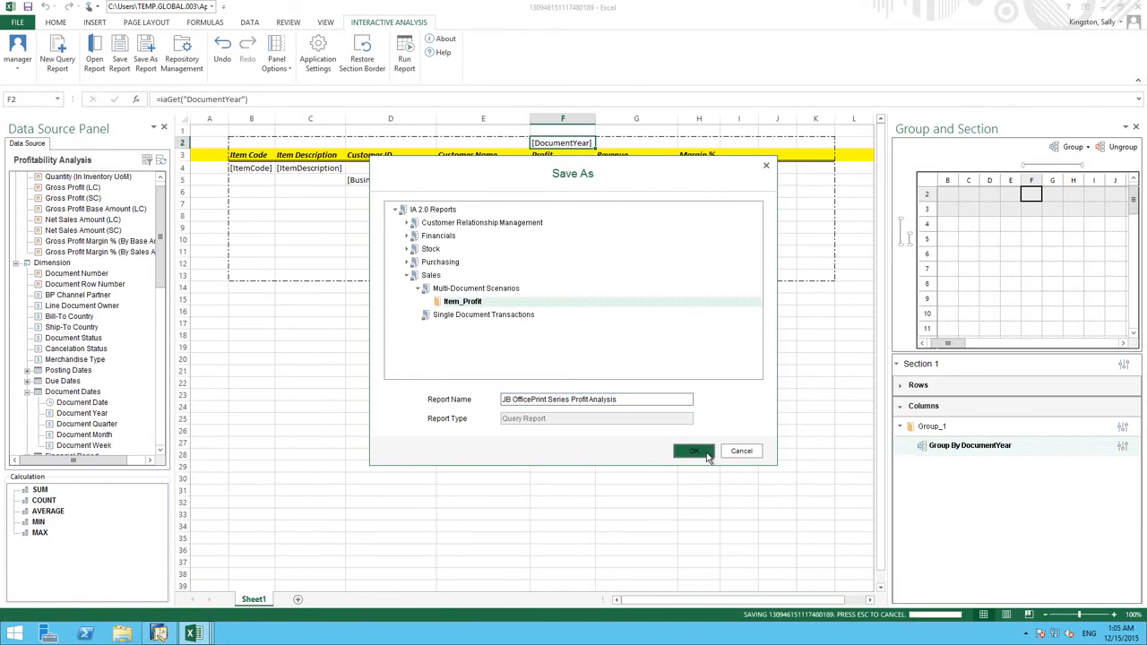
pyautogui.click(692, 451)
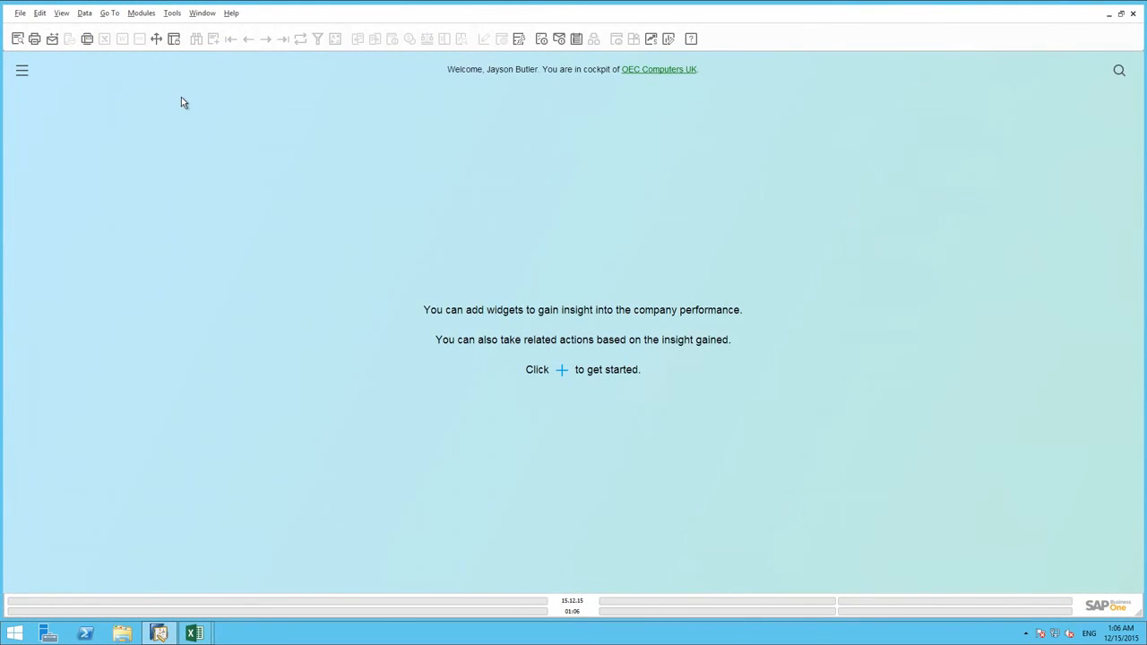
pyautogui.moveTo(172, 28)
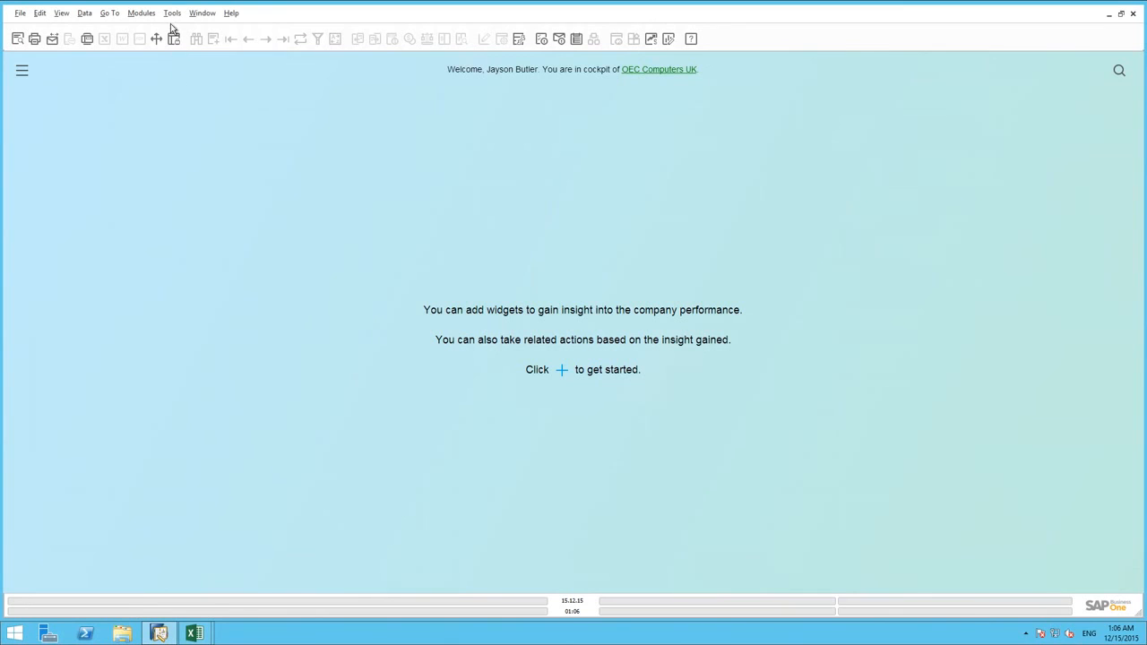
# Launch 'JB OfficePrint Series Profit Analysis' from the Item_Profit menu and view its yearly figures in Excel
pyautogui.click(172, 13)
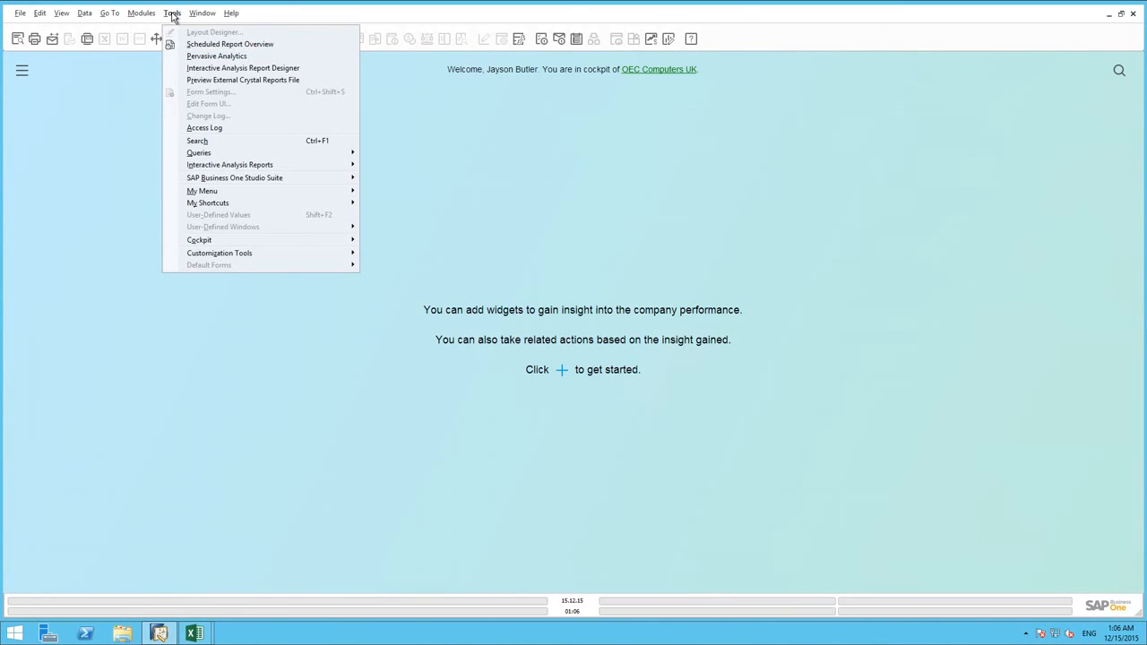
pyautogui.moveTo(229, 165)
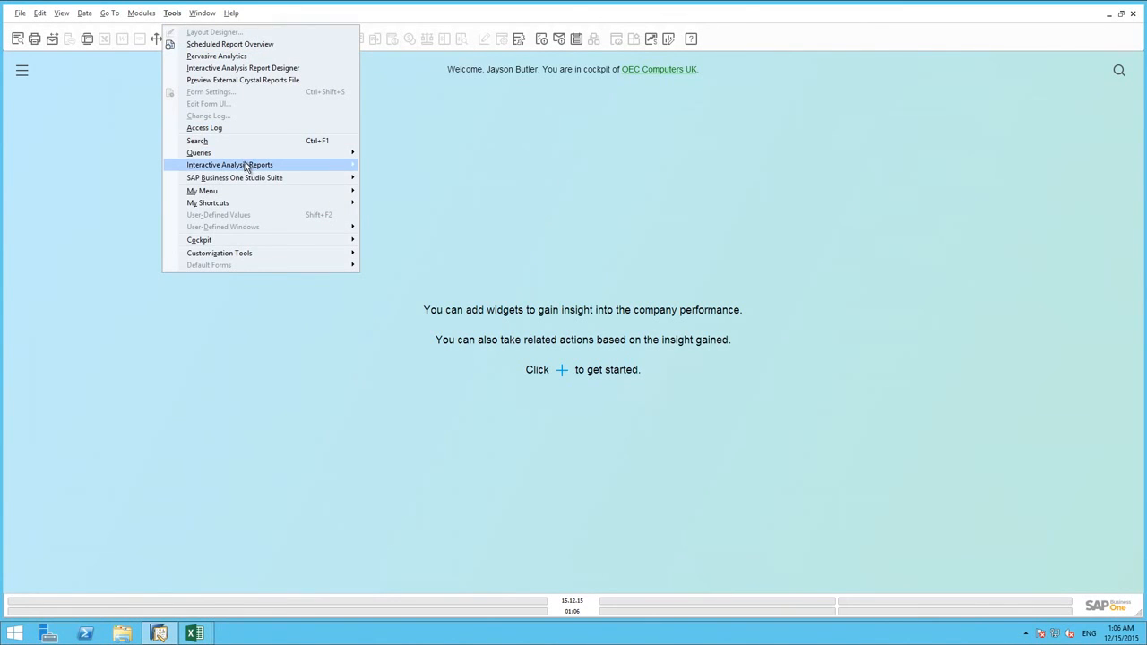
pyautogui.moveTo(230, 165)
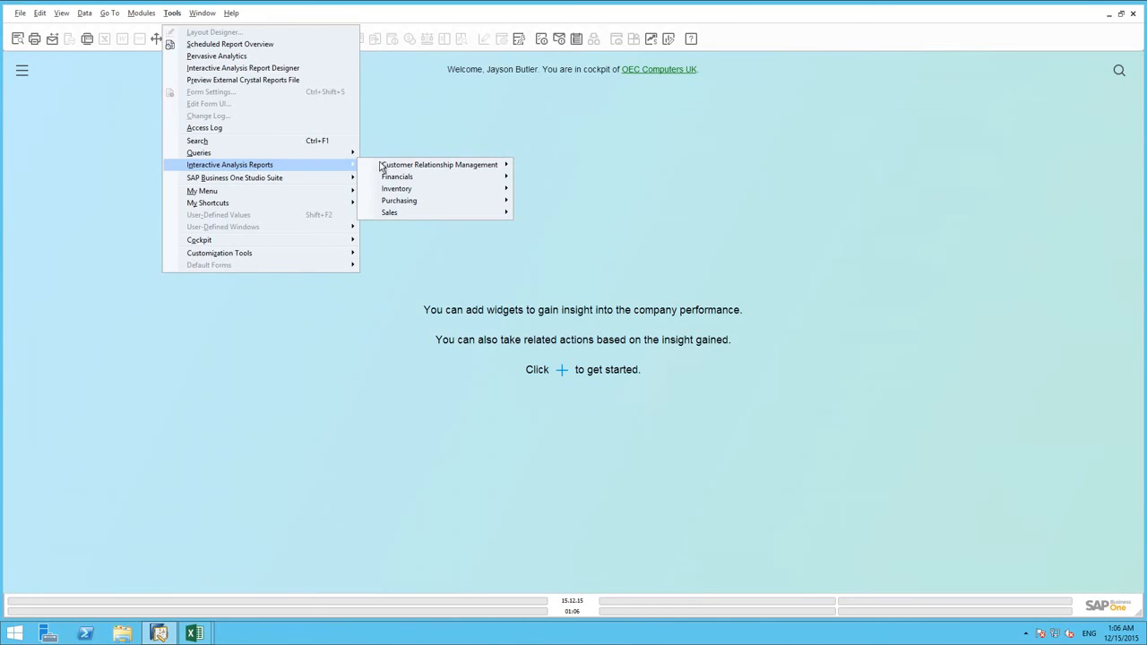
pyautogui.moveTo(389, 212)
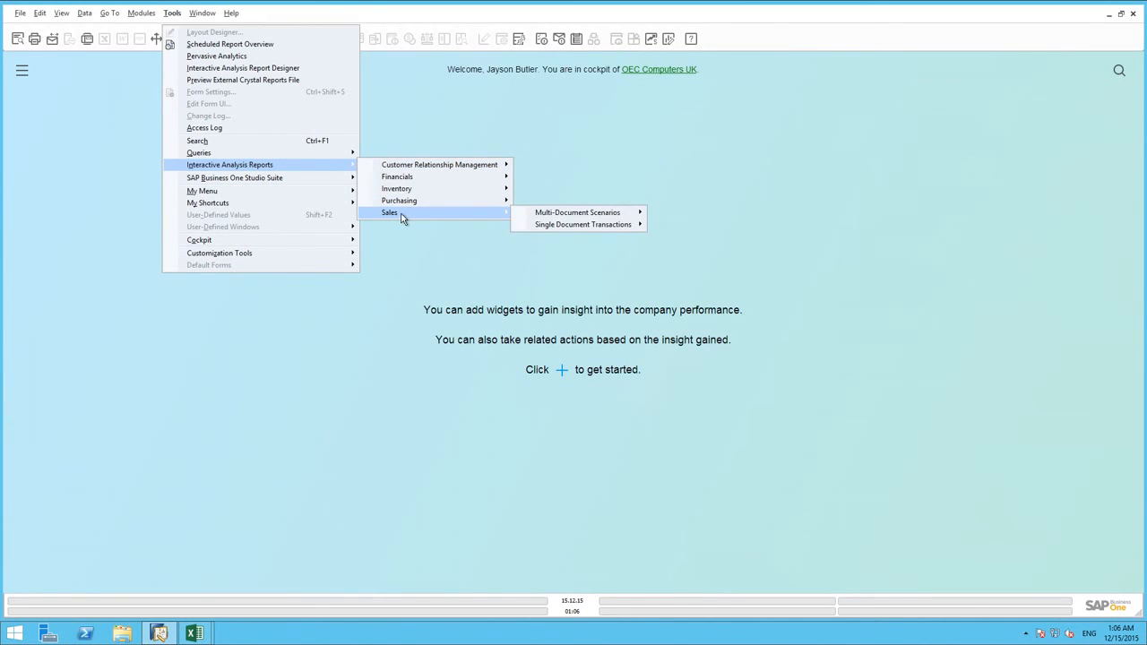
pyautogui.moveTo(577, 211)
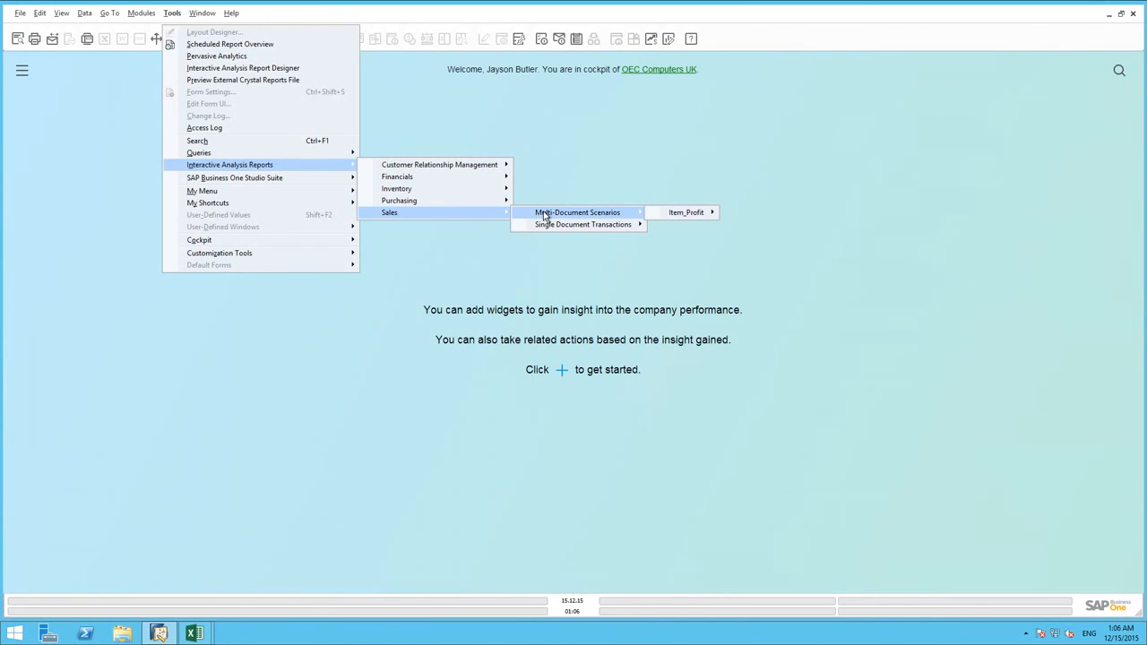
pyautogui.moveTo(685, 211)
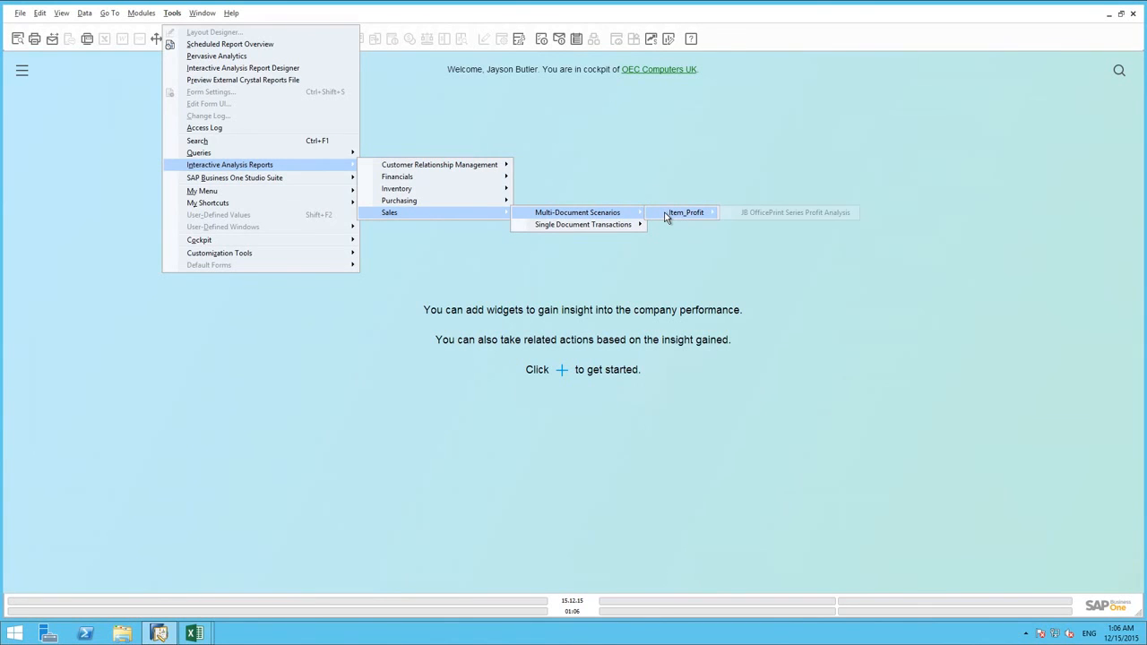
pyautogui.moveTo(731, 215)
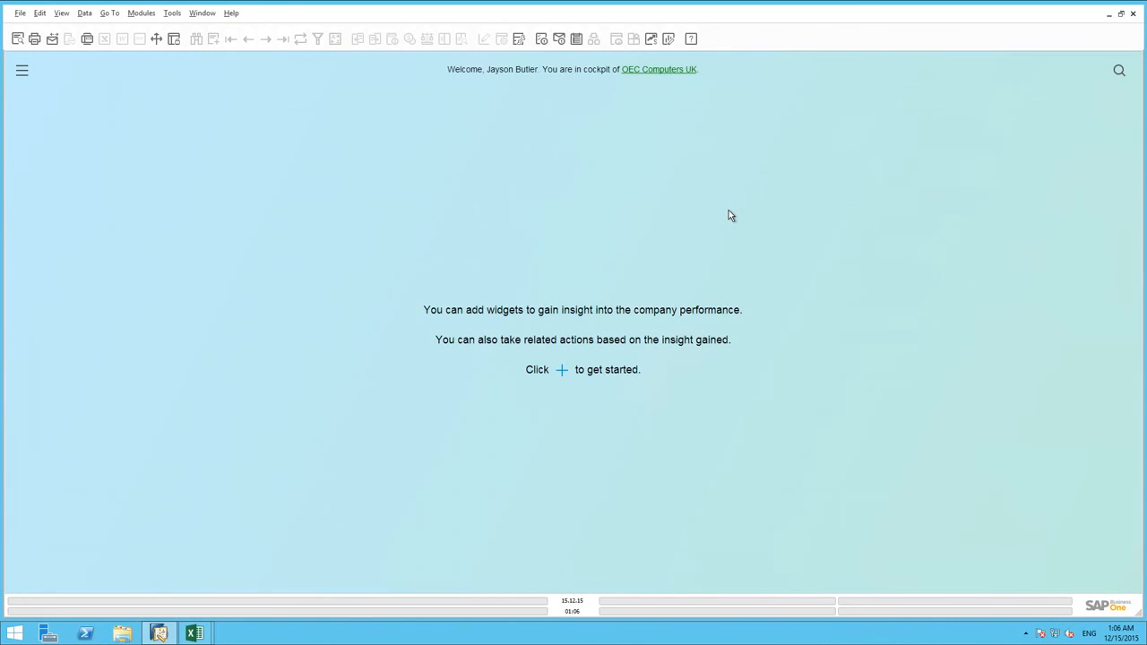
pyautogui.moveTo(623, 301)
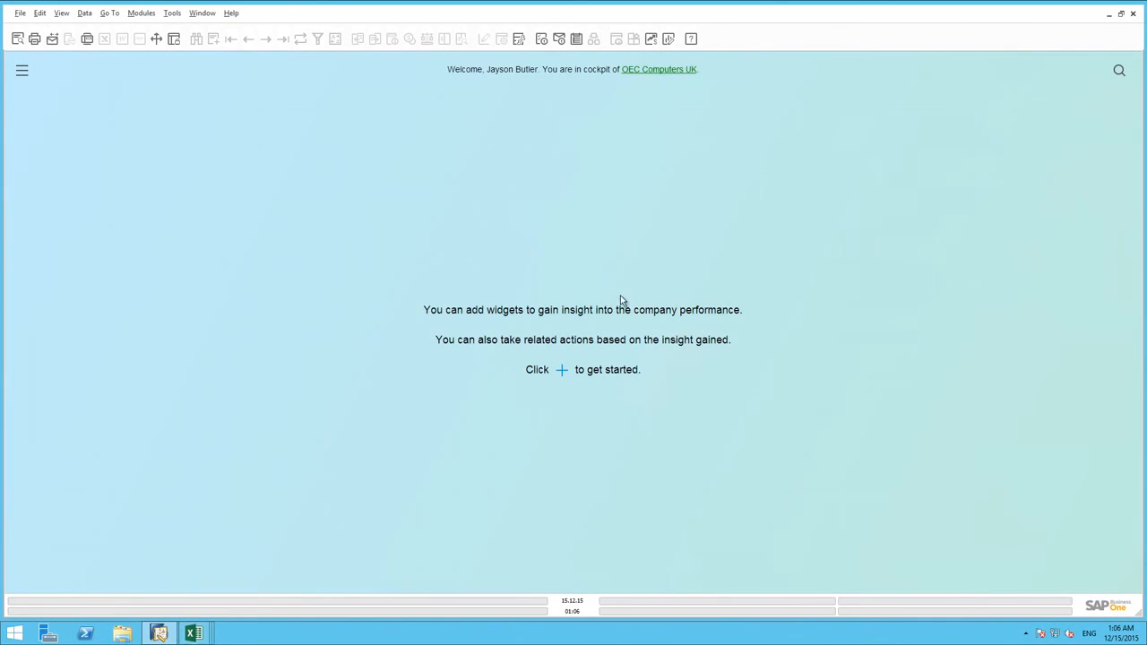
pyautogui.click(194, 635)
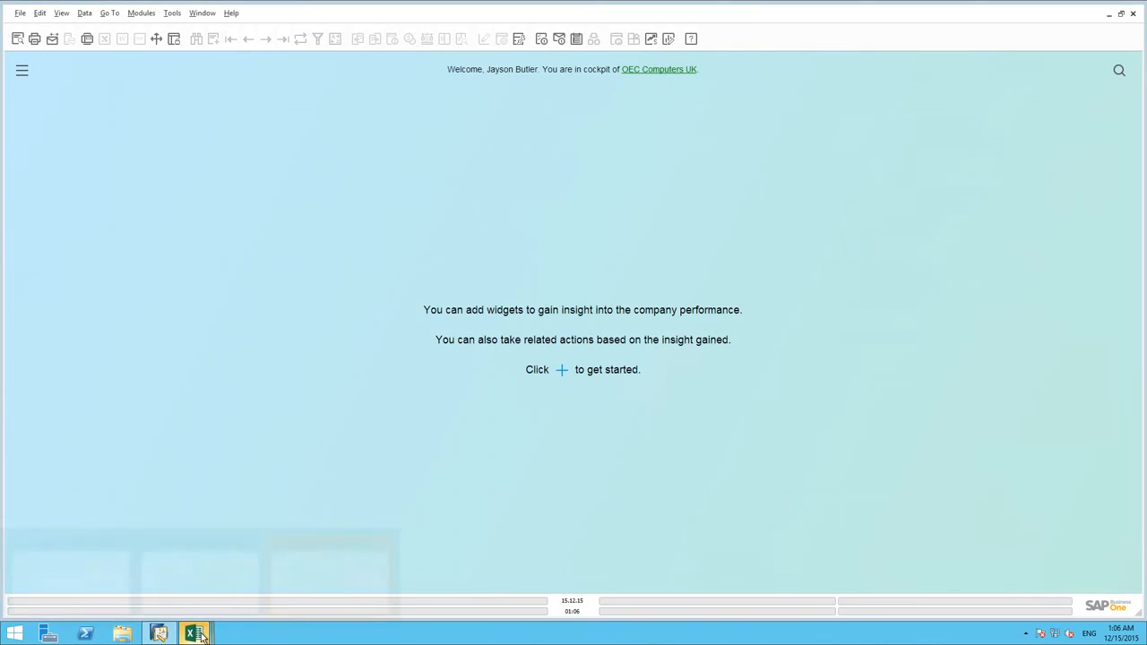
pyautogui.click(194, 635)
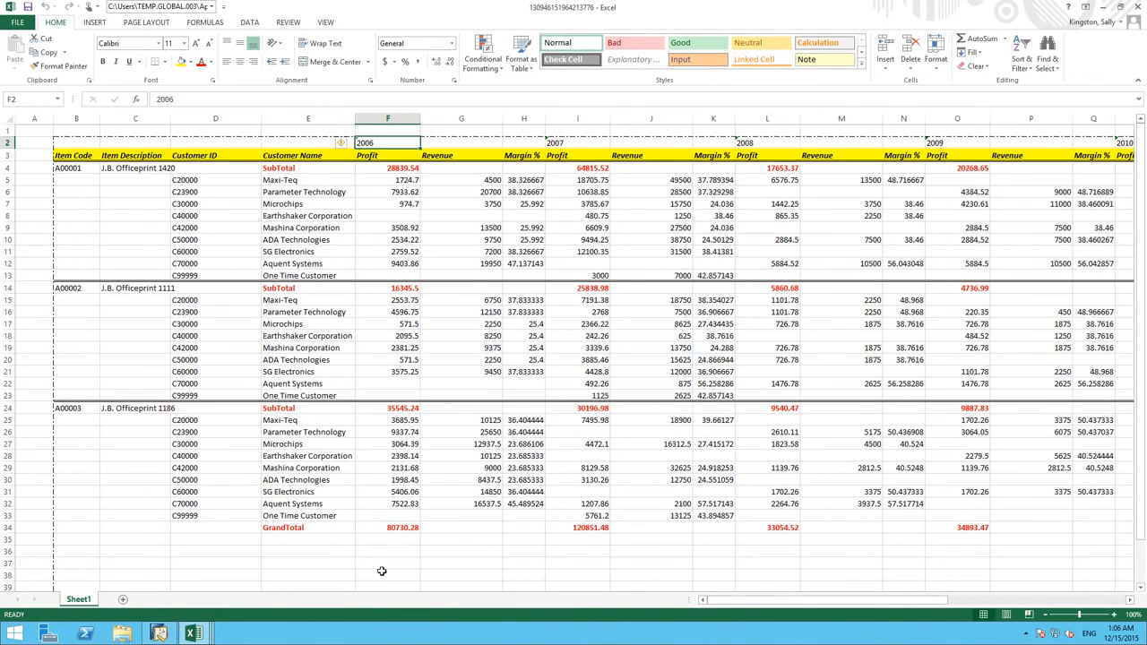
pyautogui.moveTo(652, 549)
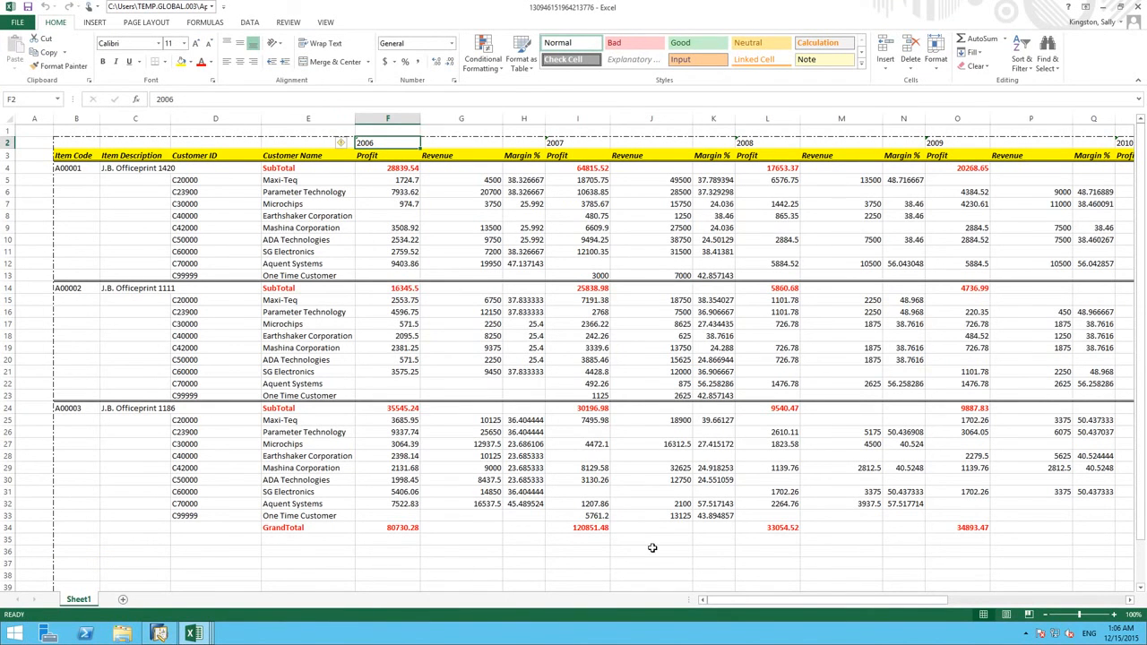